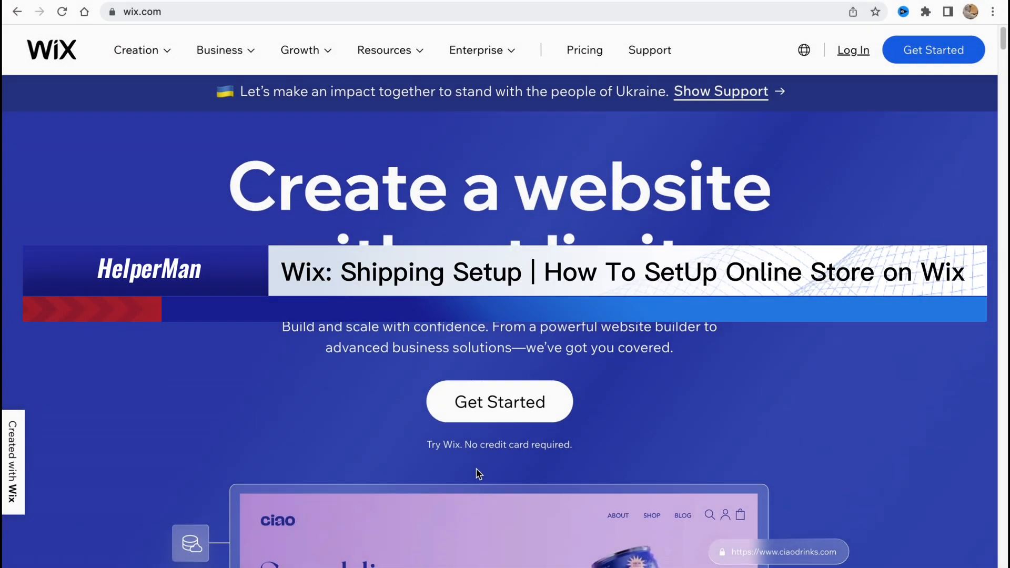
- Browse the Wix homepage, then sign up with a Google account
{"action": "scroll", "scroll_direction": "down", "scroll_amount": 3}
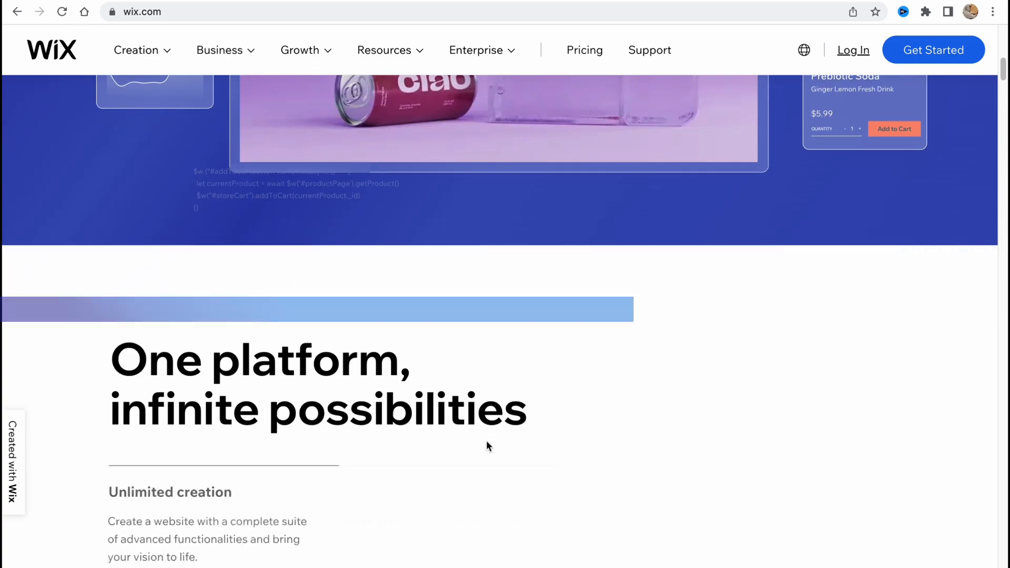
{"action": "scroll", "scroll_direction": "down", "scroll_amount": 3}
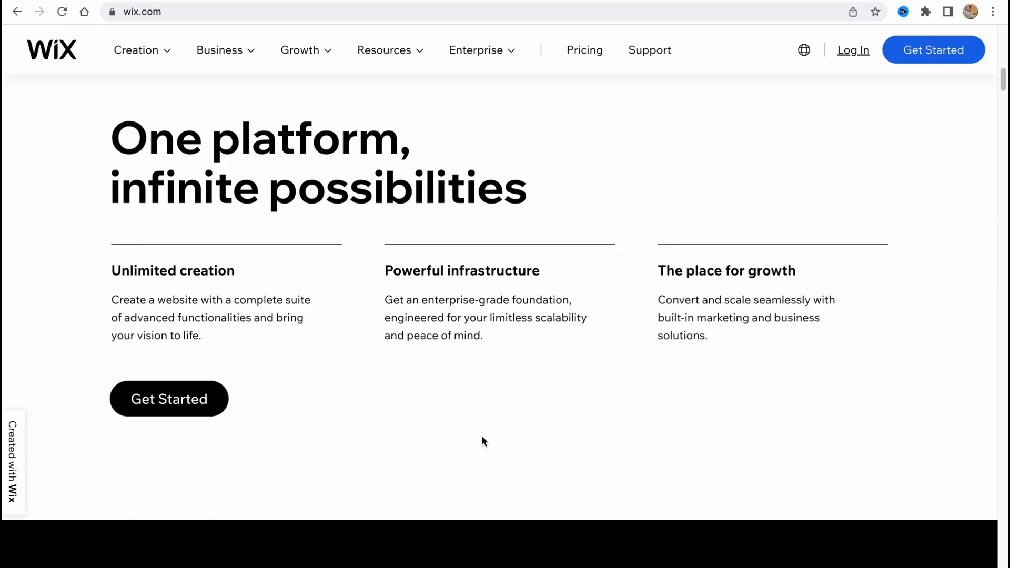
{"action": "scroll", "scroll_direction": "down", "scroll_amount": 3}
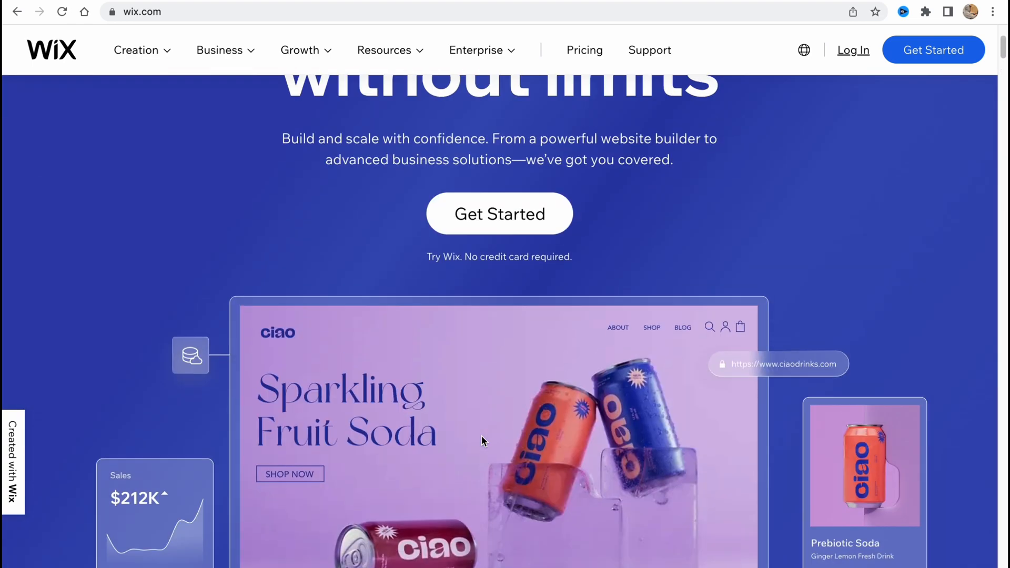
{"action": "scroll", "scroll_direction": "up", "scroll_amount": 3}
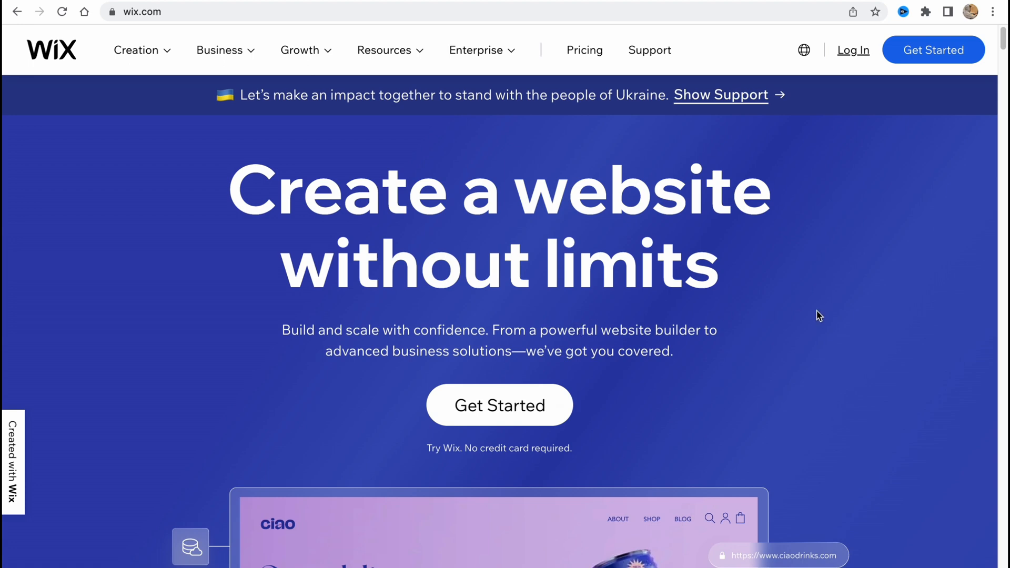
{"action": "mouse_move", "coordinate": [135, 49]}
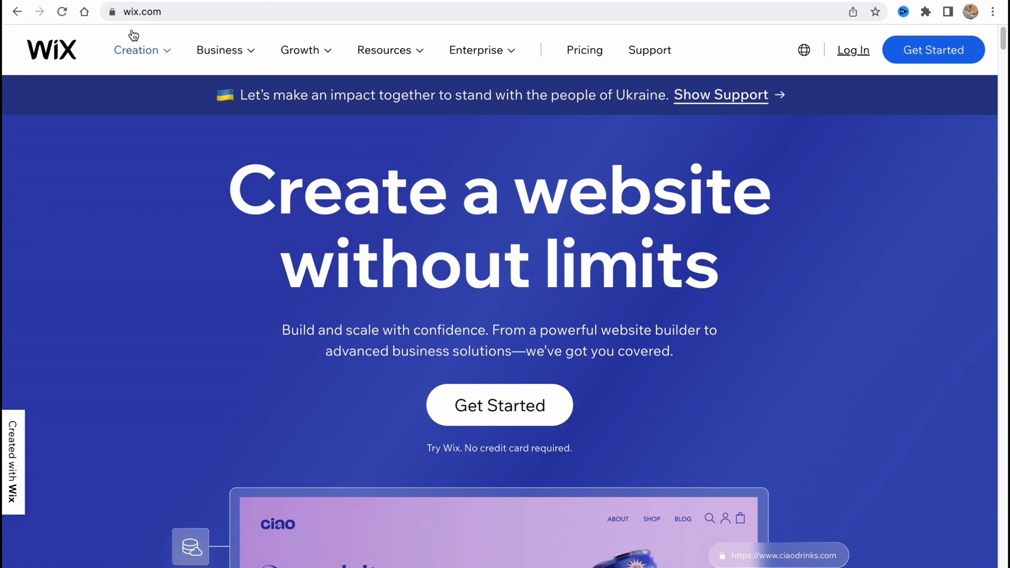
{"action": "mouse_move", "coordinate": [933, 58]}
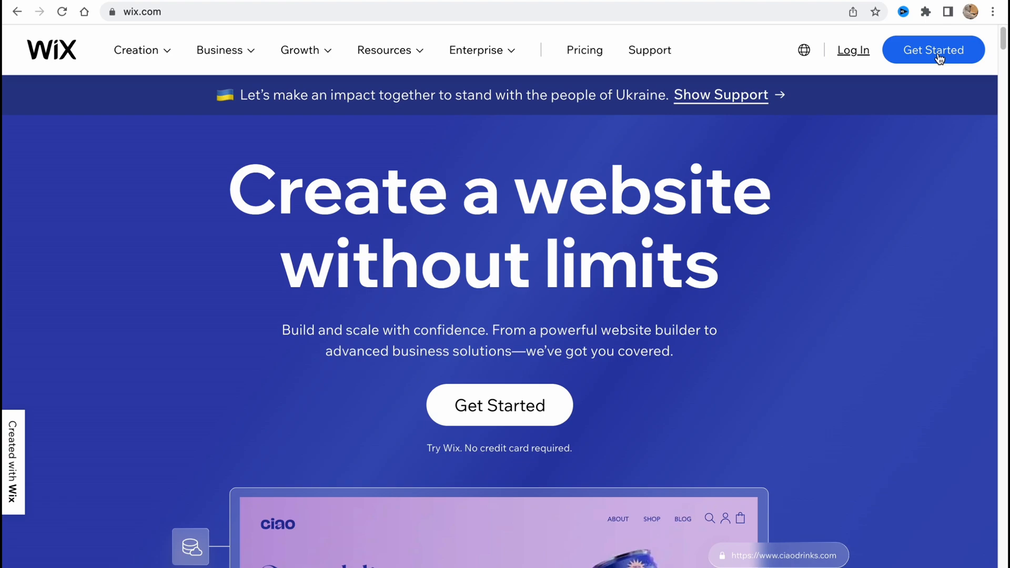
{"action": "scroll", "scroll_direction": "down", "scroll_amount": 3}
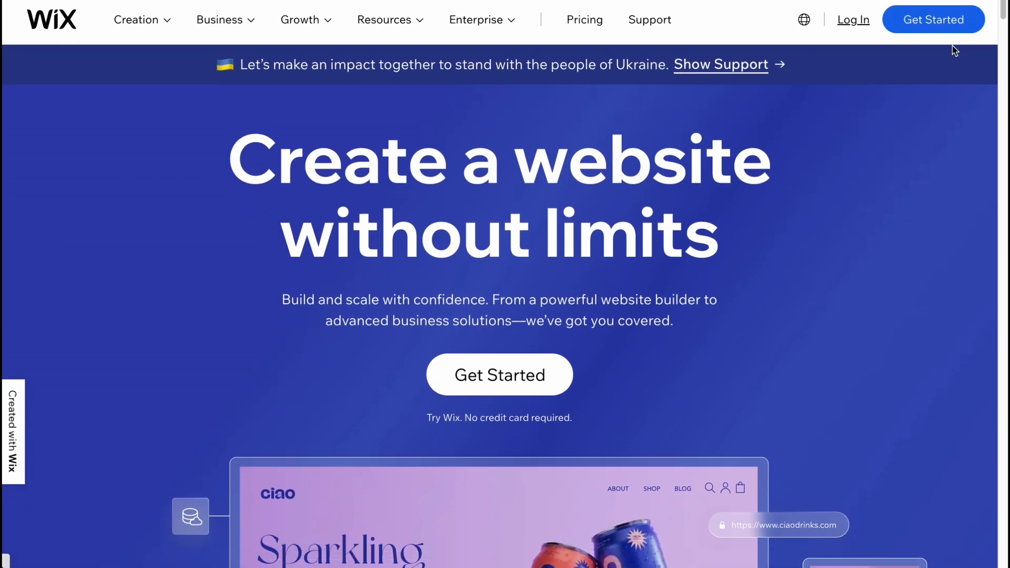
{"action": "left_click", "coordinate": [932, 20]}
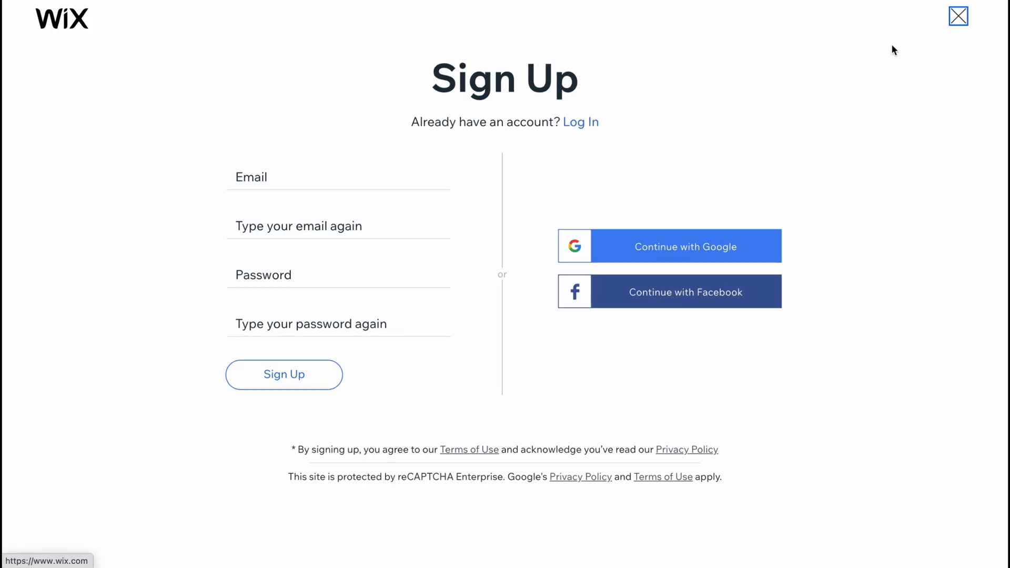
{"action": "mouse_move", "coordinate": [245, 206]}
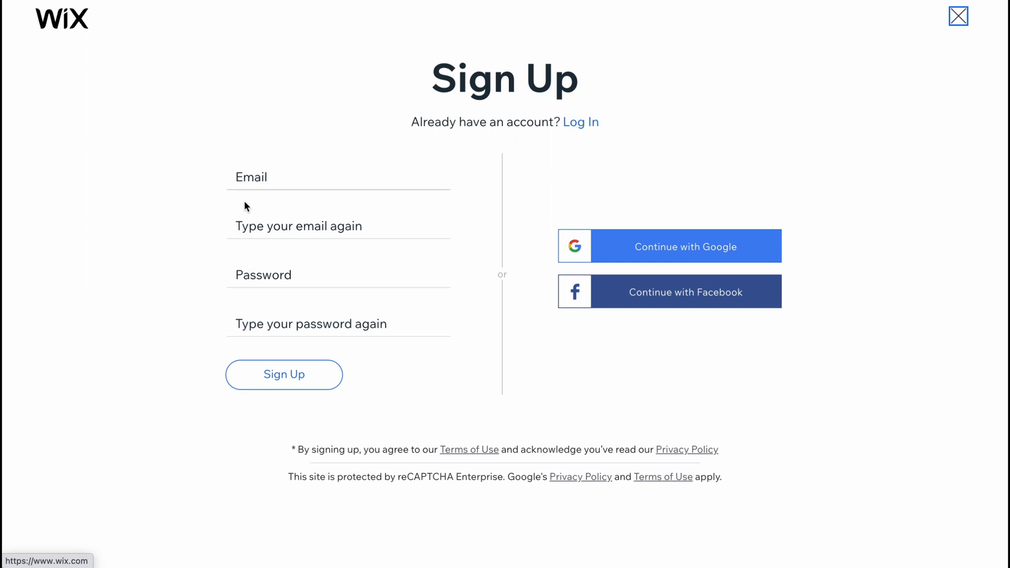
{"action": "mouse_move", "coordinate": [709, 252]}
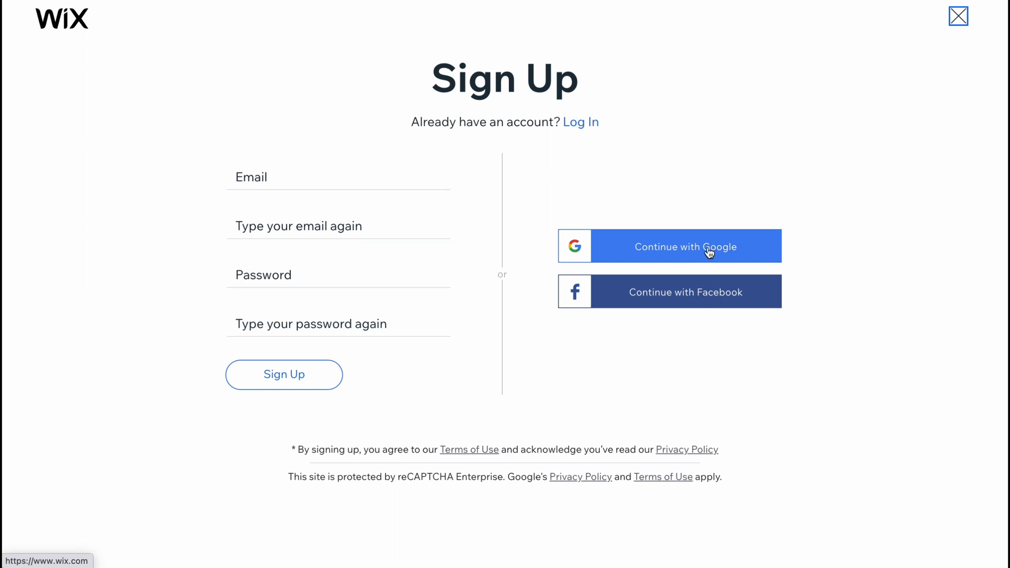
{"action": "left_click", "coordinate": [685, 247]}
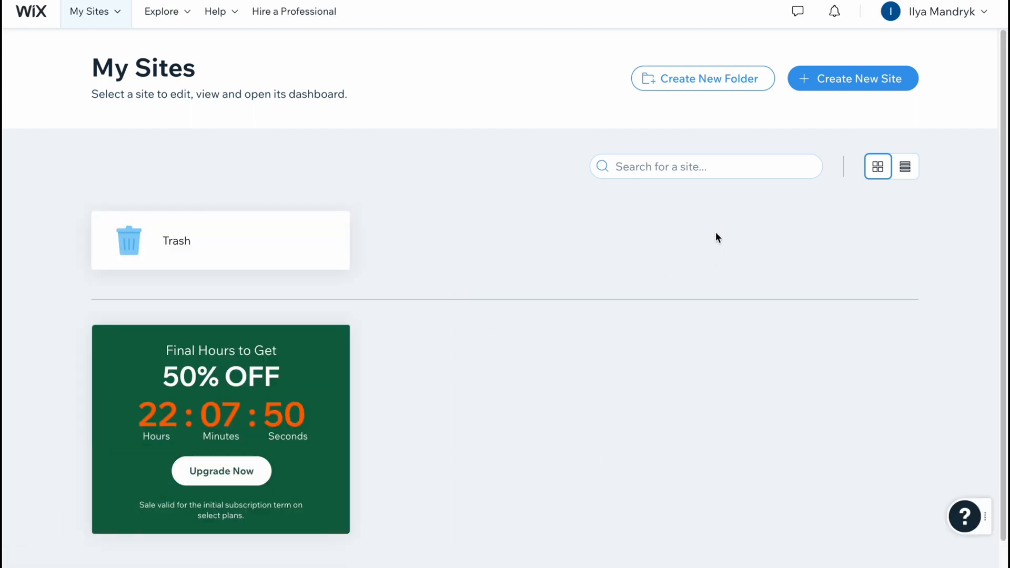
{"action": "mouse_move", "coordinate": [518, 342]}
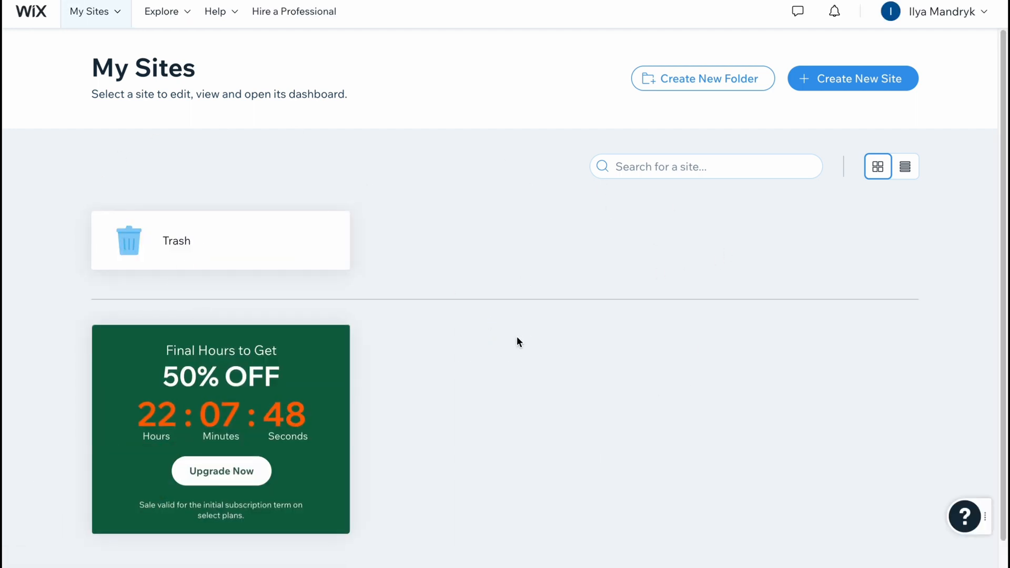
{"action": "mouse_move", "coordinate": [199, 224]}
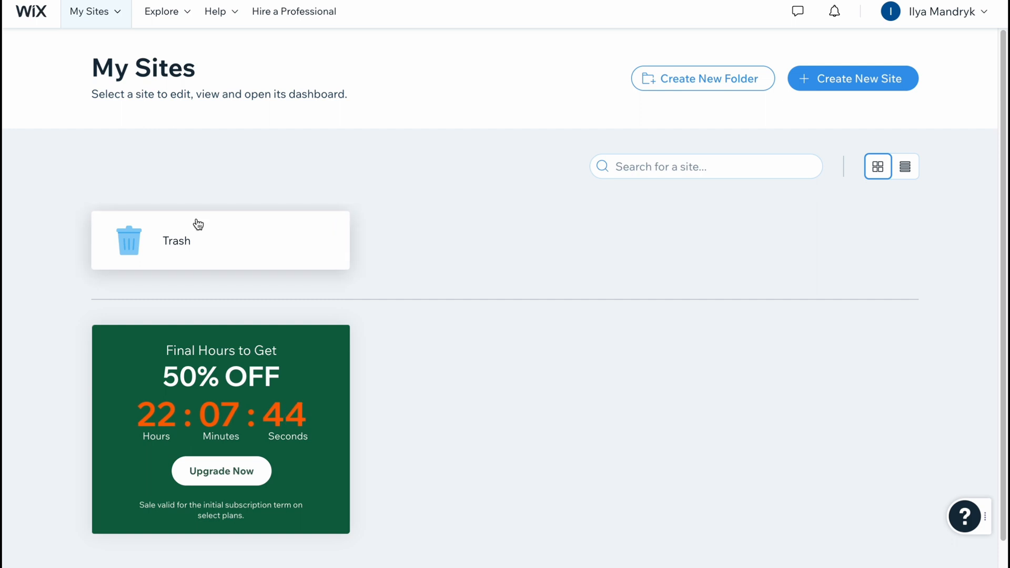
{"action": "mouse_move", "coordinate": [587, 175]}
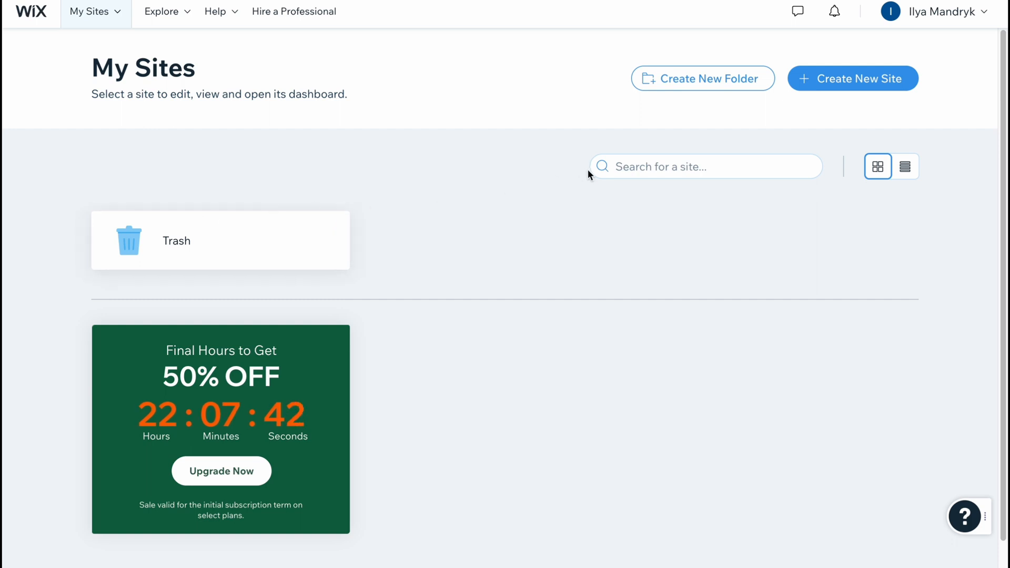
{"action": "mouse_move", "coordinate": [852, 78]}
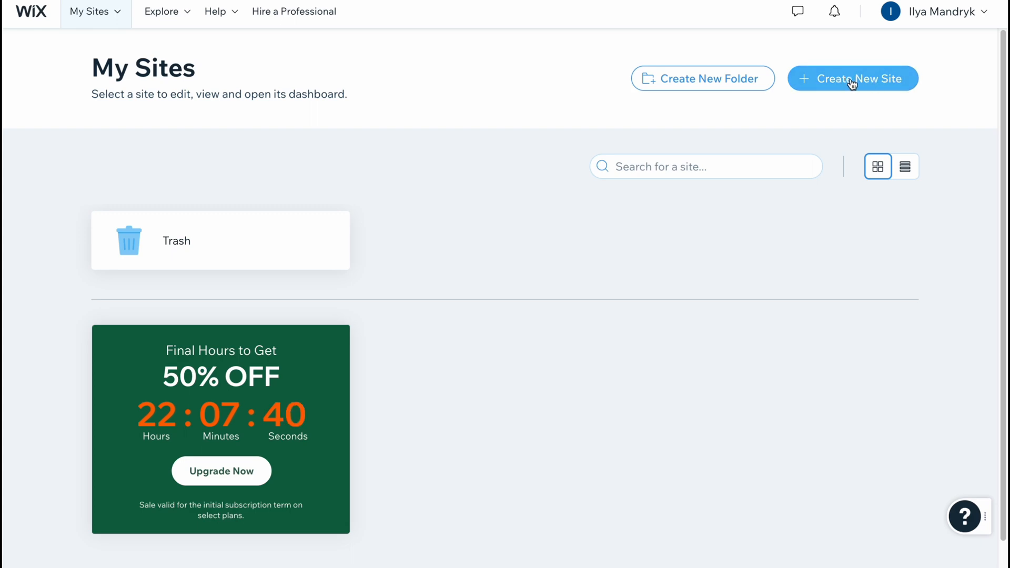
- Create a new site from the empty My Sites dashboard
{"action": "left_click", "coordinate": [852, 77]}
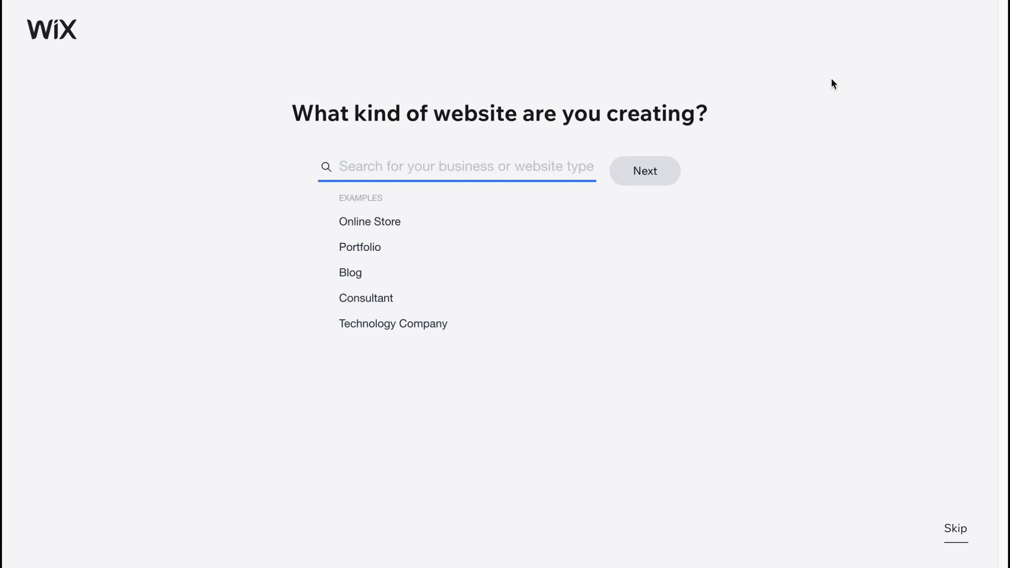
{"action": "mouse_move", "coordinate": [369, 222]}
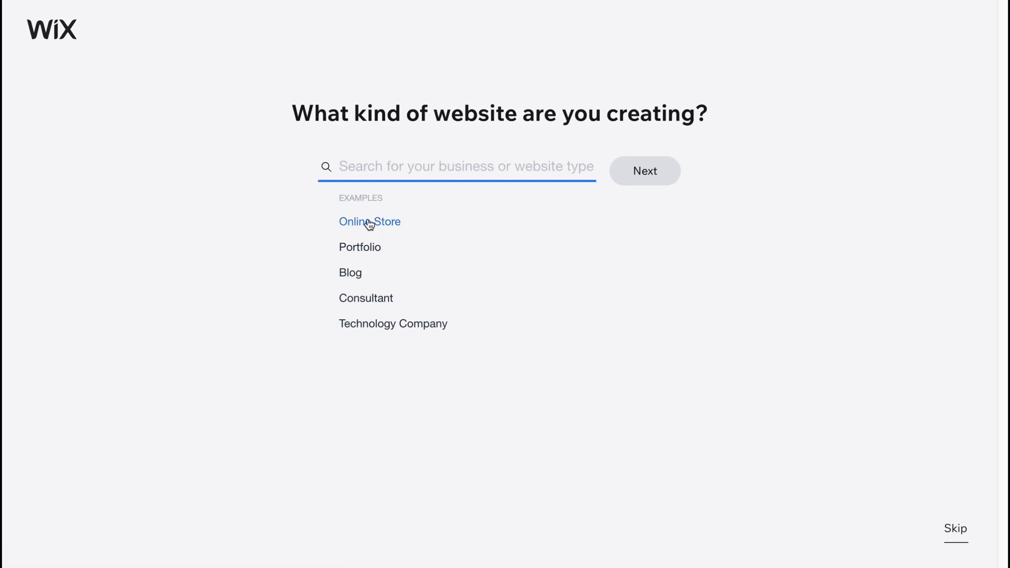
- Choose Online Store as the site type and leave the store name blank
{"action": "left_click", "coordinate": [369, 222]}
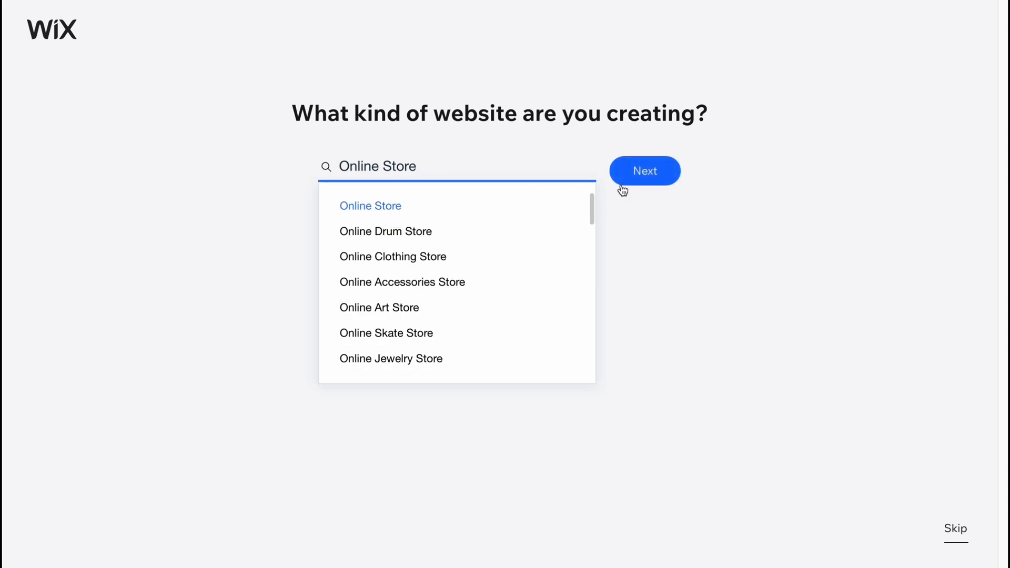
{"action": "mouse_move", "coordinate": [644, 184]}
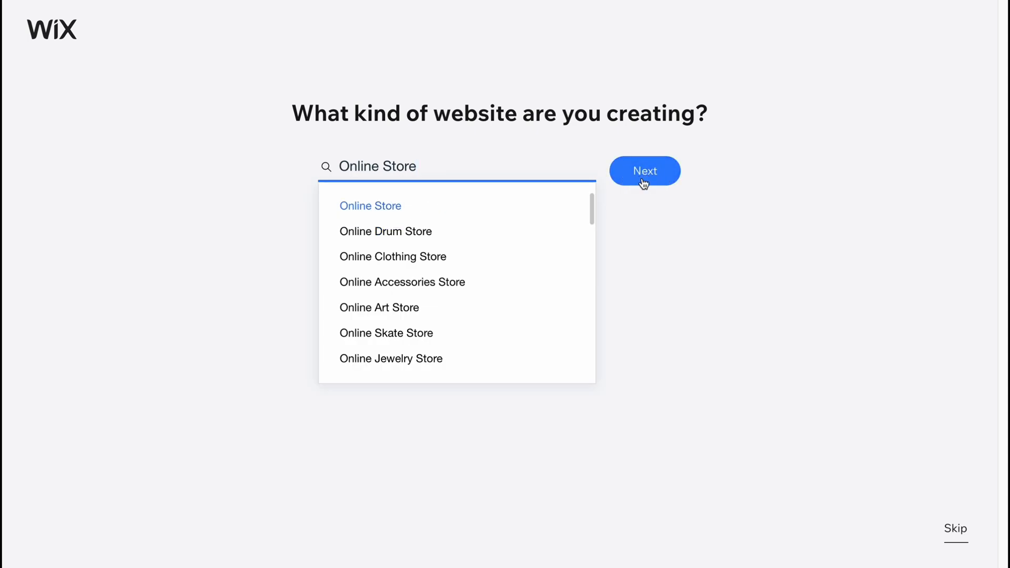
{"action": "left_click", "coordinate": [644, 170]}
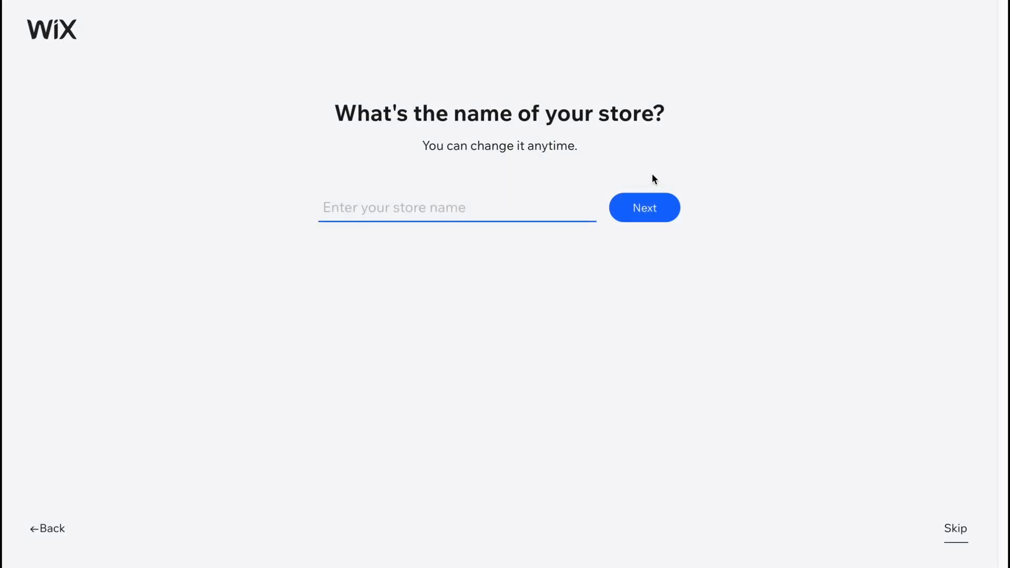
{"action": "mouse_move", "coordinate": [840, 311]}
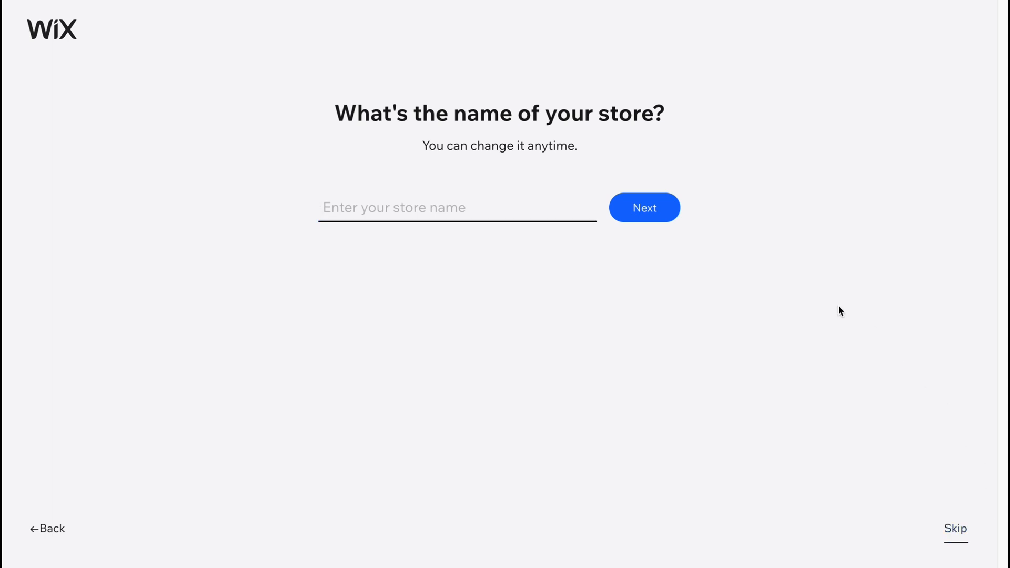
{"action": "left_click", "coordinate": [643, 208]}
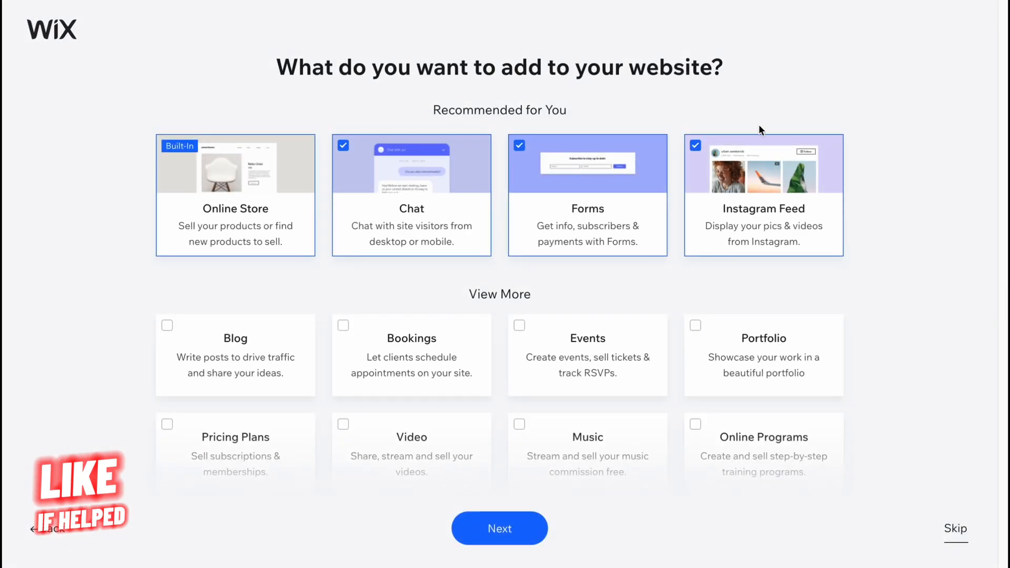
{"action": "mouse_move", "coordinate": [955, 528]}
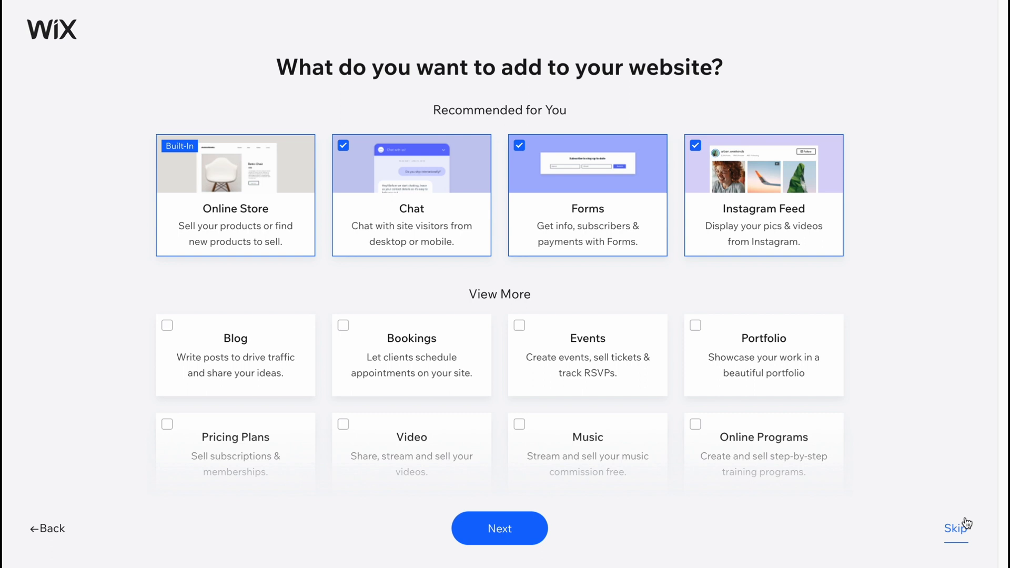
- Skip the extra features and choose to begin with a template
{"action": "left_click", "coordinate": [499, 528]}
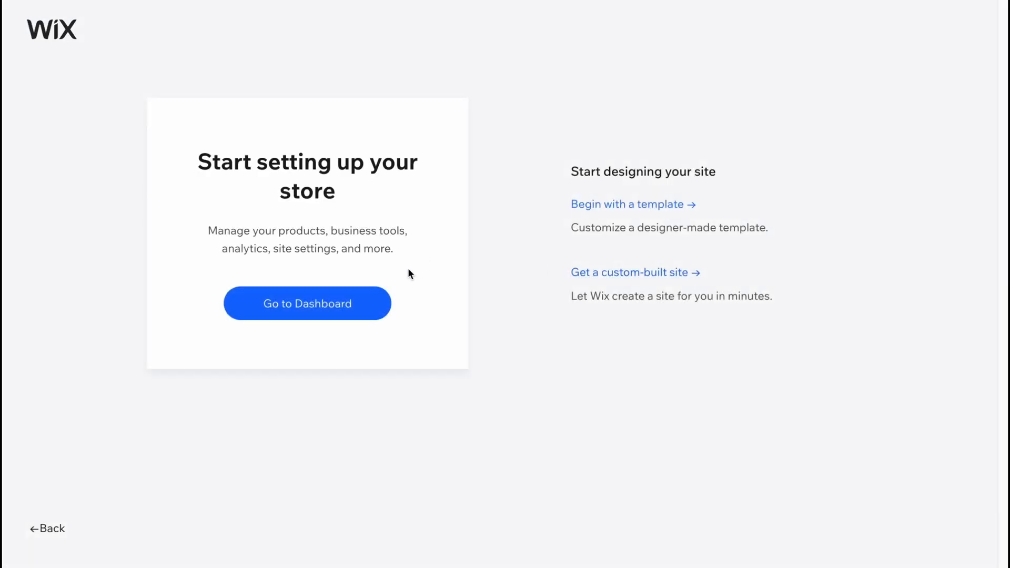
{"action": "mouse_move", "coordinate": [209, 187]}
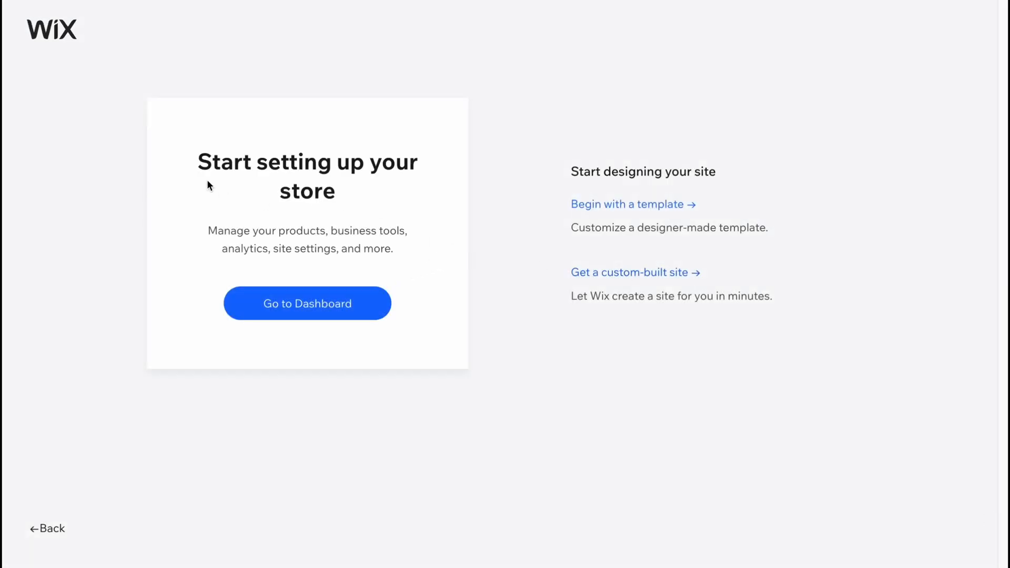
{"action": "mouse_move", "coordinate": [342, 316]}
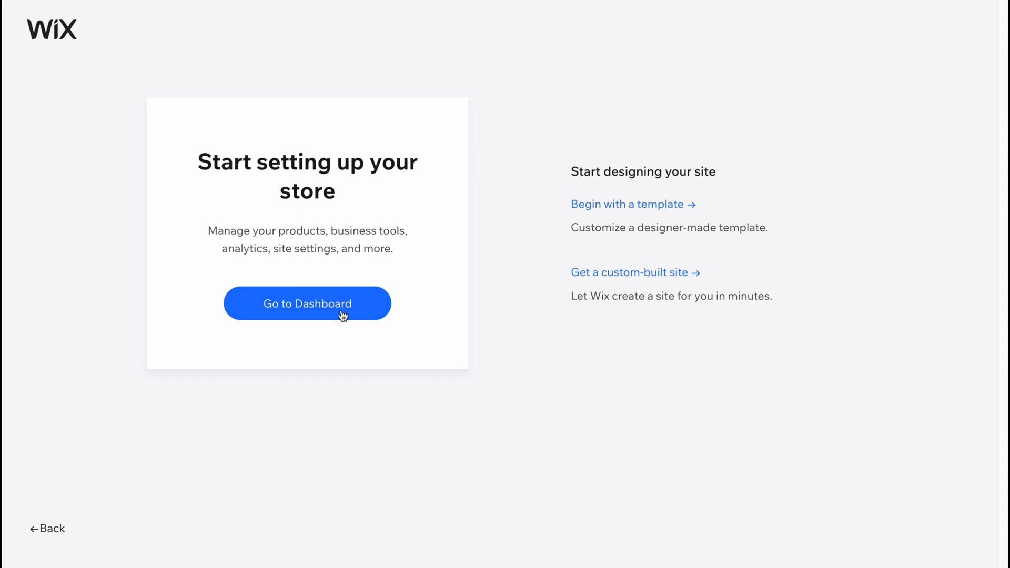
{"action": "mouse_move", "coordinate": [646, 210]}
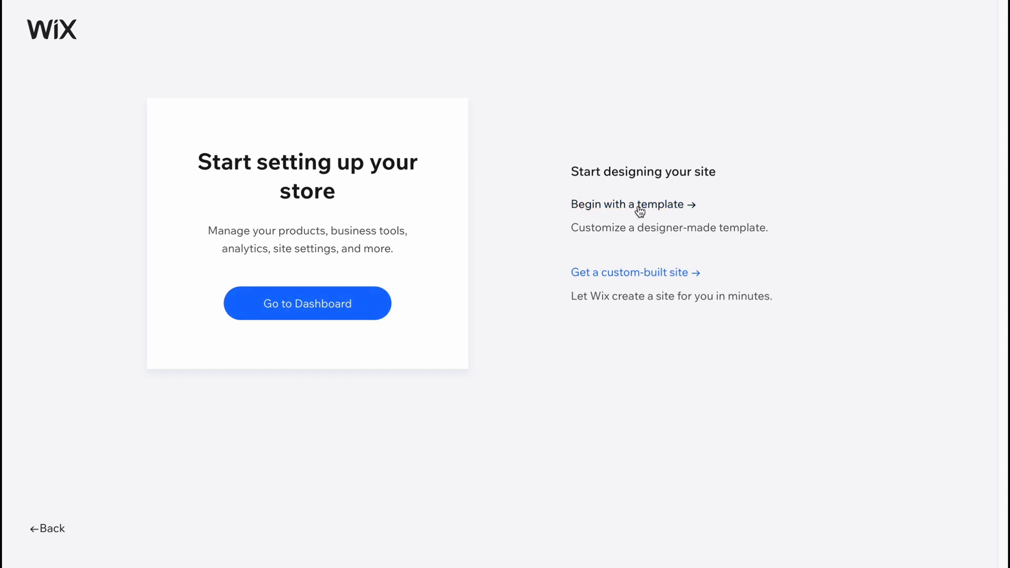
{"action": "left_click", "coordinate": [627, 204]}
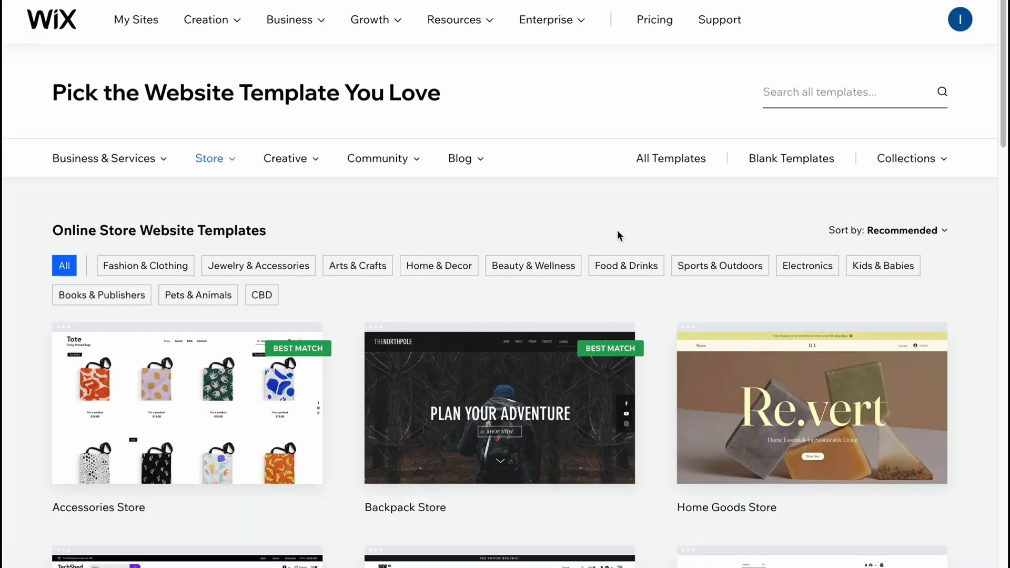
{"action": "mouse_move", "coordinate": [545, 225]}
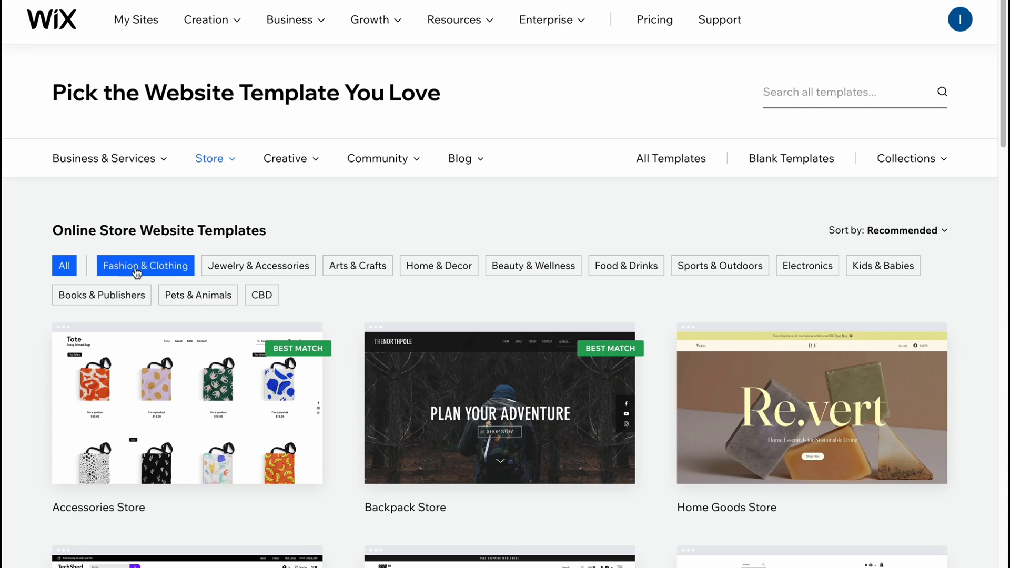
{"action": "mouse_move", "coordinate": [142, 272]}
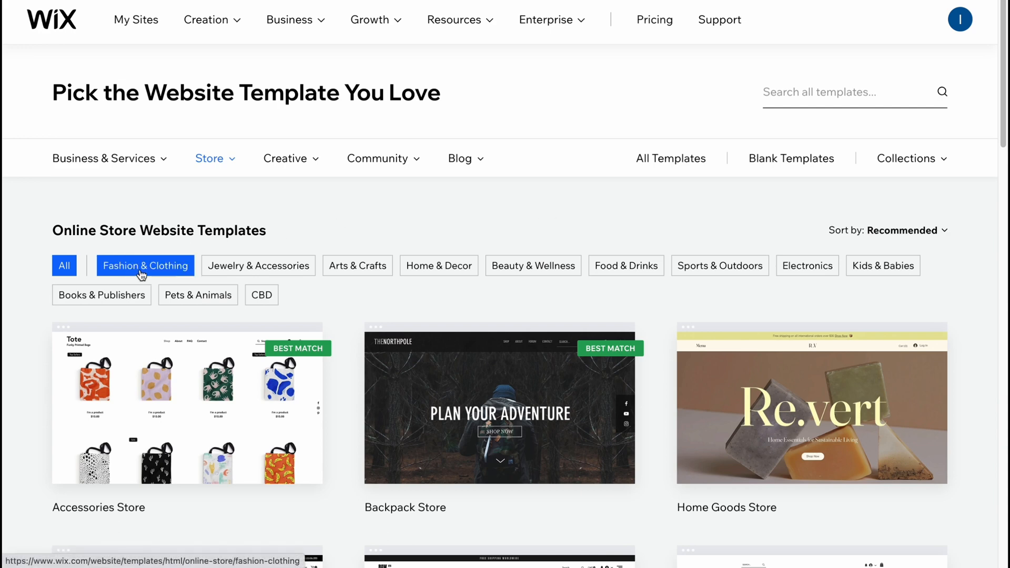
- Browse the store template categories and preview the RAW ETC Accessories Store template
{"action": "left_click", "coordinate": [357, 265]}
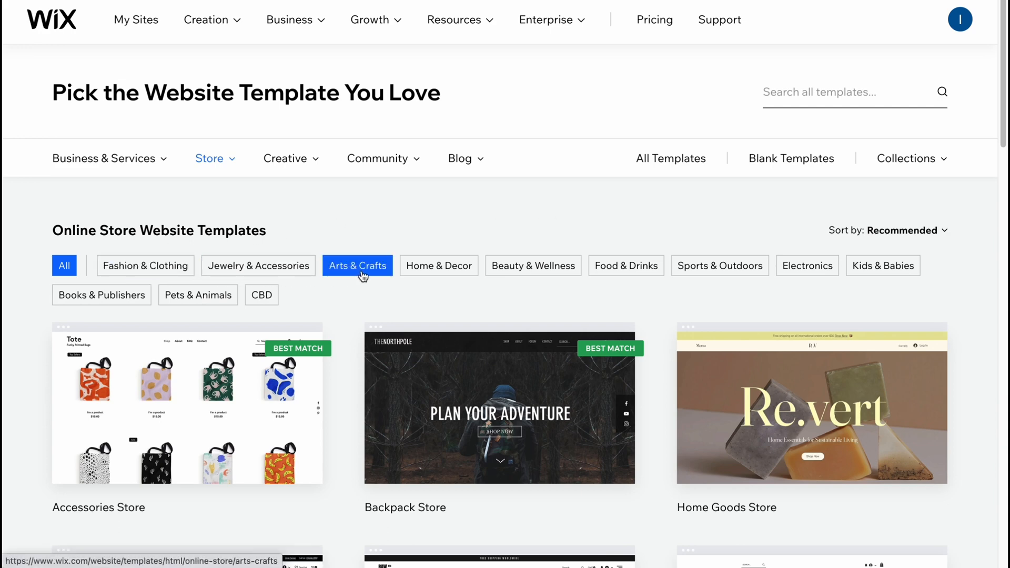
{"action": "left_click", "coordinate": [533, 265]}
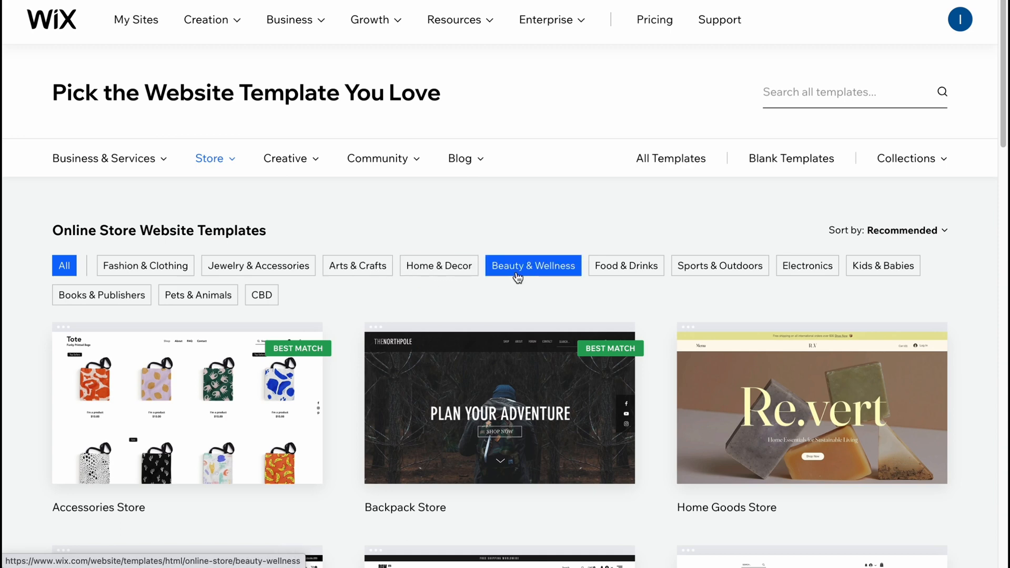
{"action": "left_click", "coordinate": [625, 265]}
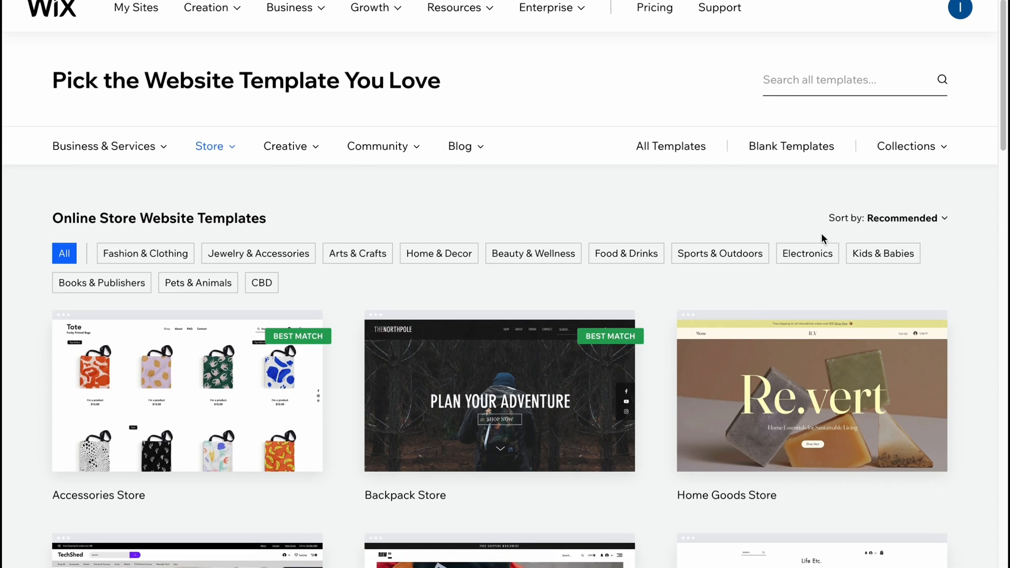
{"action": "scroll", "scroll_direction": "down", "scroll_amount": 3}
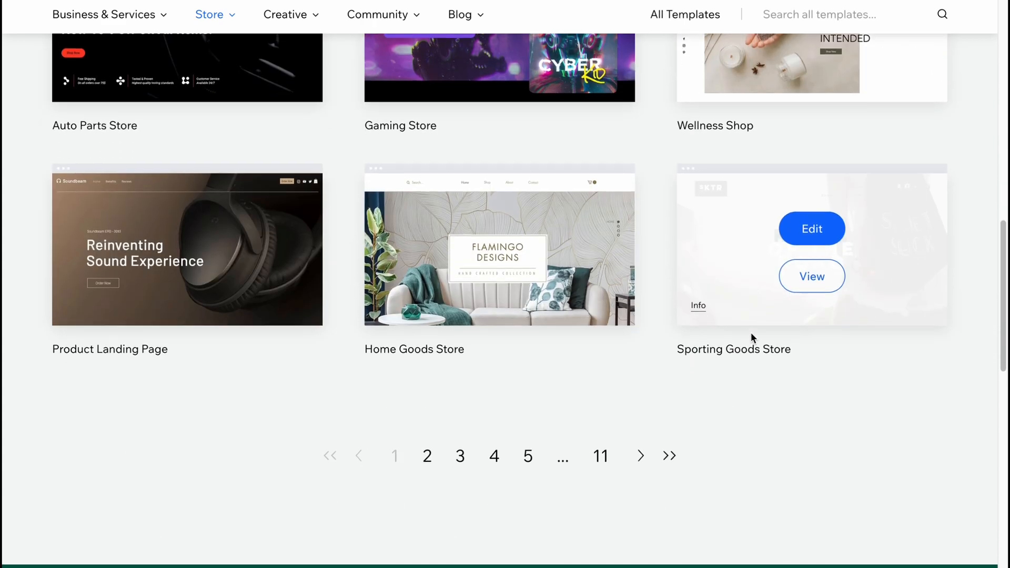
{"action": "mouse_move", "coordinate": [599, 456]}
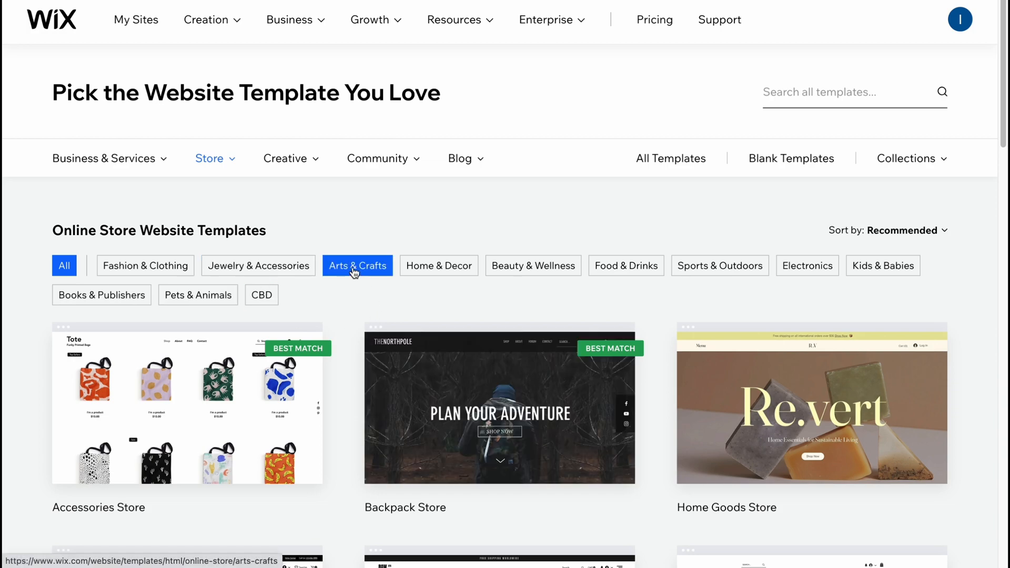
{"action": "scroll", "scroll_direction": "down", "scroll_amount": 3}
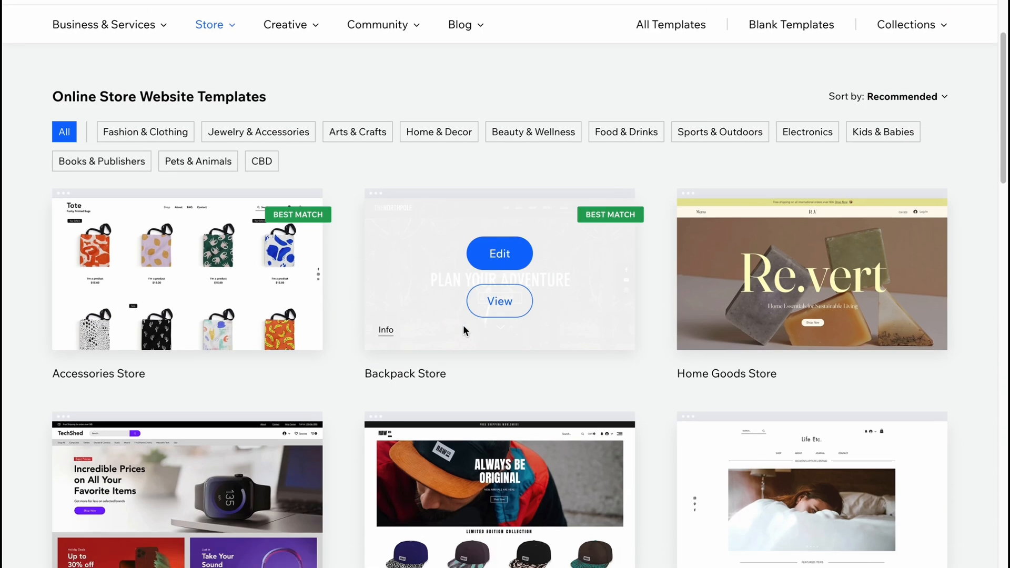
{"action": "scroll", "scroll_direction": "down", "scroll_amount": 3}
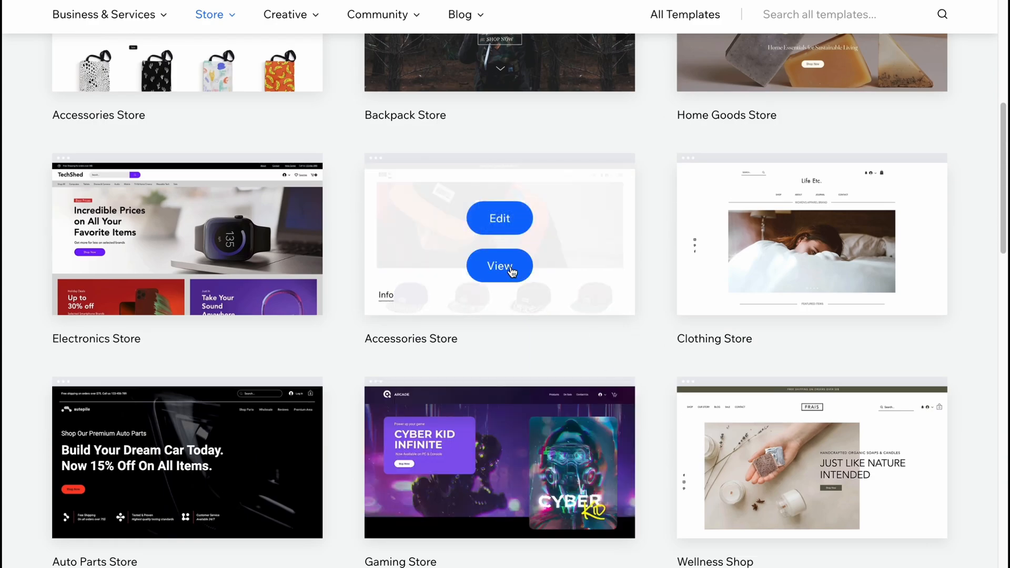
{"action": "mouse_move", "coordinate": [586, 245]}
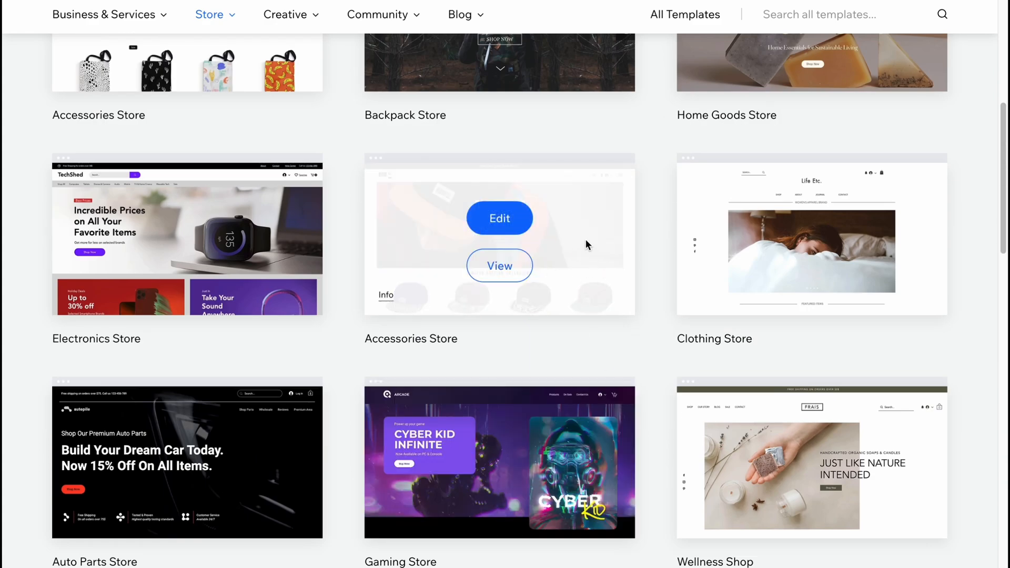
{"action": "mouse_move", "coordinate": [583, 238]}
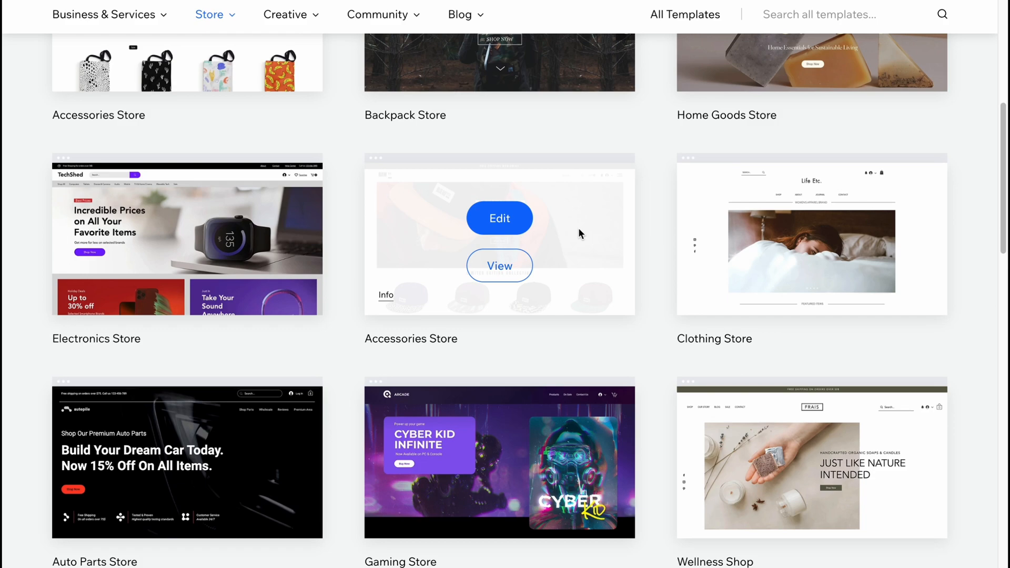
{"action": "scroll", "scroll_direction": "down", "scroll_amount": 3}
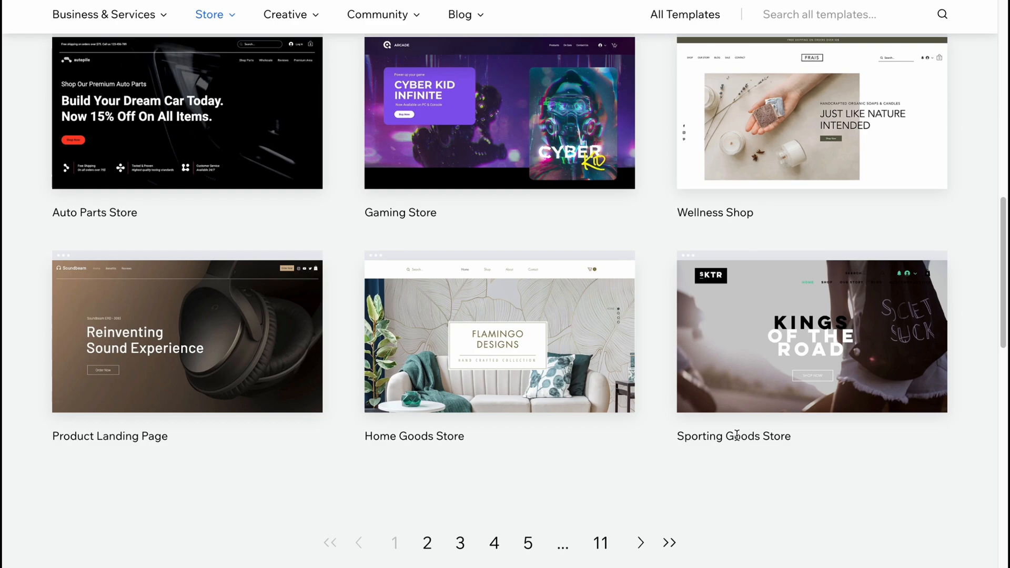
{"action": "scroll", "scroll_direction": "up", "scroll_amount": 3}
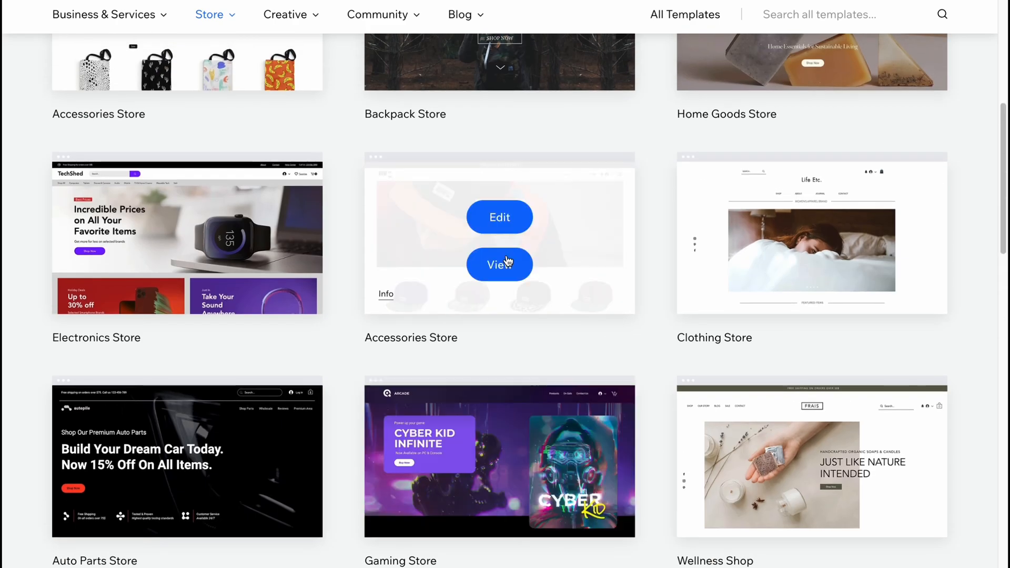
{"action": "left_click", "coordinate": [500, 265]}
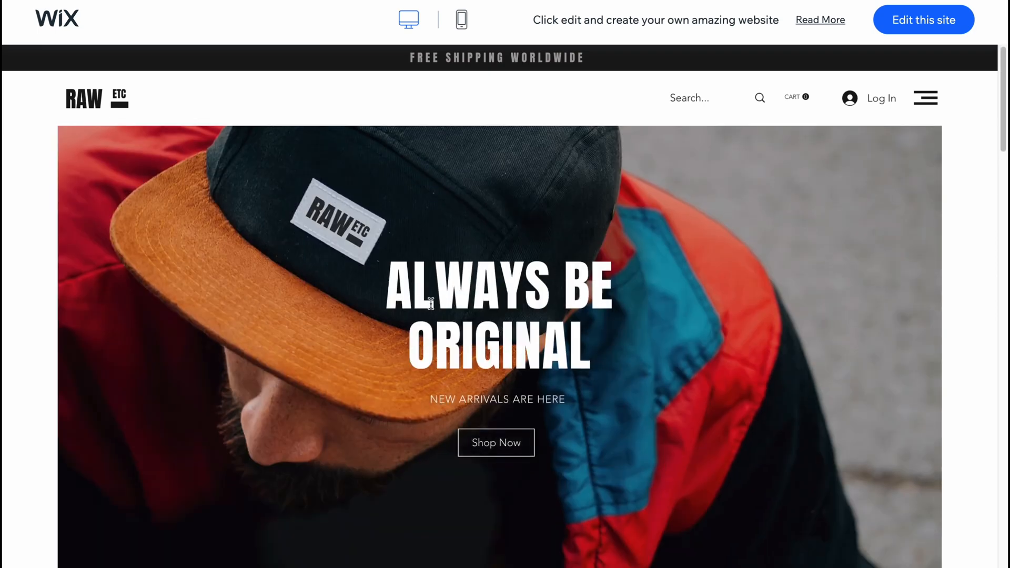
- Scroll the RAW ETC preview and open the template in the Wix Editor
{"action": "scroll", "scroll_direction": "down", "scroll_amount": 3}
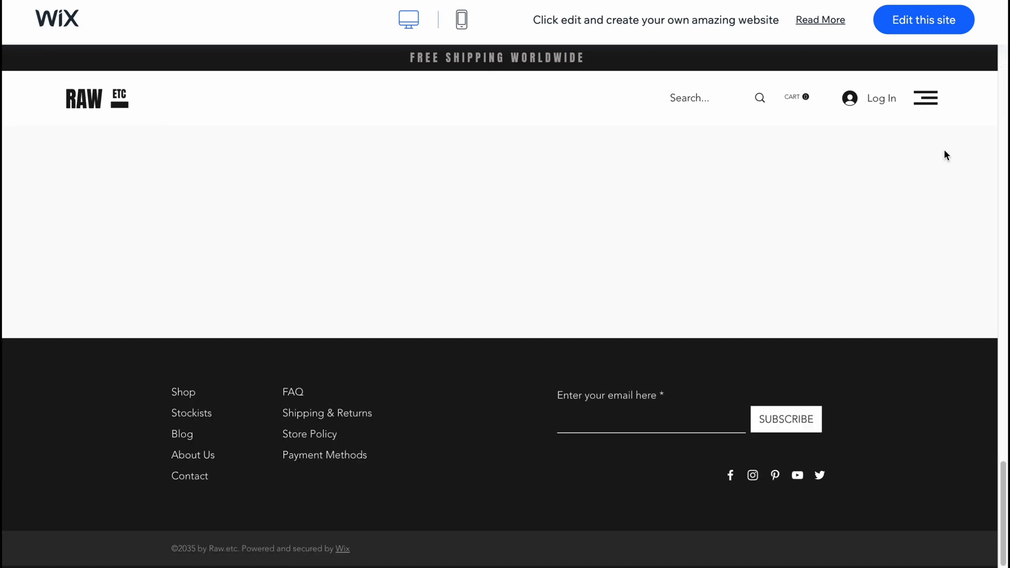
{"action": "left_click", "coordinate": [922, 20]}
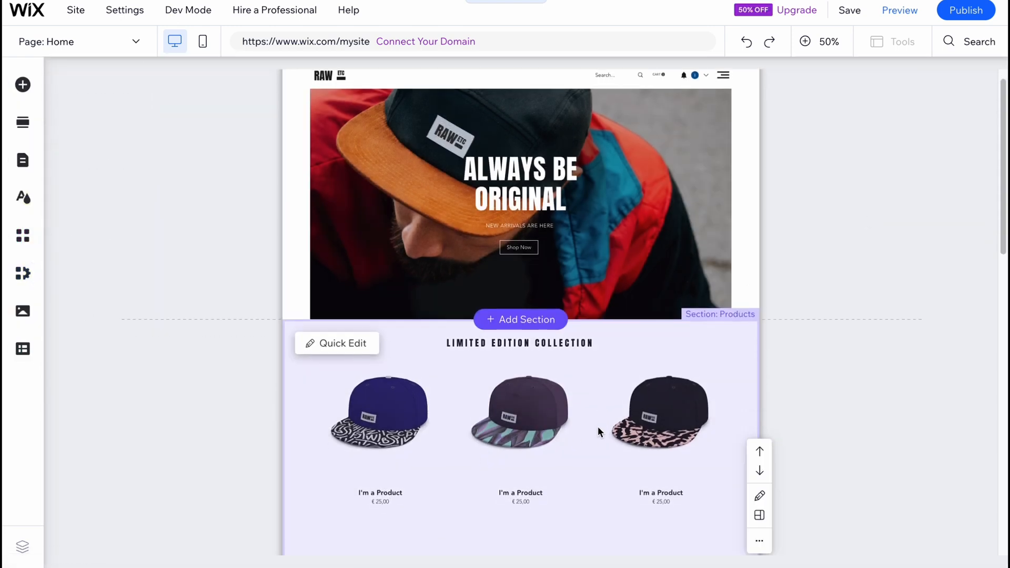
- Zoom into the Limited Edition Collection and open Manage Products for its caps gallery
{"action": "left_click", "coordinate": [22, 122]}
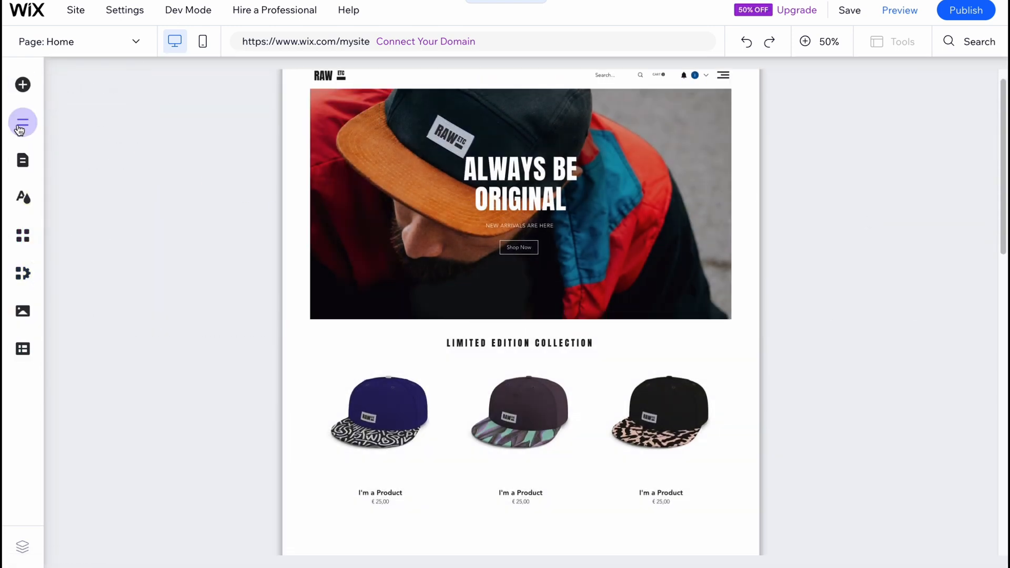
{"action": "mouse_move", "coordinate": [22, 160]}
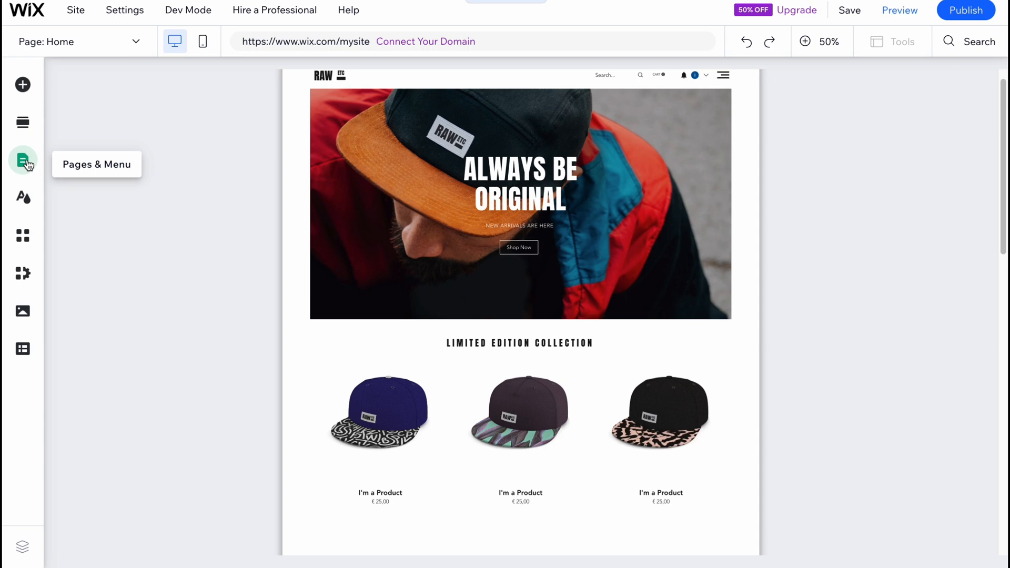
{"action": "mouse_move", "coordinate": [23, 235]}
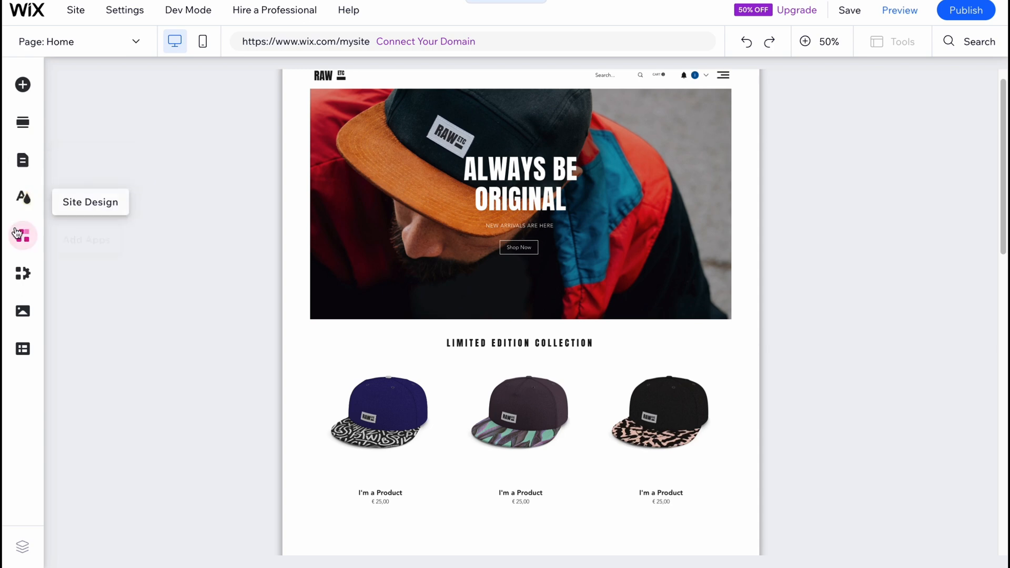
{"action": "mouse_move", "coordinate": [22, 277]}
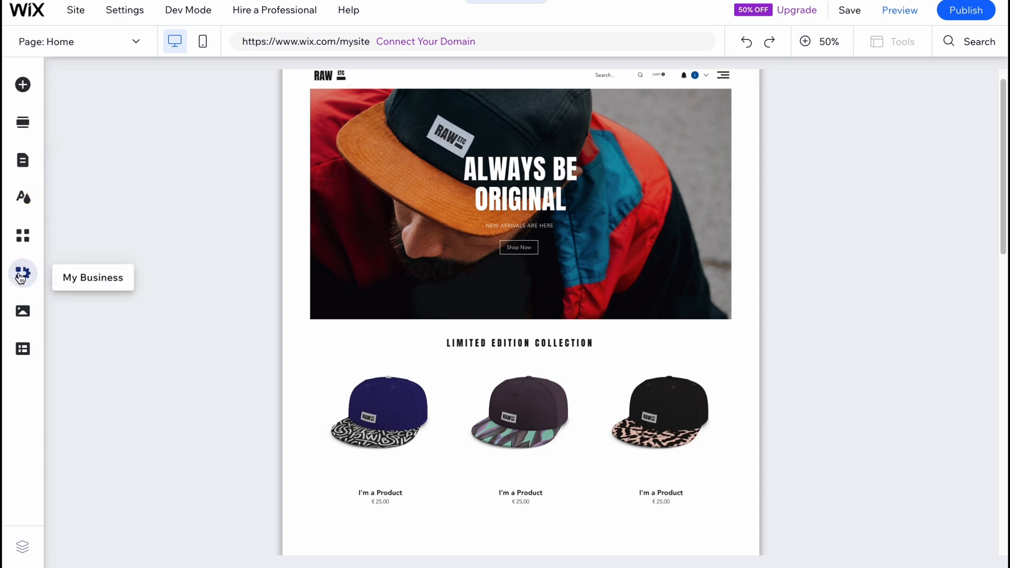
{"action": "mouse_move", "coordinate": [22, 348]}
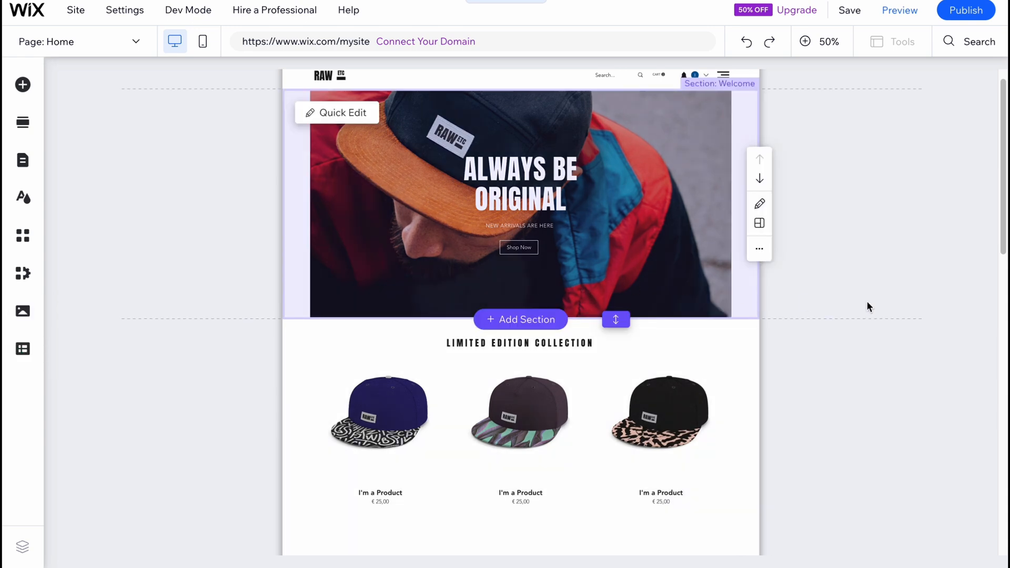
{"action": "scroll", "scroll_direction": "down", "scroll_amount": 3}
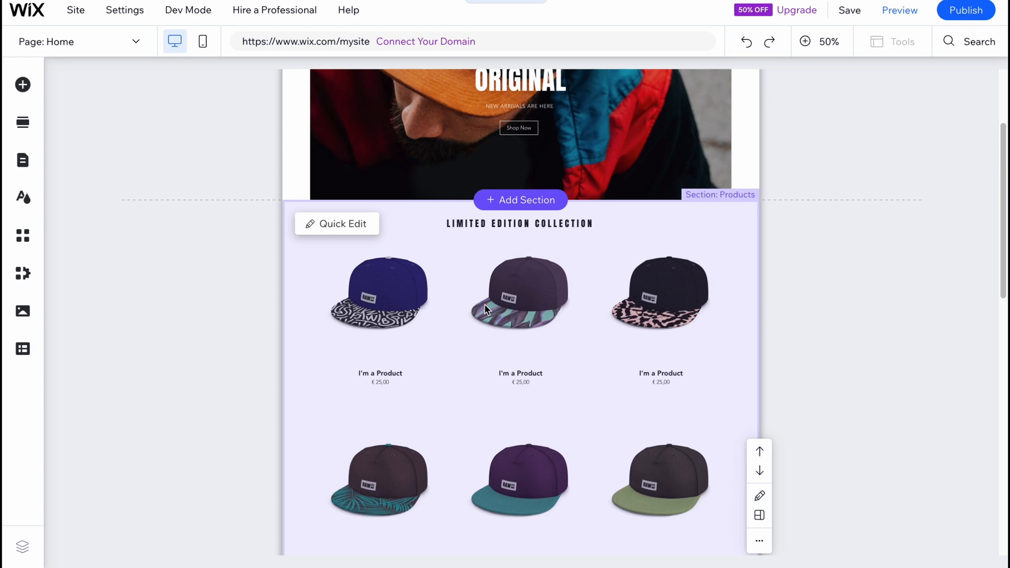
{"action": "scroll", "scroll_direction": "down", "scroll_amount": 3}
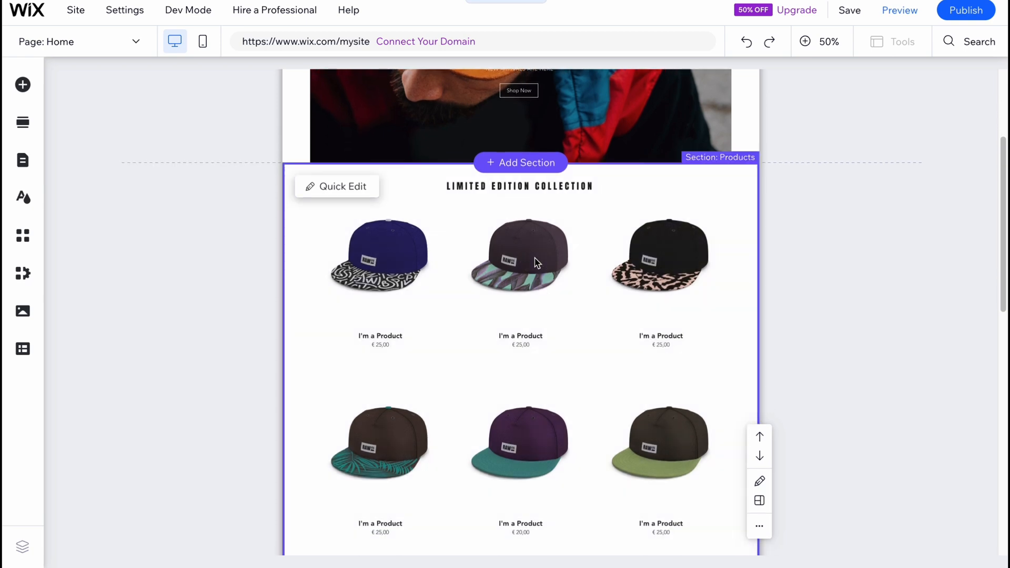
{"action": "scroll", "scroll_direction": "up", "scroll_amount": 3}
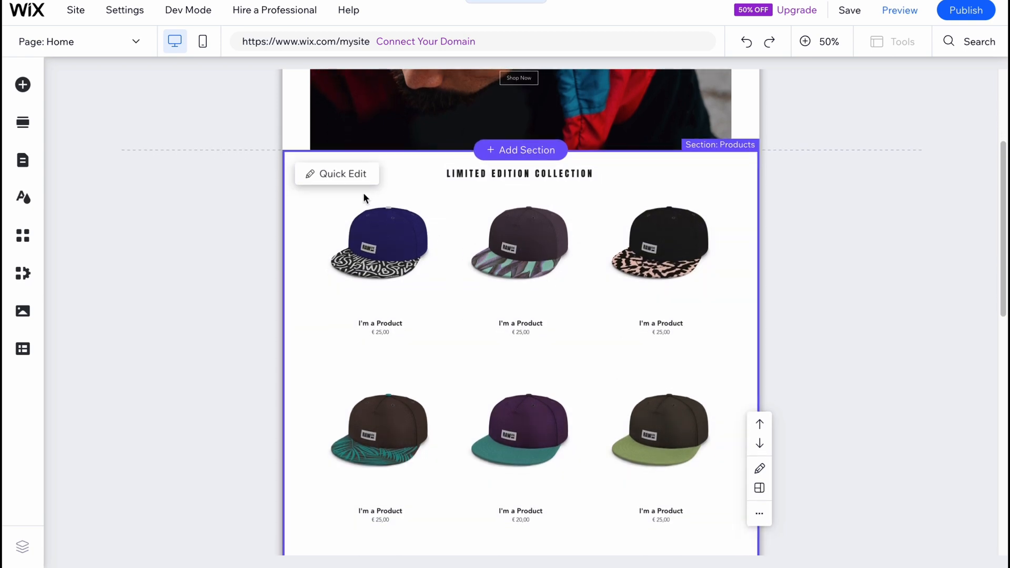
{"action": "left_click", "coordinate": [809, 41]}
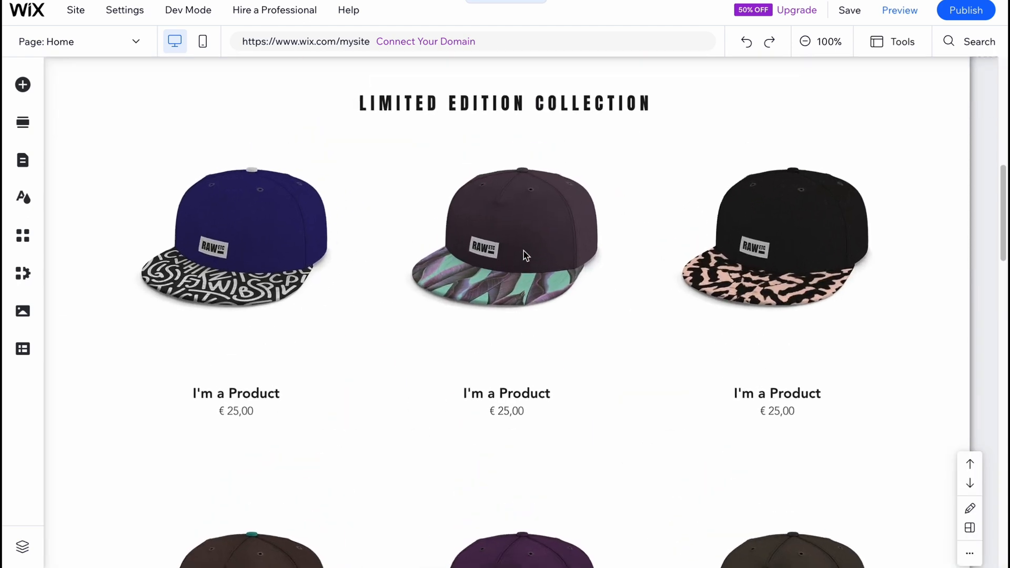
{"action": "left_click", "coordinate": [506, 241]}
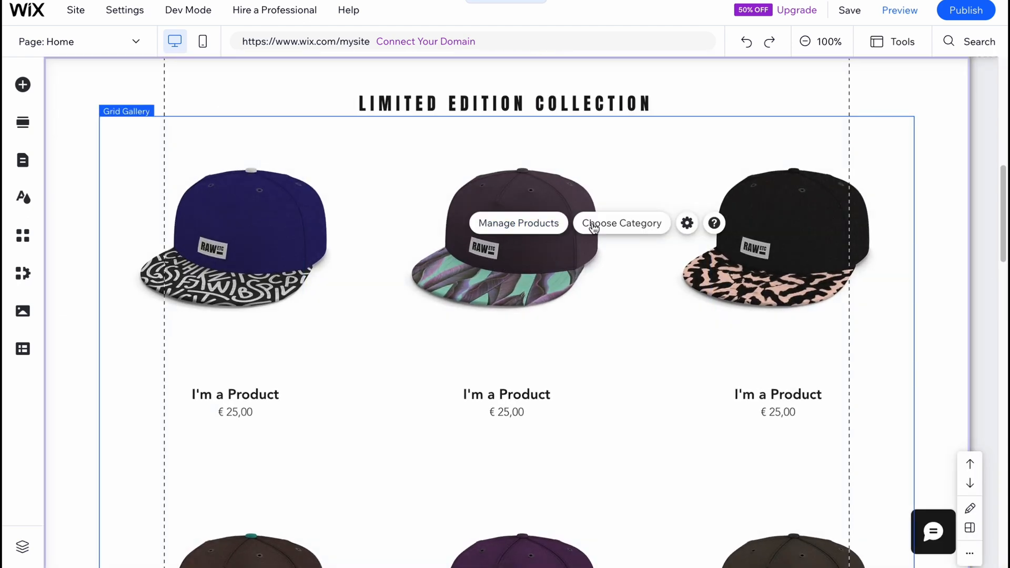
{"action": "mouse_move", "coordinate": [517, 223]}
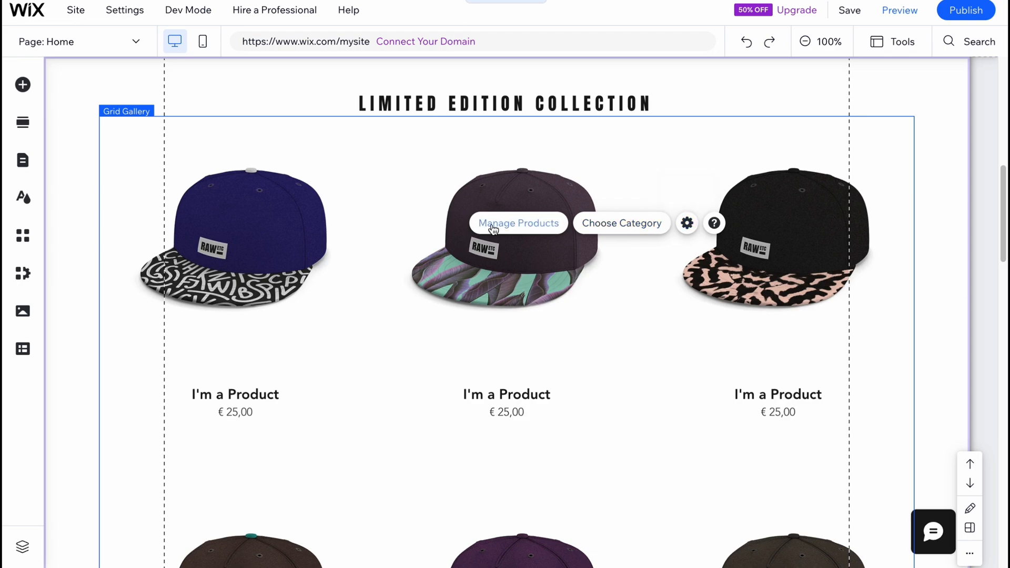
{"action": "left_click", "coordinate": [517, 223]}
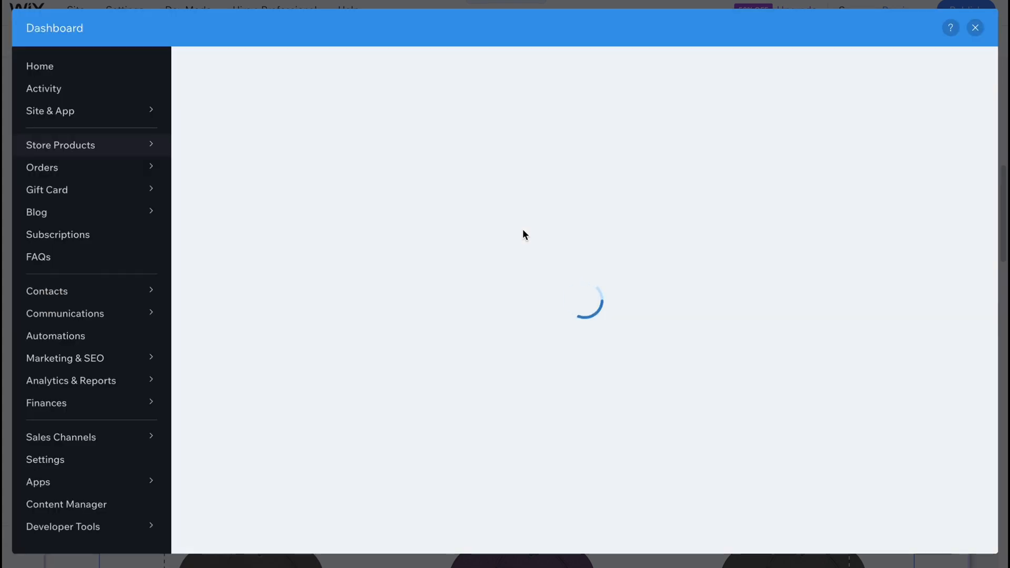
- Delete three template caps, including SKU 0016, leaving 13 products
{"action": "left_click", "coordinate": [61, 144]}
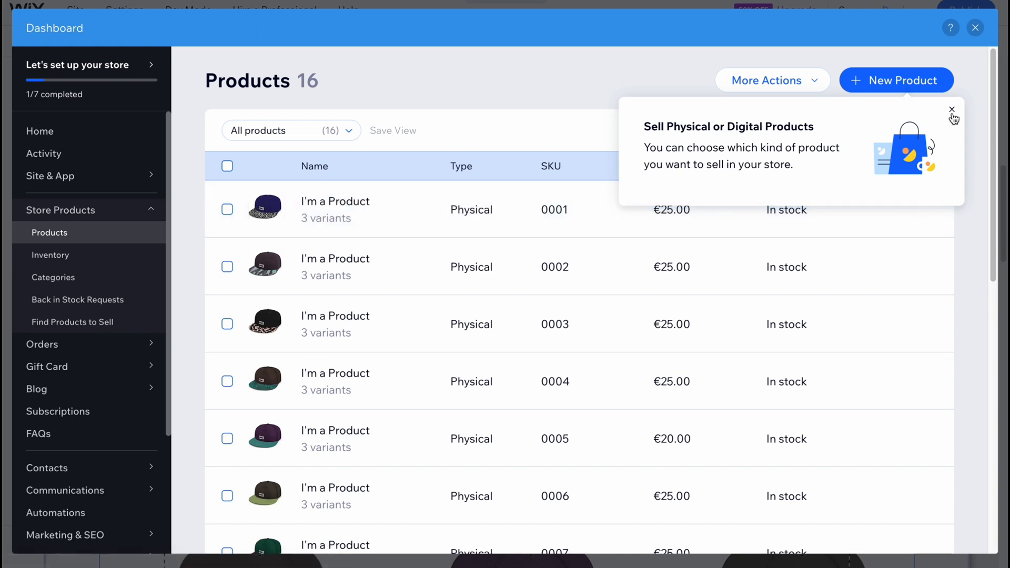
{"action": "left_click", "coordinate": [952, 109]}
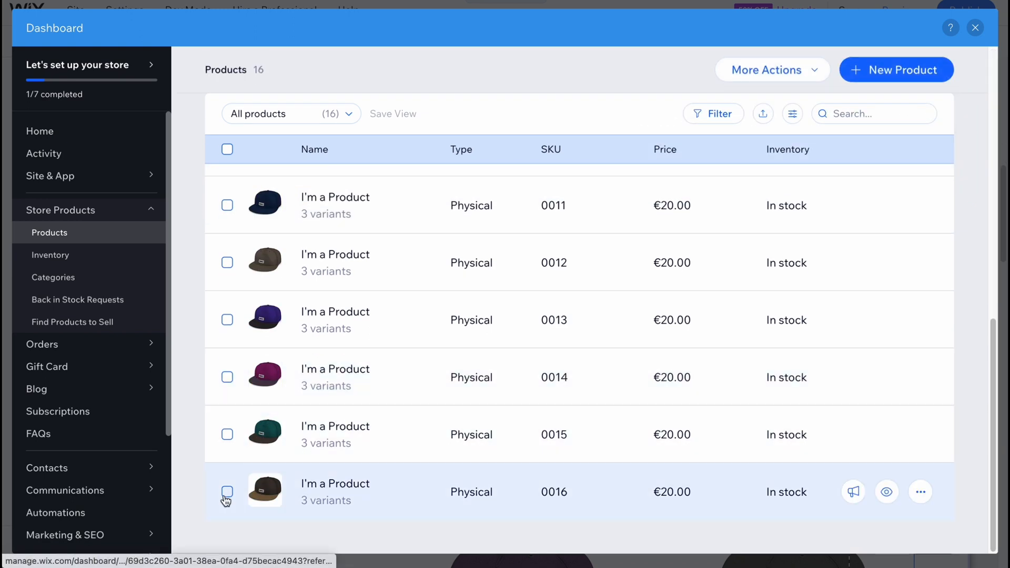
{"action": "left_click", "coordinate": [226, 491]}
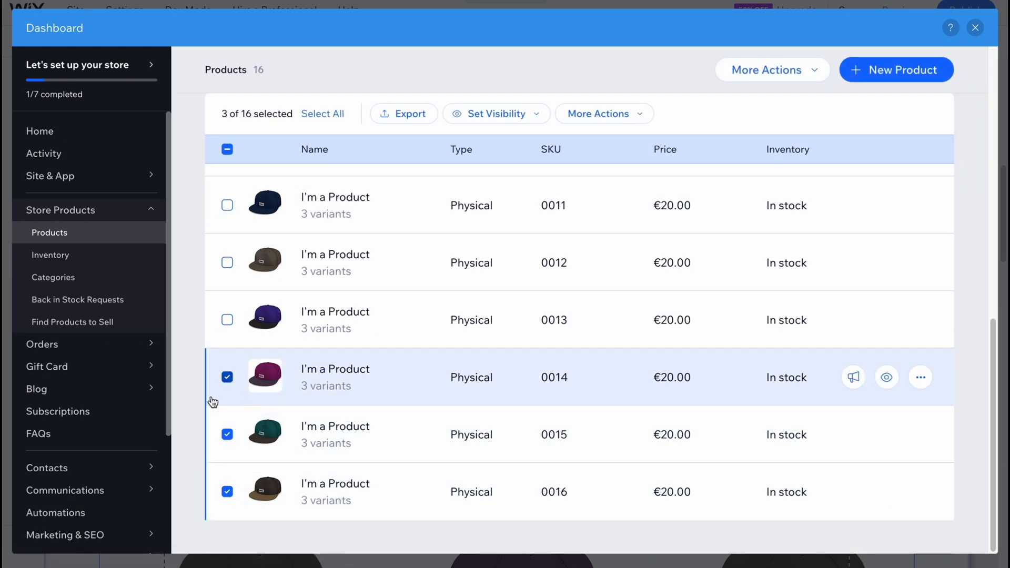
{"action": "mouse_move", "coordinate": [604, 113]}
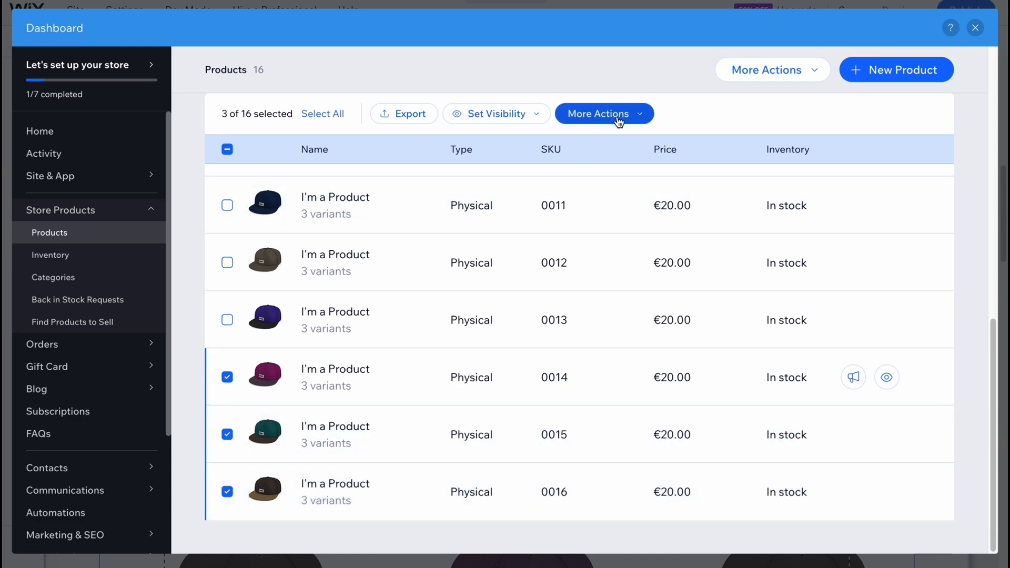
{"action": "left_click", "coordinate": [603, 113]}
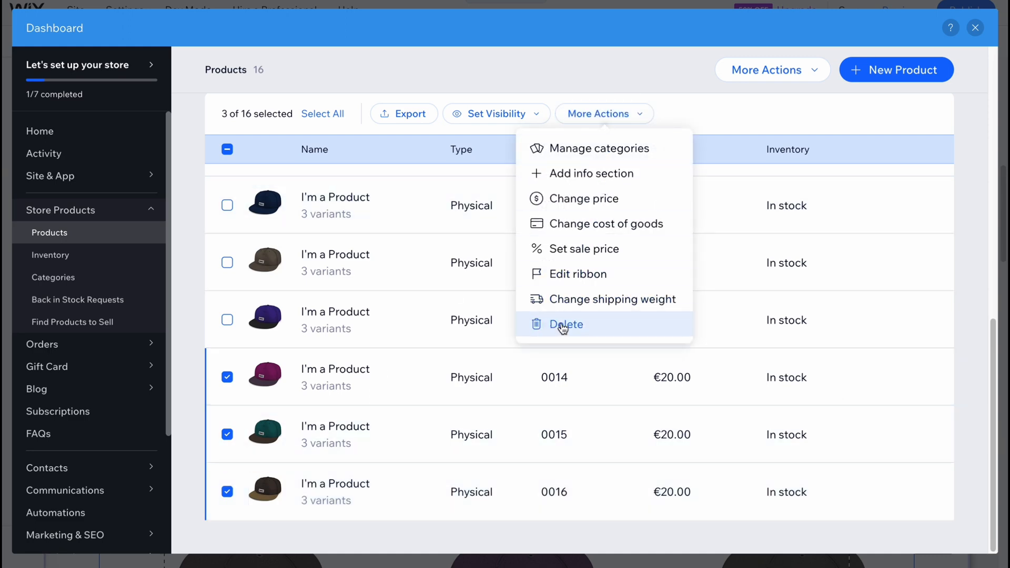
{"action": "left_click", "coordinate": [565, 324]}
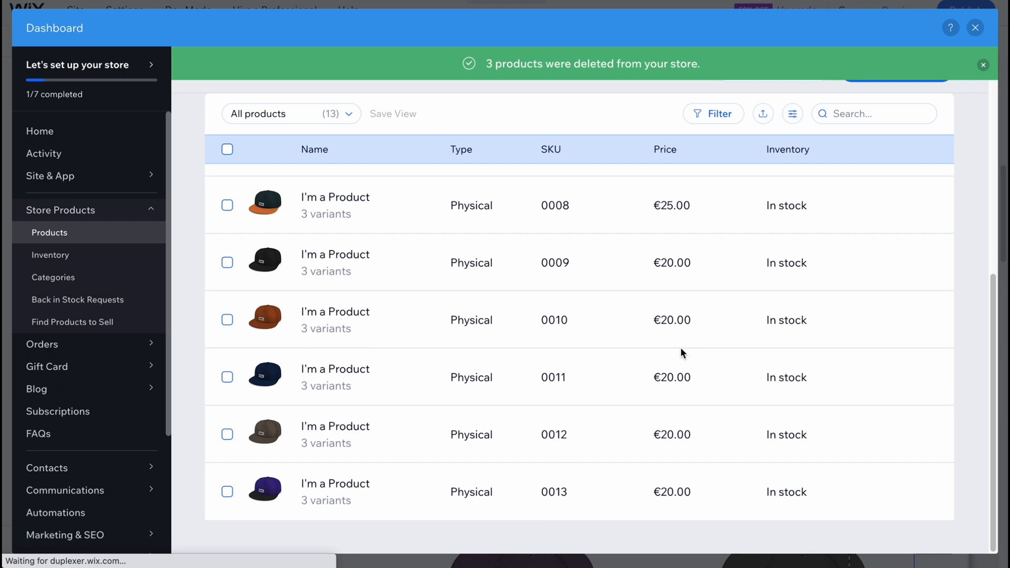
{"action": "scroll", "scroll_direction": "up", "scroll_amount": 3}
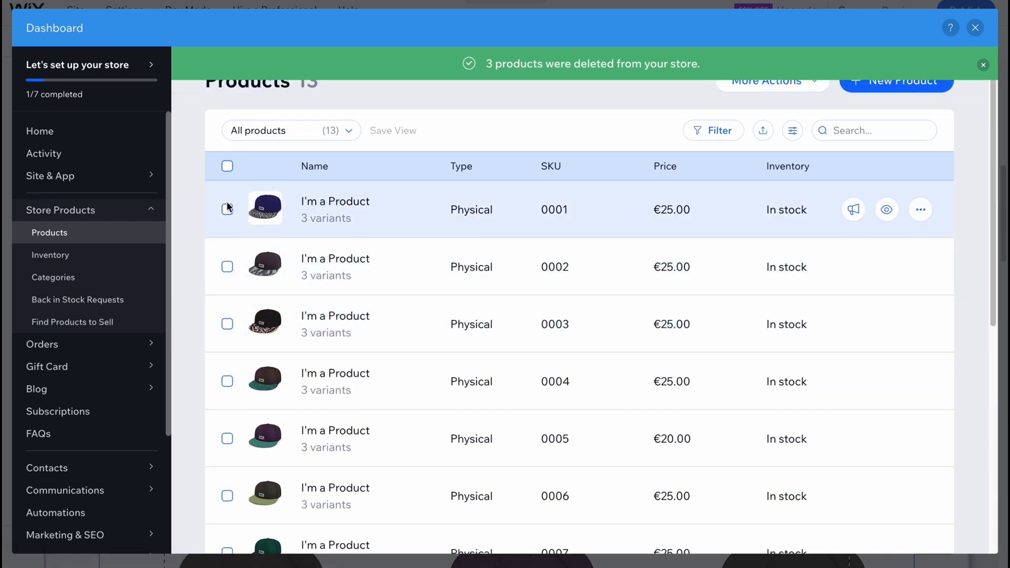
- Select cap products 0001 and 0002, review bulk actions, and start an export
{"action": "left_click", "coordinate": [226, 208]}
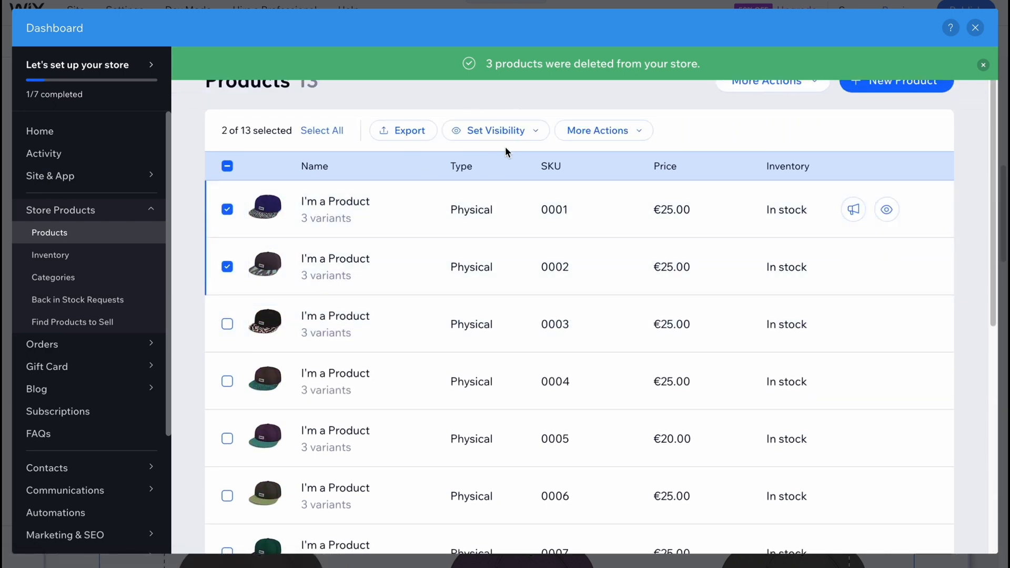
{"action": "left_click", "coordinate": [598, 130]}
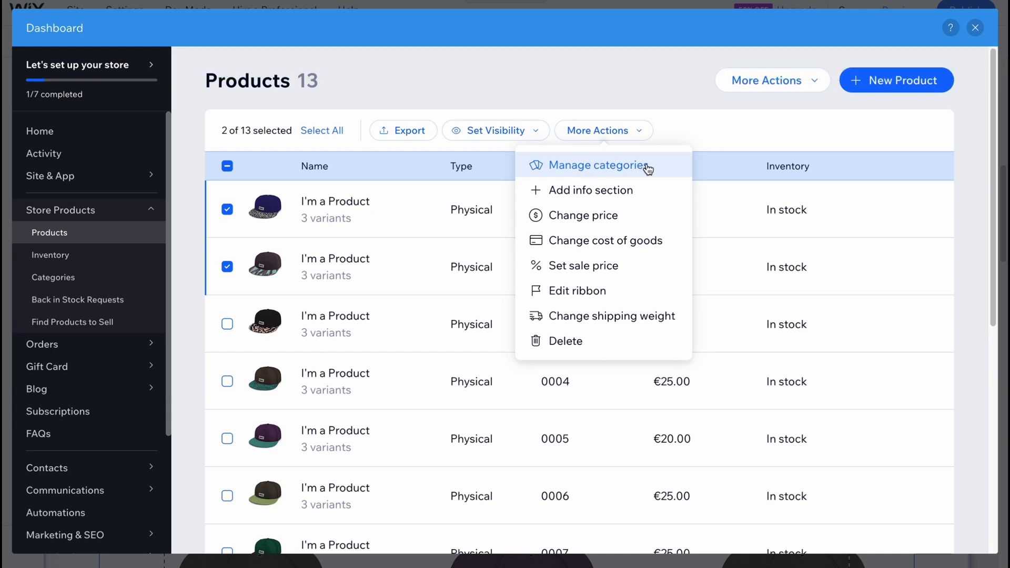
{"action": "mouse_move", "coordinate": [573, 219]}
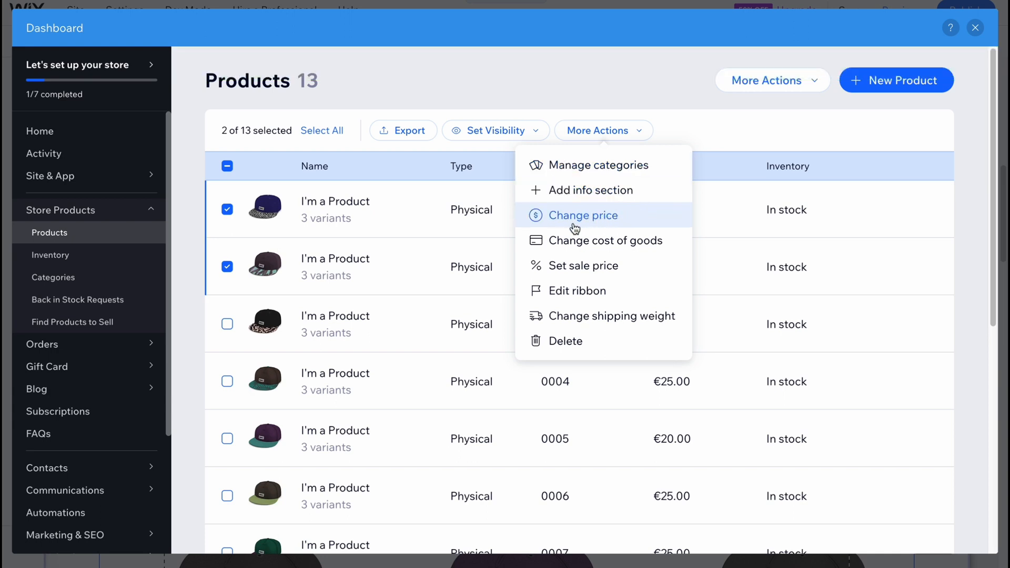
{"action": "mouse_move", "coordinate": [605, 241]}
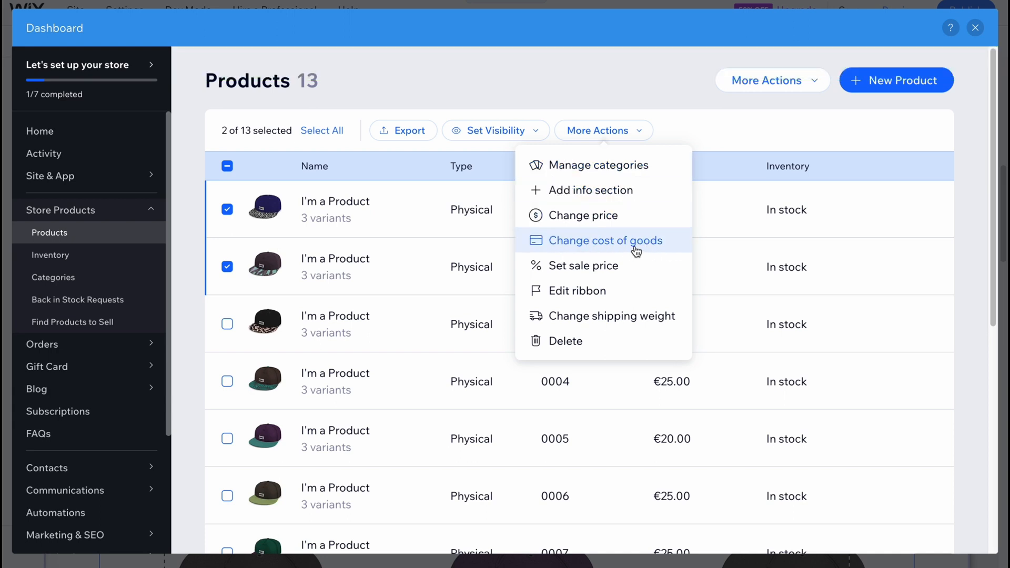
{"action": "mouse_move", "coordinate": [576, 290]}
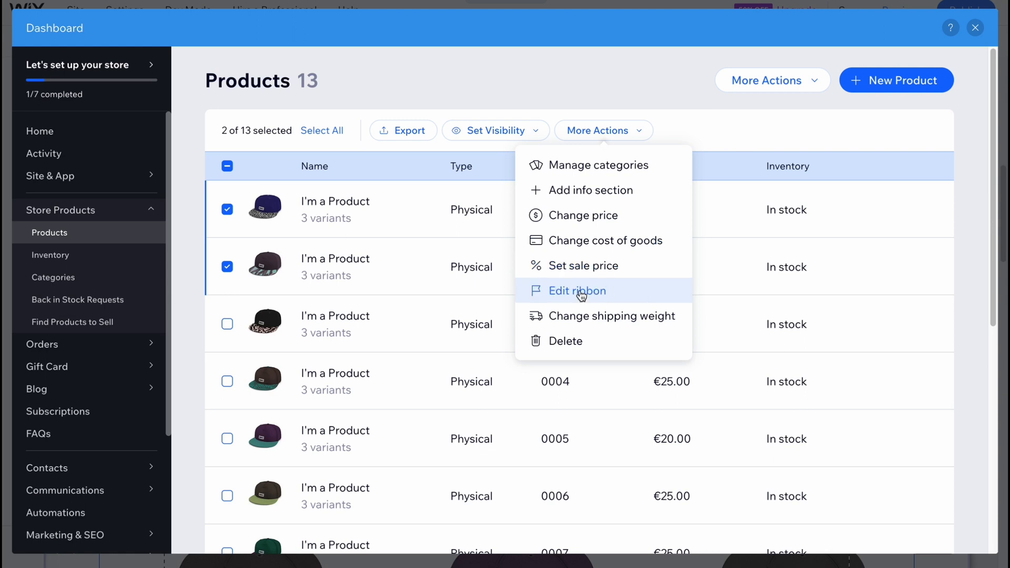
{"action": "mouse_move", "coordinate": [611, 316]}
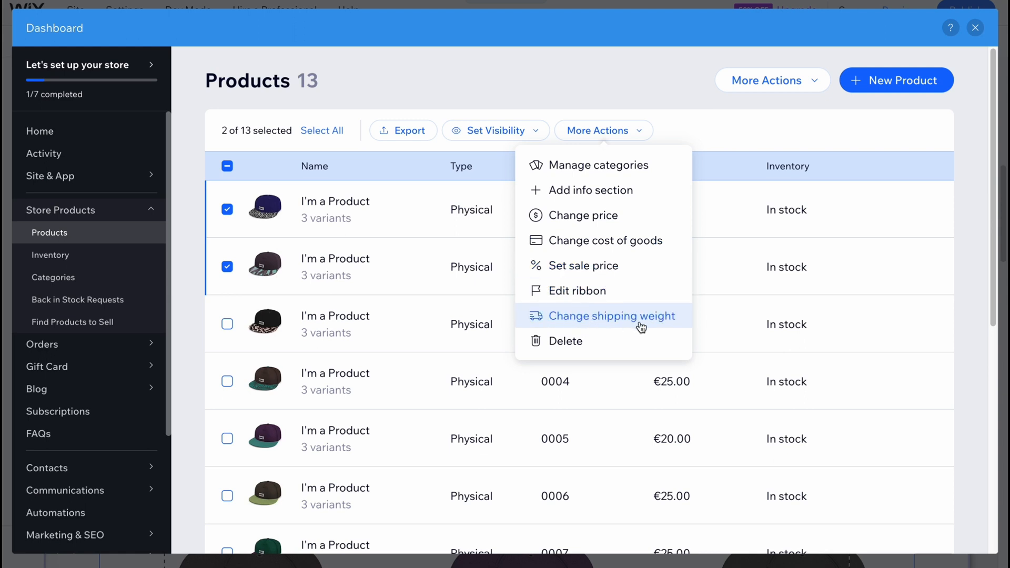
{"action": "mouse_move", "coordinate": [654, 303]}
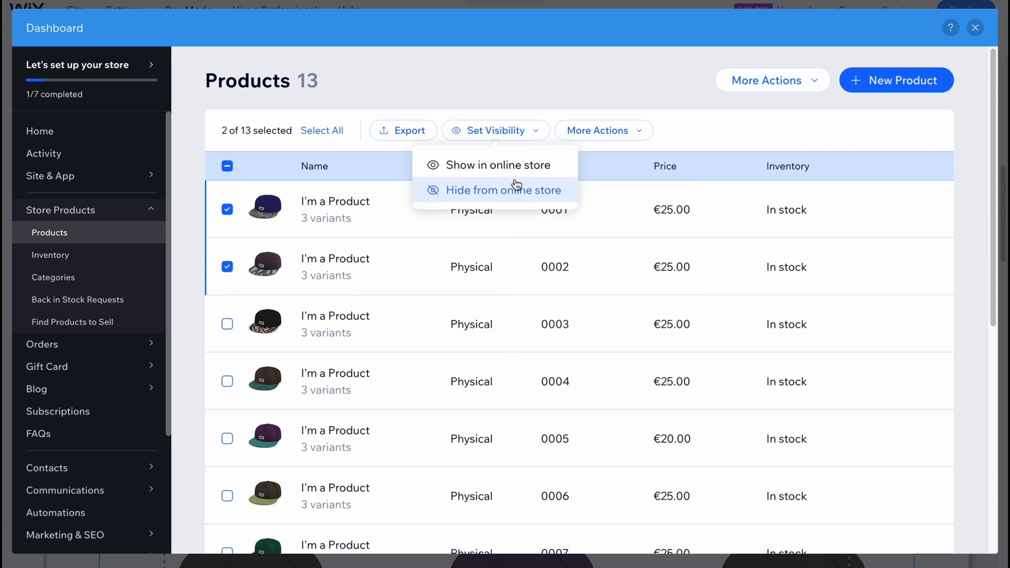
{"action": "mouse_move", "coordinate": [496, 164]}
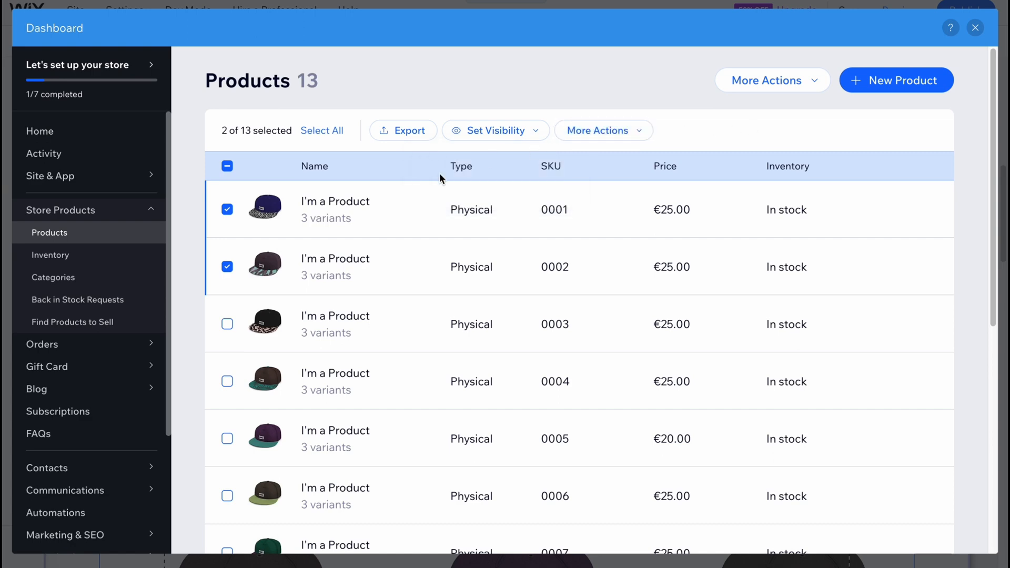
{"action": "left_click", "coordinate": [402, 130]}
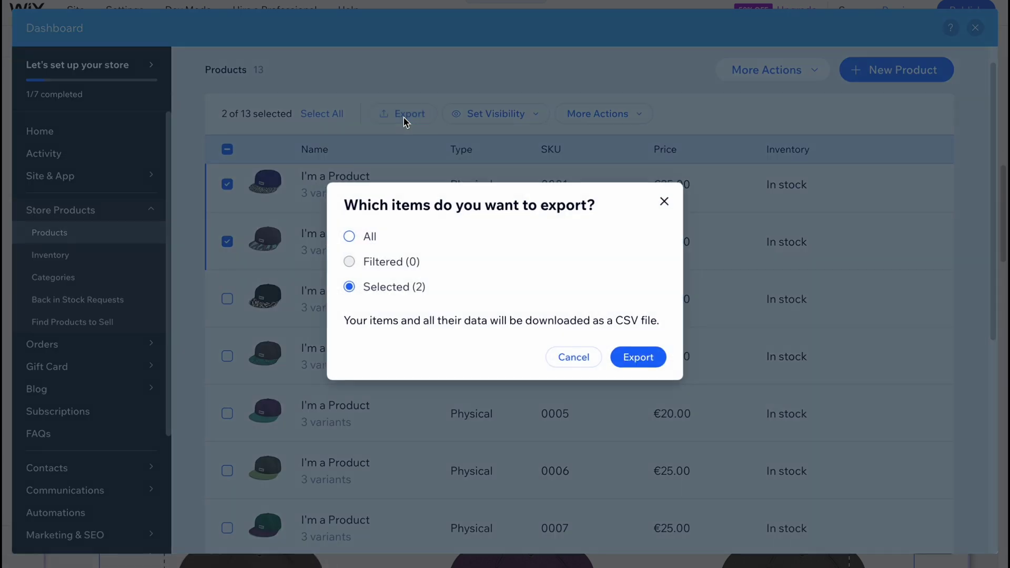
{"action": "mouse_move", "coordinate": [585, 316]}
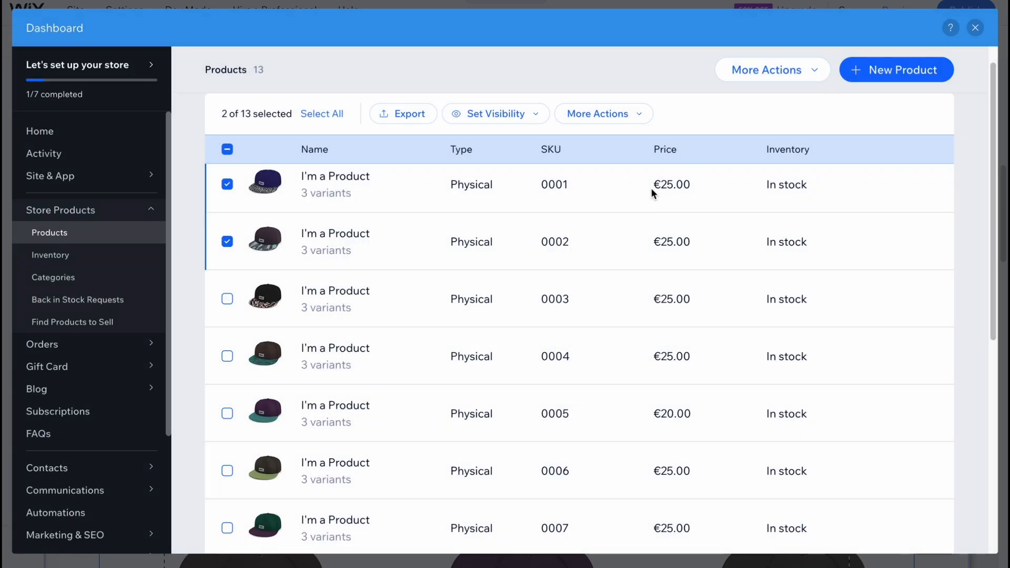
- Show the store-wide More Actions menu with export, import and rearrange options
{"action": "left_click", "coordinate": [766, 80]}
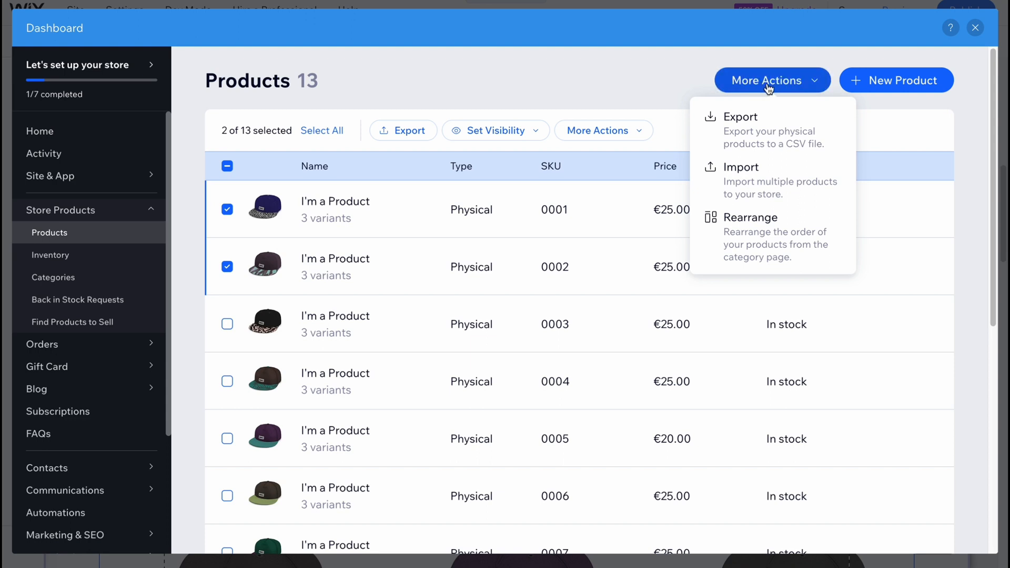
{"action": "mouse_move", "coordinate": [764, 129]}
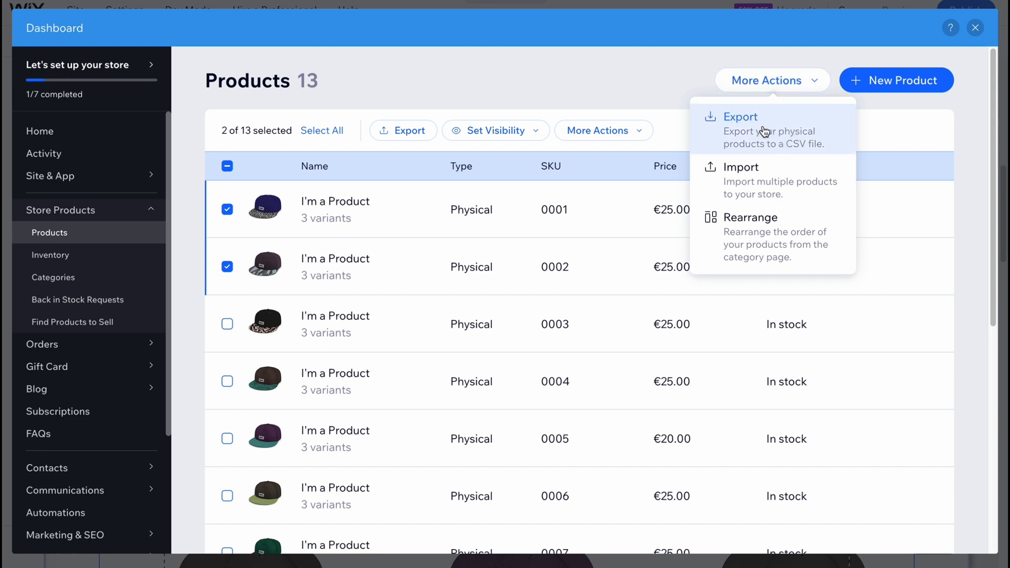
{"action": "mouse_move", "coordinate": [772, 181]}
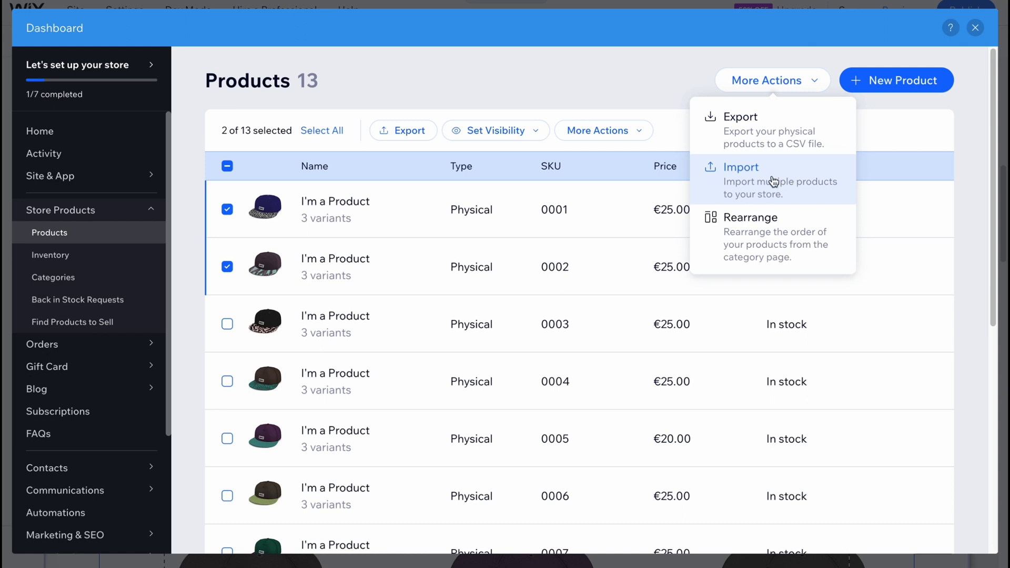
{"action": "mouse_move", "coordinate": [763, 187]}
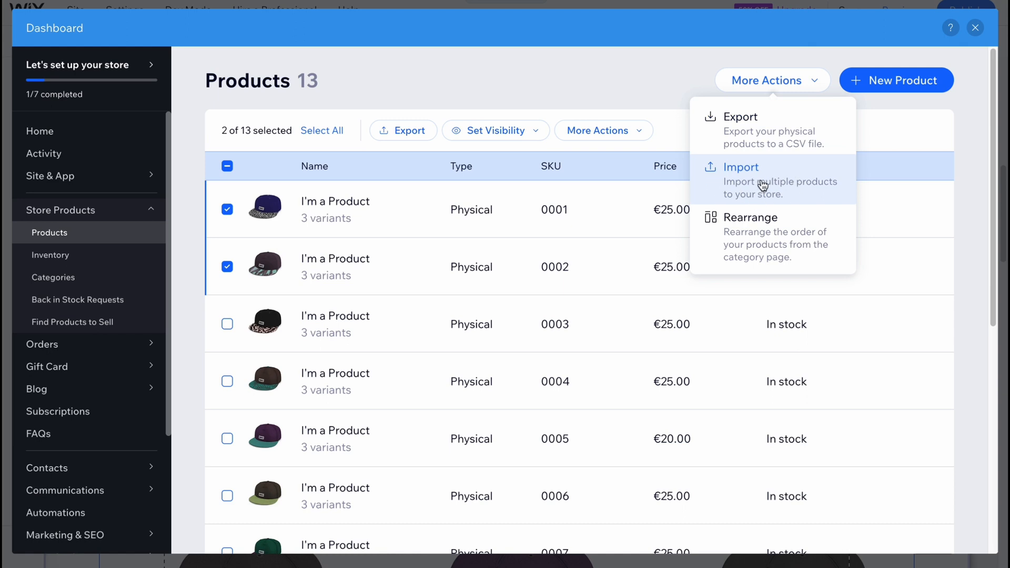
{"action": "mouse_move", "coordinate": [756, 253]}
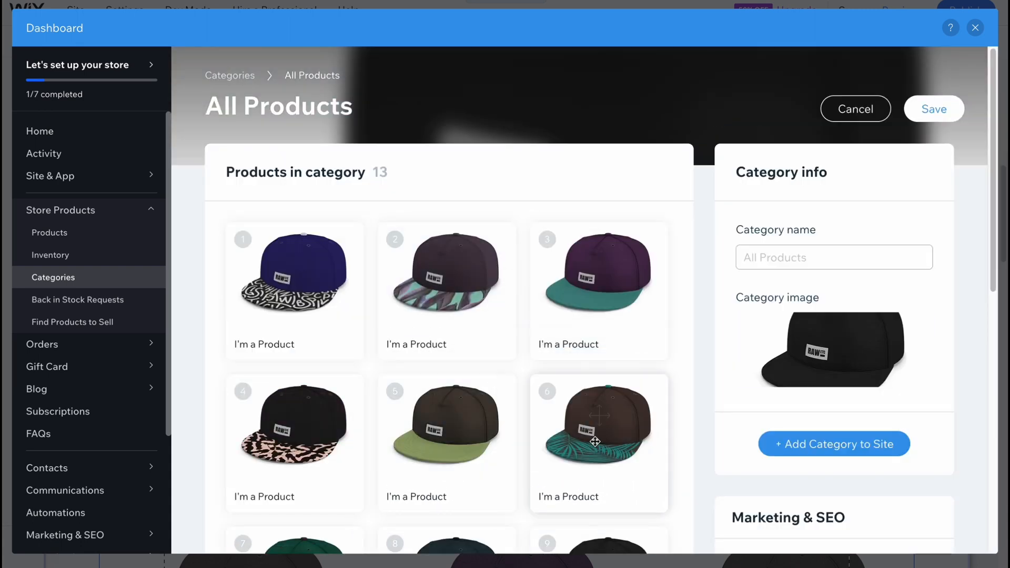
- Save All Products with the pink-brim black cap (SKU 0003) first, then return to Products
{"action": "scroll", "scroll_direction": "down", "scroll_amount": 3}
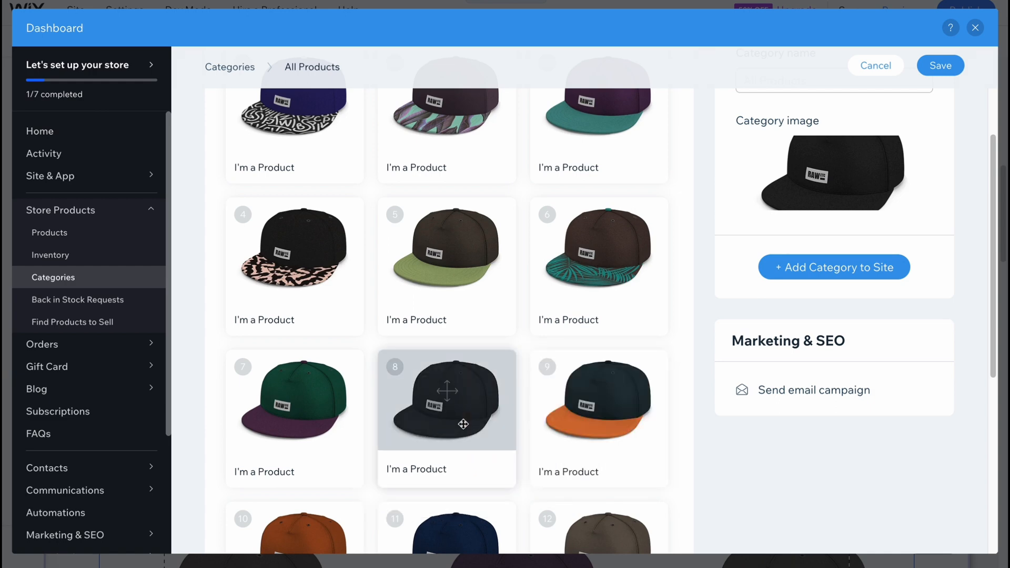
{"action": "scroll", "scroll_direction": "up", "scroll_amount": 3}
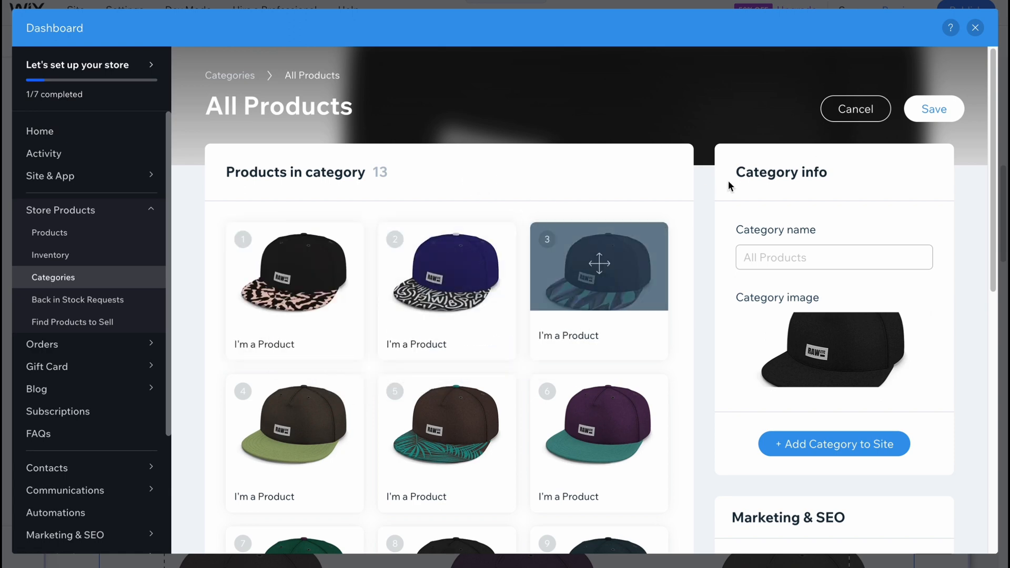
{"action": "left_click", "coordinate": [932, 109]}
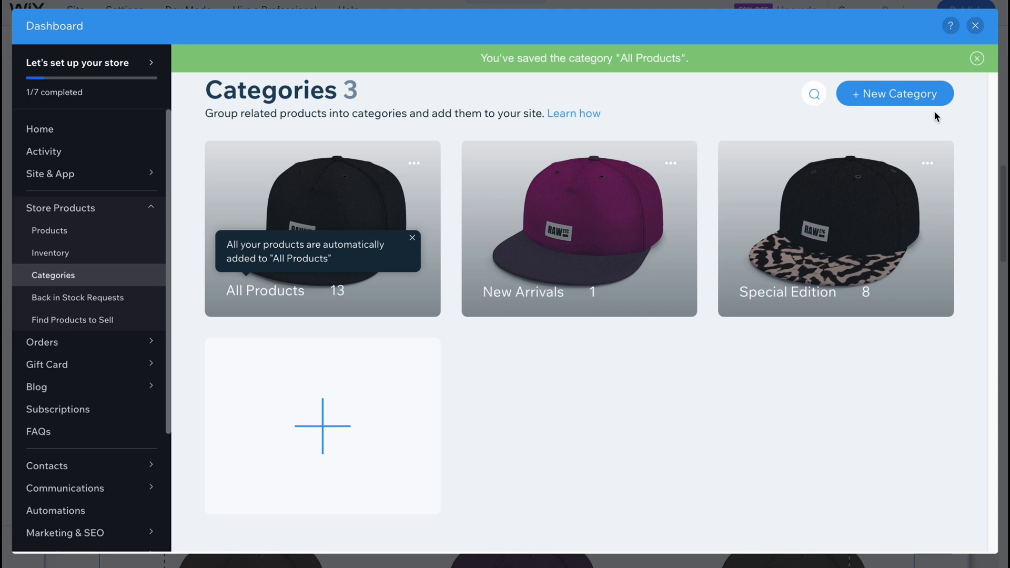
{"action": "mouse_move", "coordinate": [77, 252]}
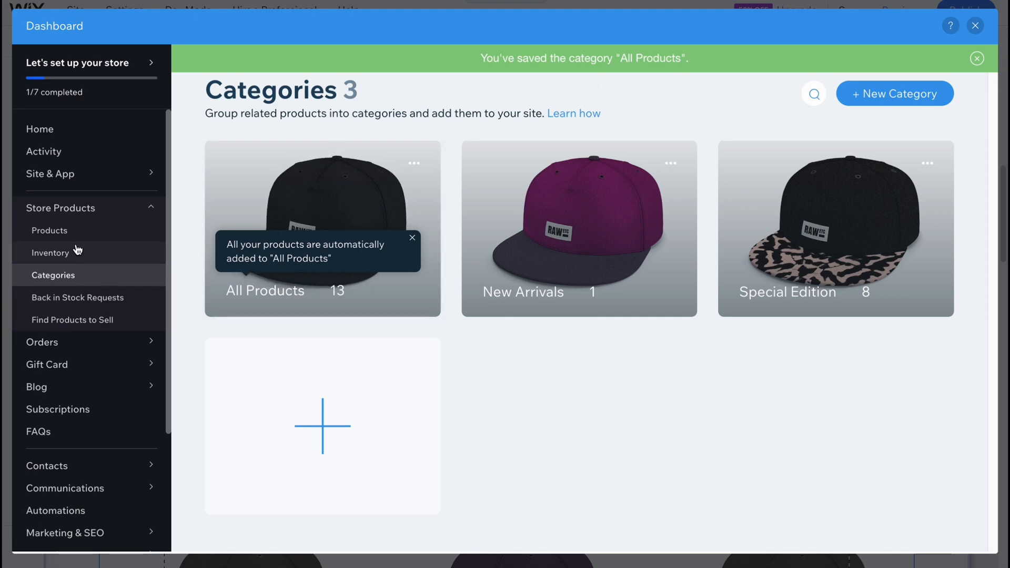
{"action": "mouse_move", "coordinate": [335, 284]}
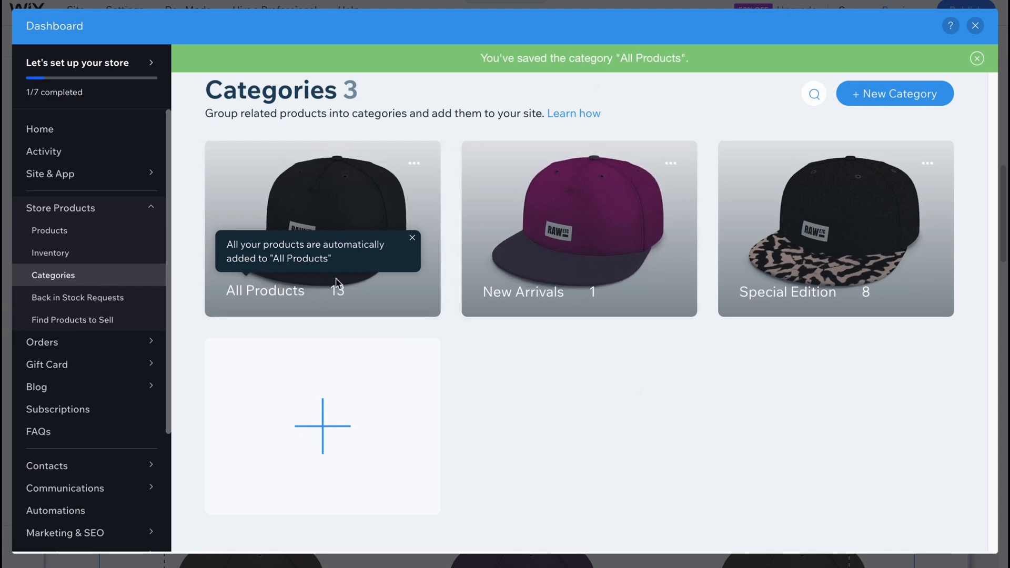
{"action": "left_click", "coordinate": [49, 231]}
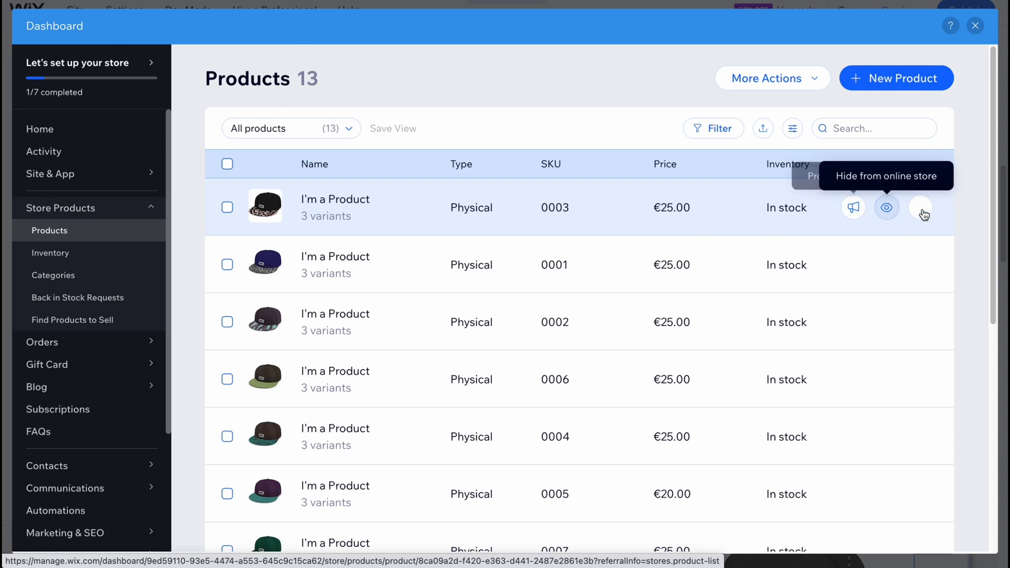
- Open the SKU 0003 cap product for editing and scroll through its details
{"action": "left_click", "coordinate": [920, 207]}
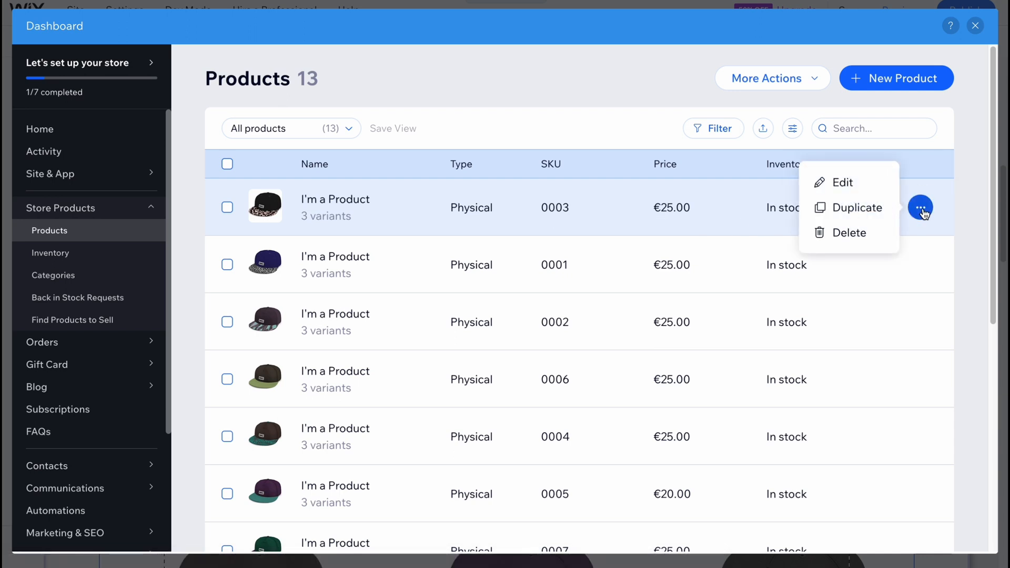
{"action": "left_click", "coordinate": [841, 182]}
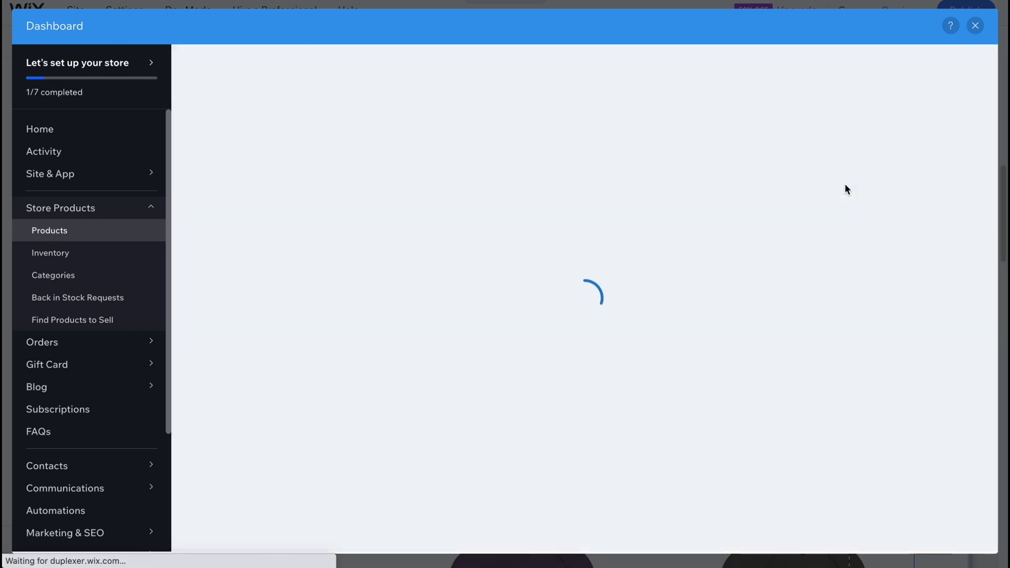
{"action": "mouse_move", "coordinate": [376, 231]}
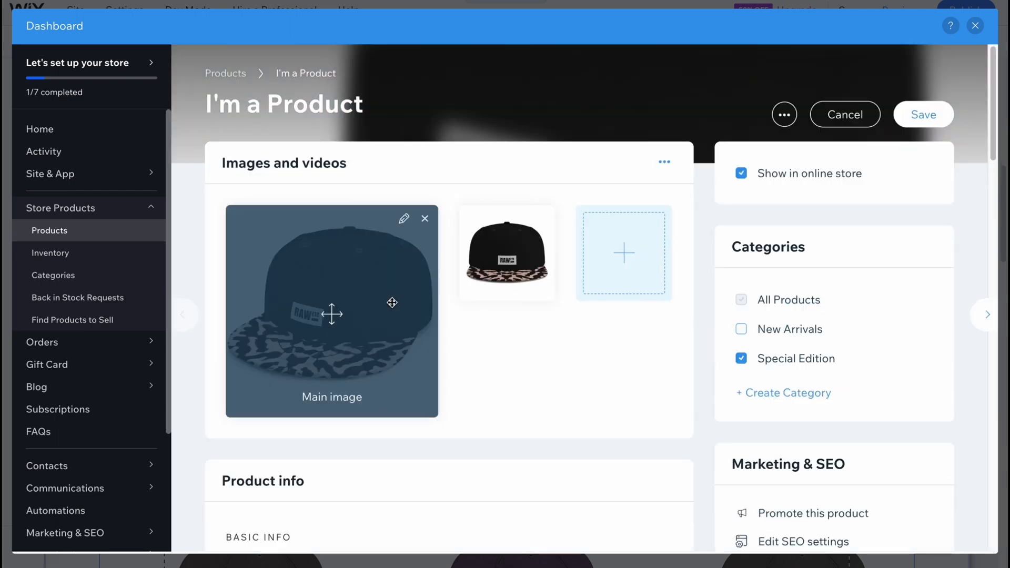
{"action": "mouse_move", "coordinate": [508, 327]}
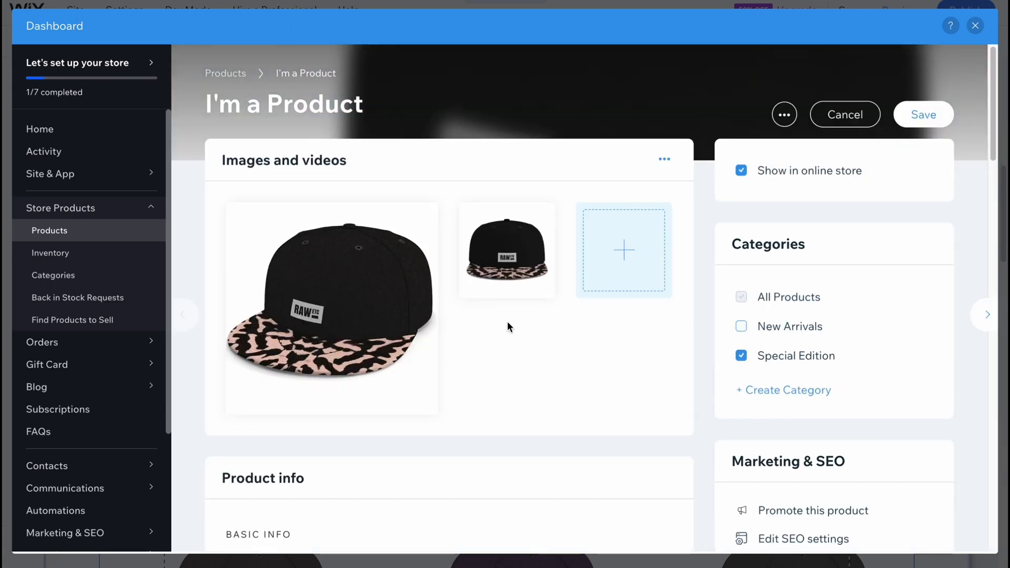
{"action": "scroll", "scroll_direction": "down", "scroll_amount": 3}
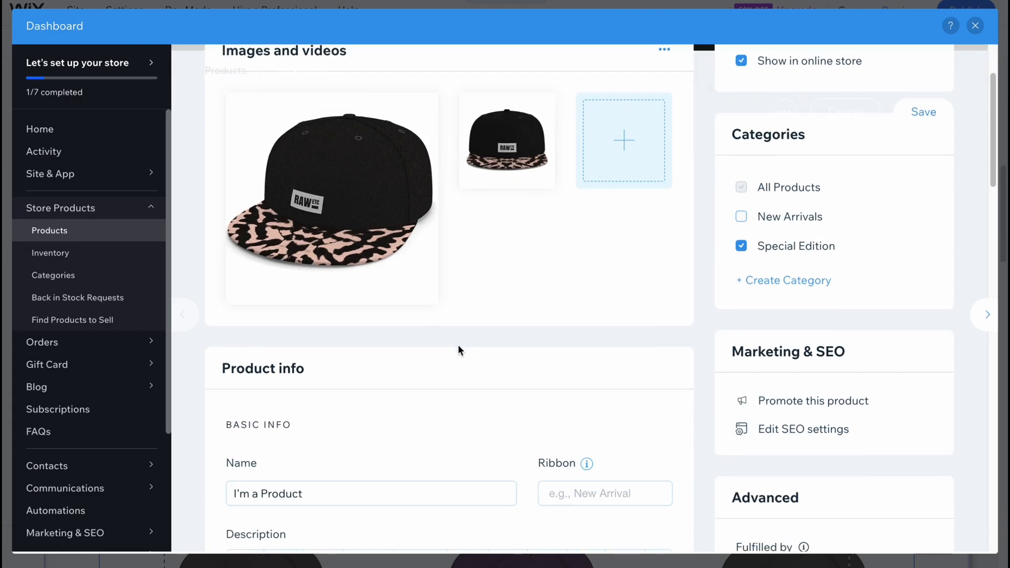
{"action": "scroll", "scroll_direction": "down", "scroll_amount": 3}
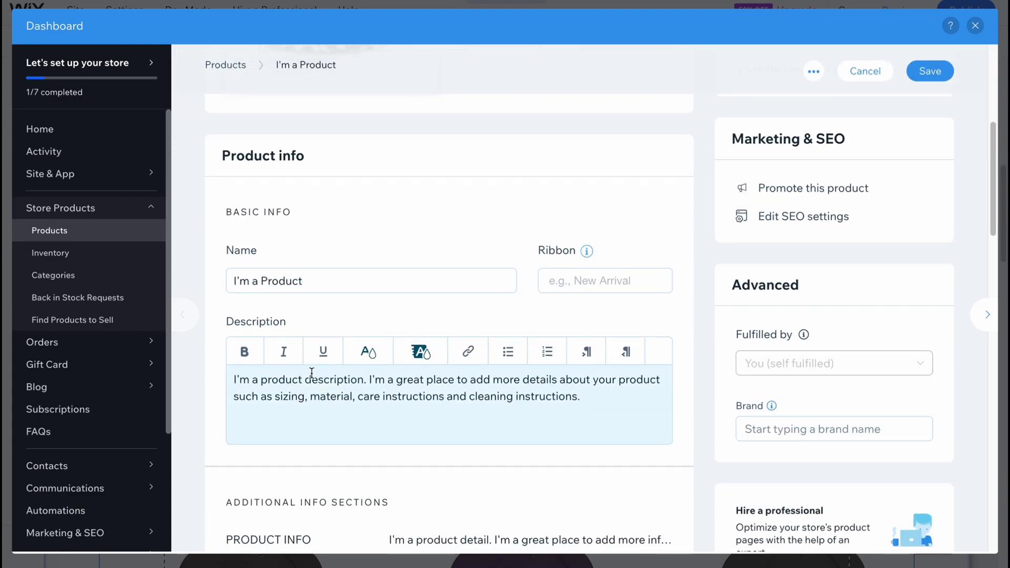
{"action": "scroll", "scroll_direction": "down", "scroll_amount": 3}
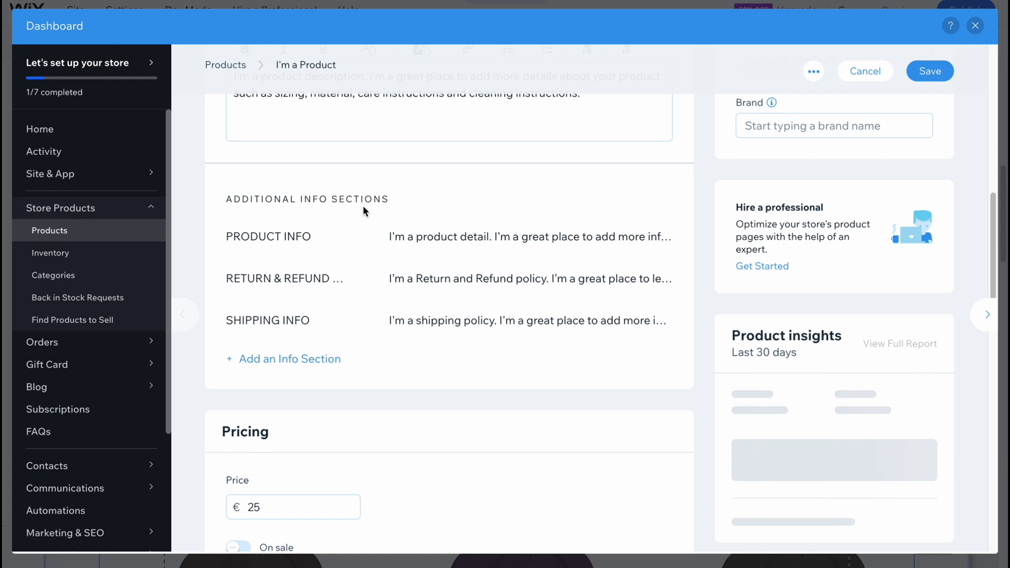
{"action": "scroll", "scroll_direction": "down", "scroll_amount": 3}
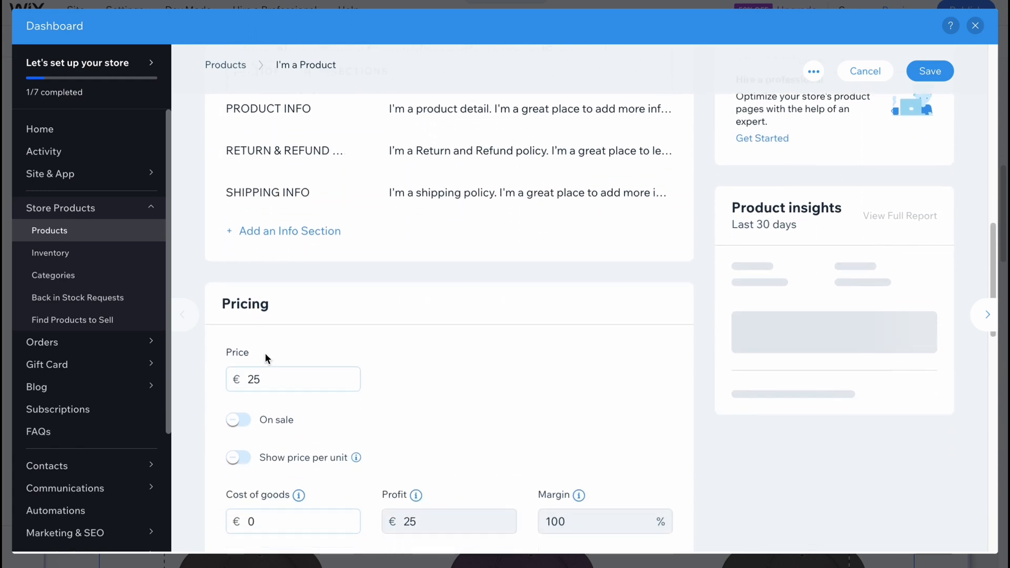
- Review the rest of the 'I'm a Product' page and save the product
{"action": "left_click", "coordinate": [238, 419]}
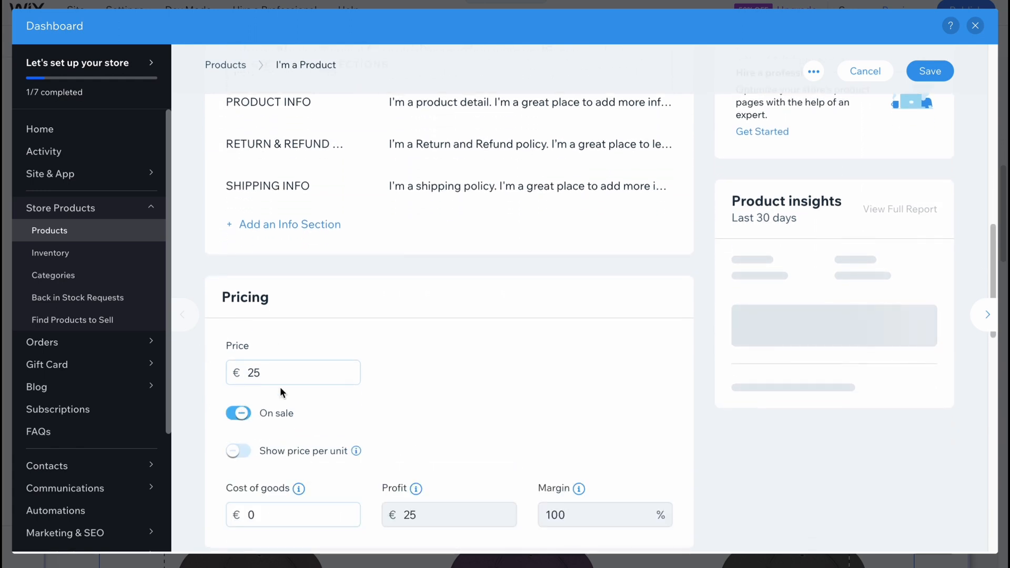
{"action": "scroll", "scroll_direction": "down", "scroll_amount": 3}
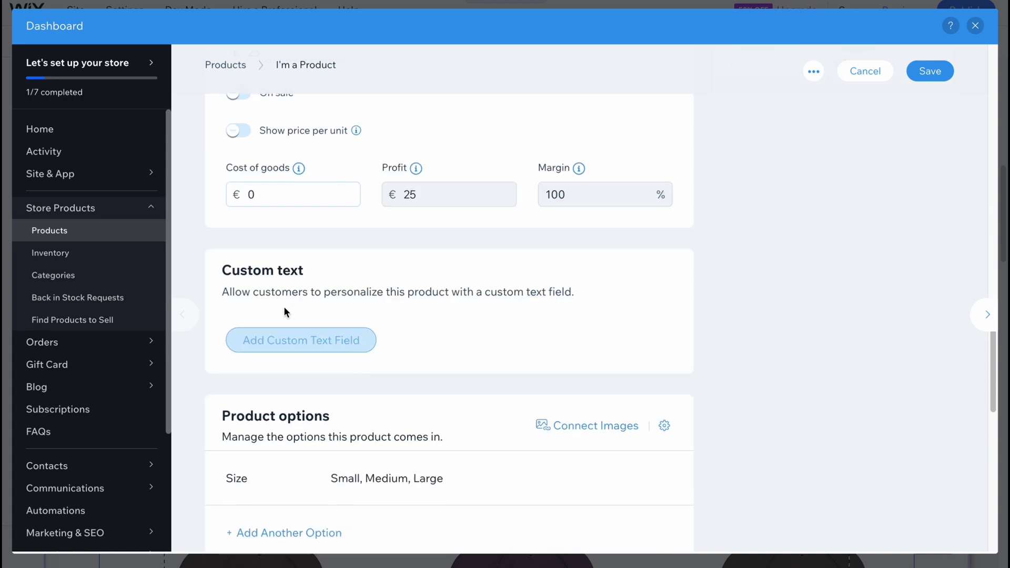
{"action": "scroll", "scroll_direction": "down", "scroll_amount": 3}
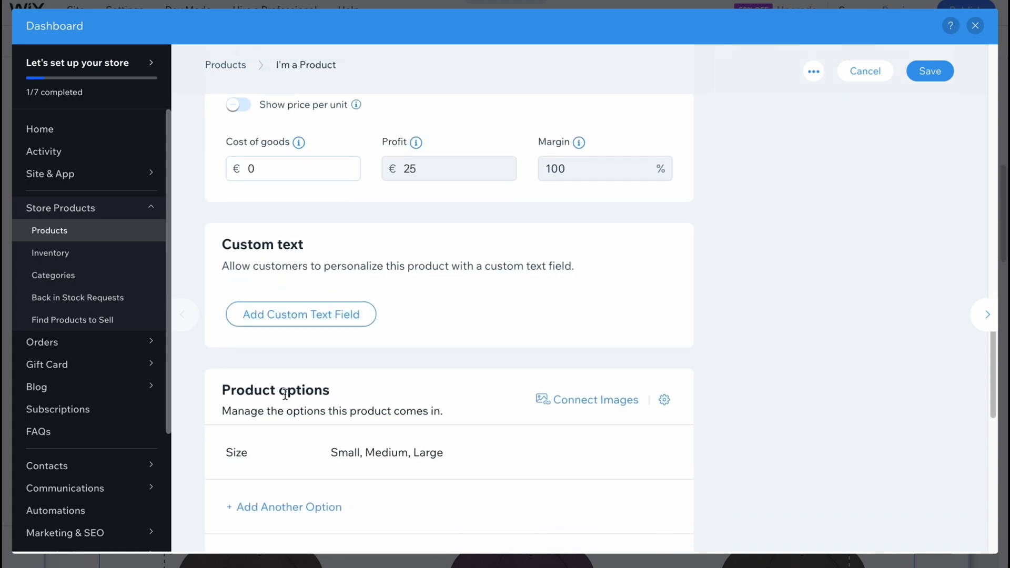
{"action": "scroll", "scroll_direction": "down", "scroll_amount": 3}
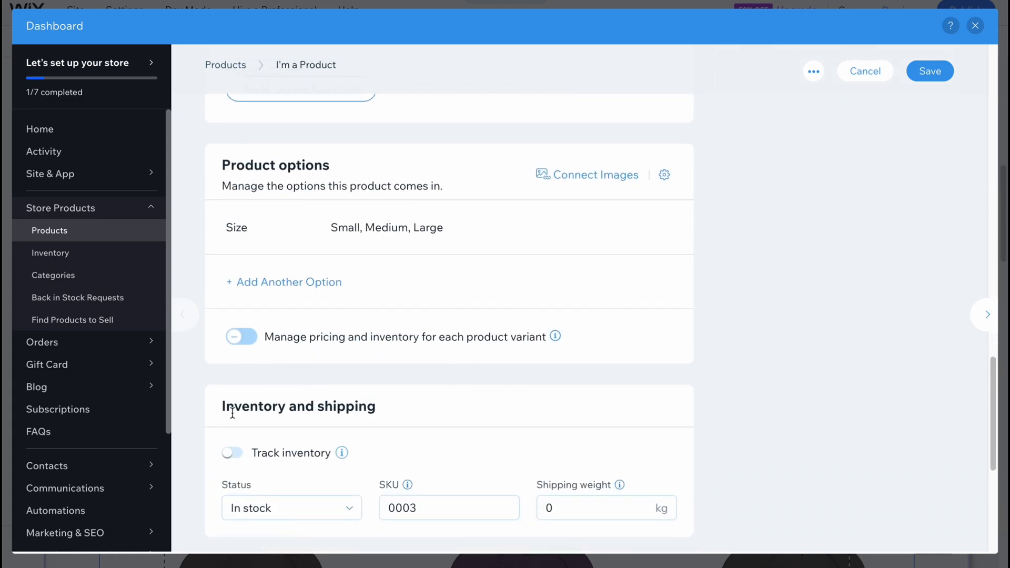
{"action": "scroll", "scroll_direction": "down", "scroll_amount": 3}
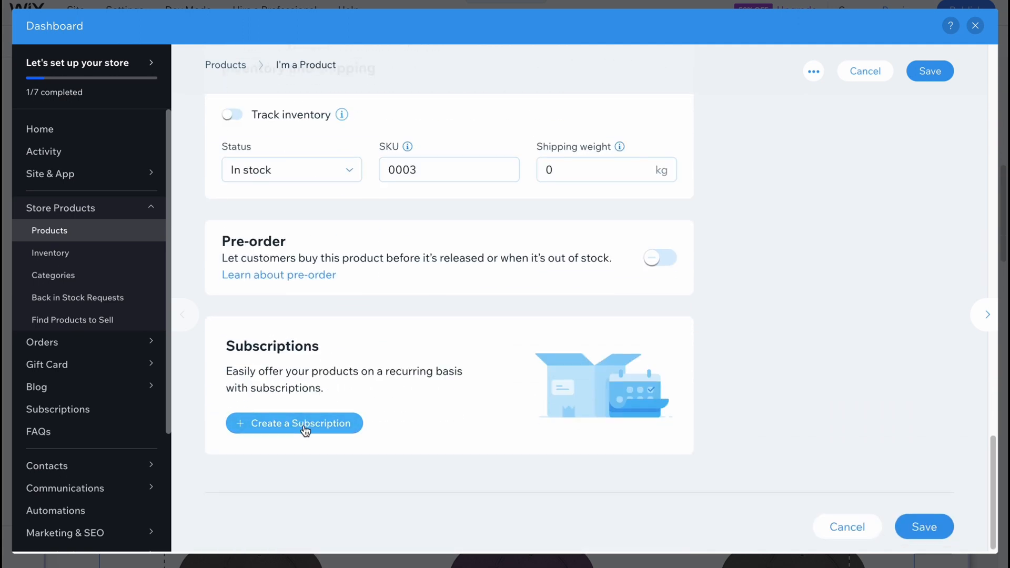
{"action": "mouse_move", "coordinate": [854, 224]}
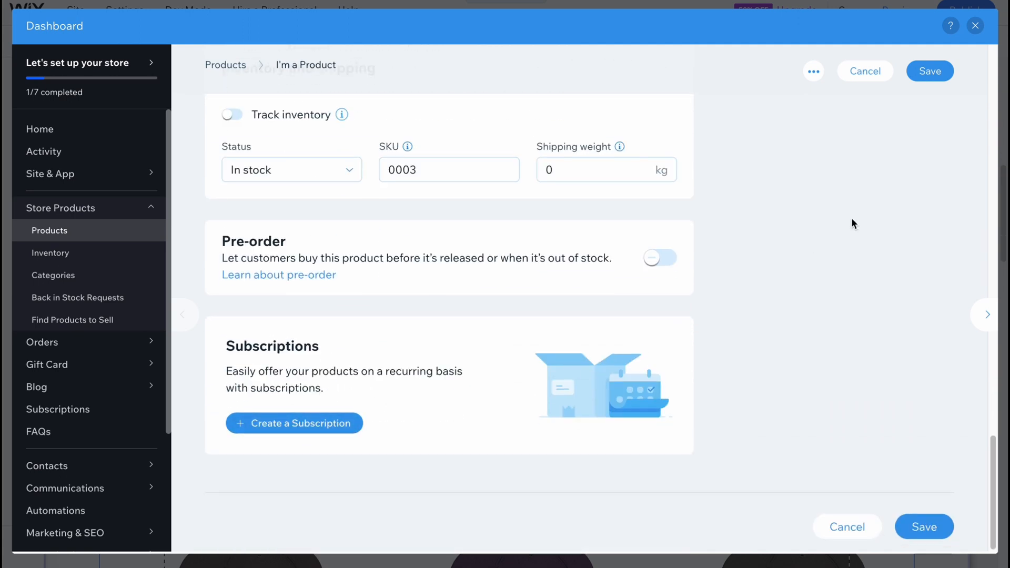
{"action": "left_click", "coordinate": [929, 71]}
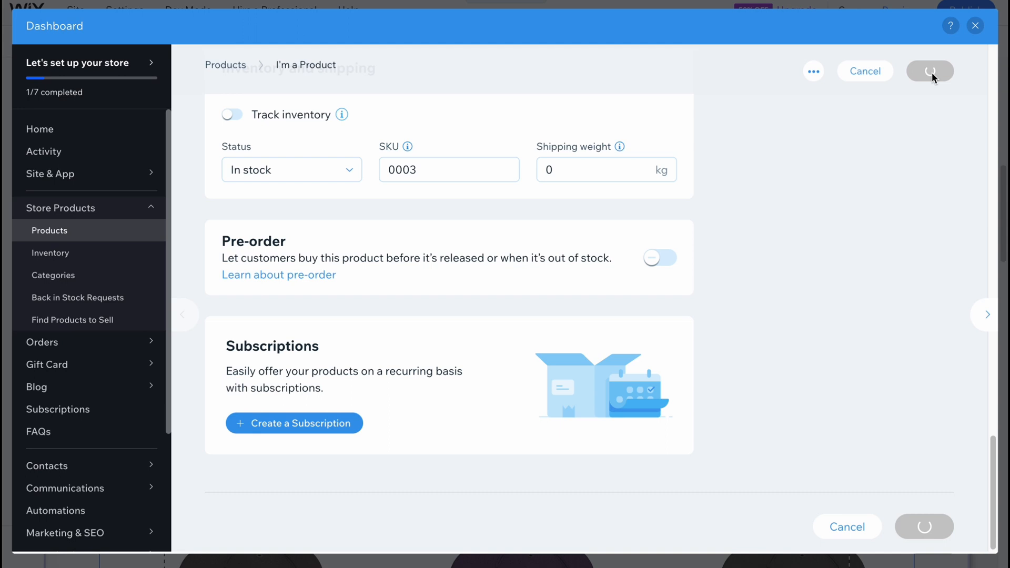
{"action": "left_click", "coordinate": [929, 71]}
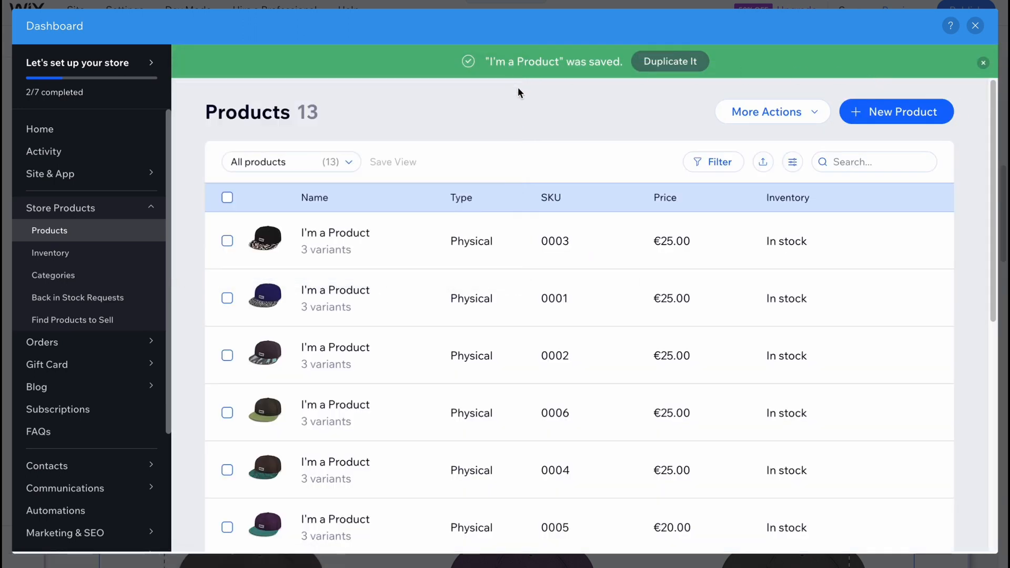
{"action": "left_click", "coordinate": [896, 112]}
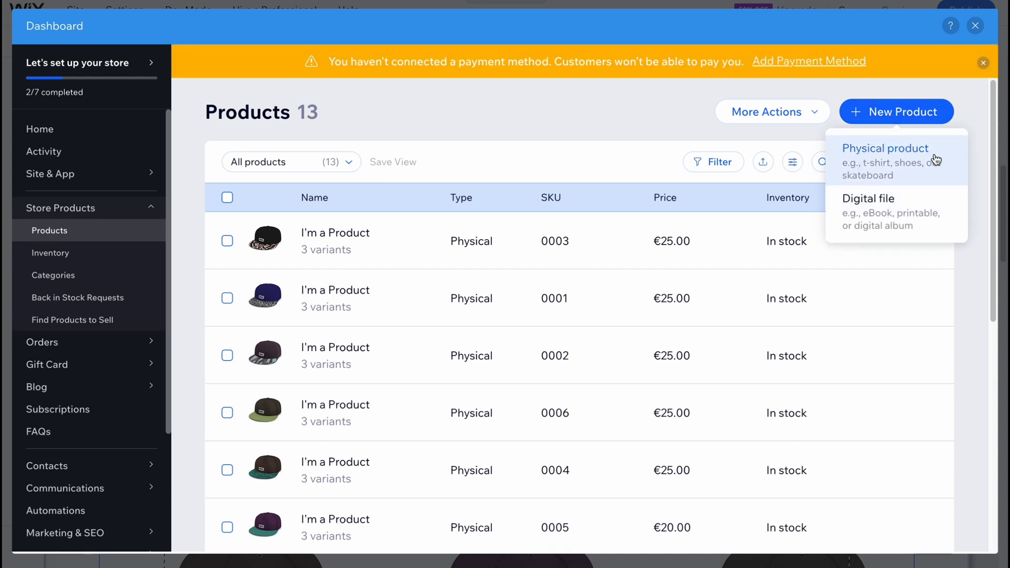
{"action": "mouse_move", "coordinate": [892, 174]}
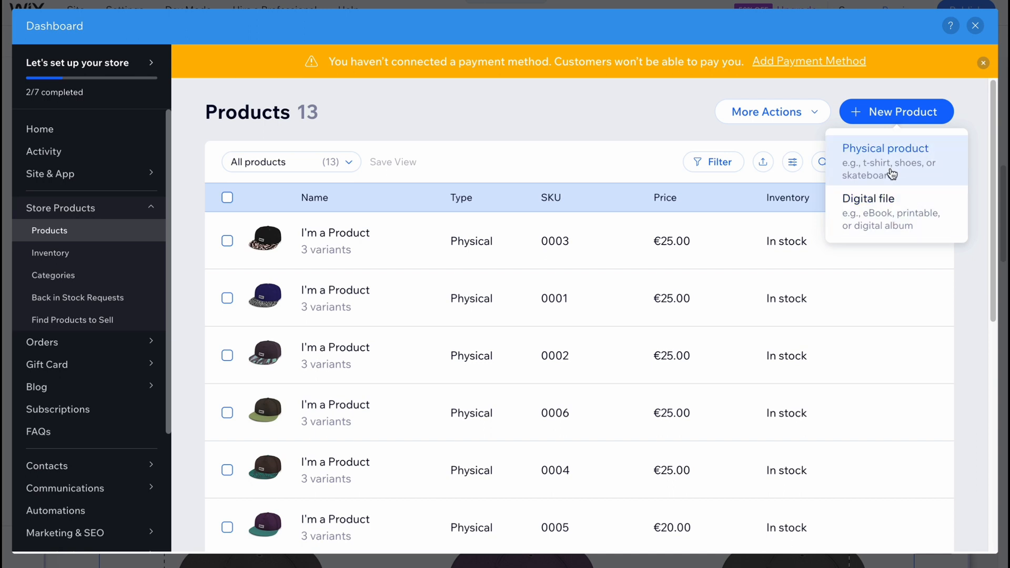
{"action": "left_click", "coordinate": [885, 160]}
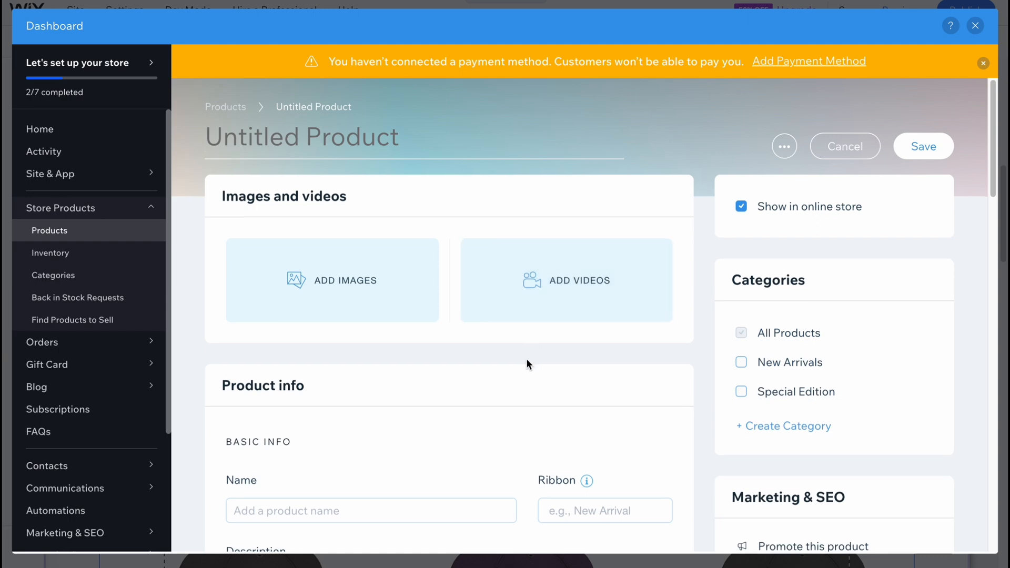
{"action": "scroll", "scroll_direction": "down", "scroll_amount": 3}
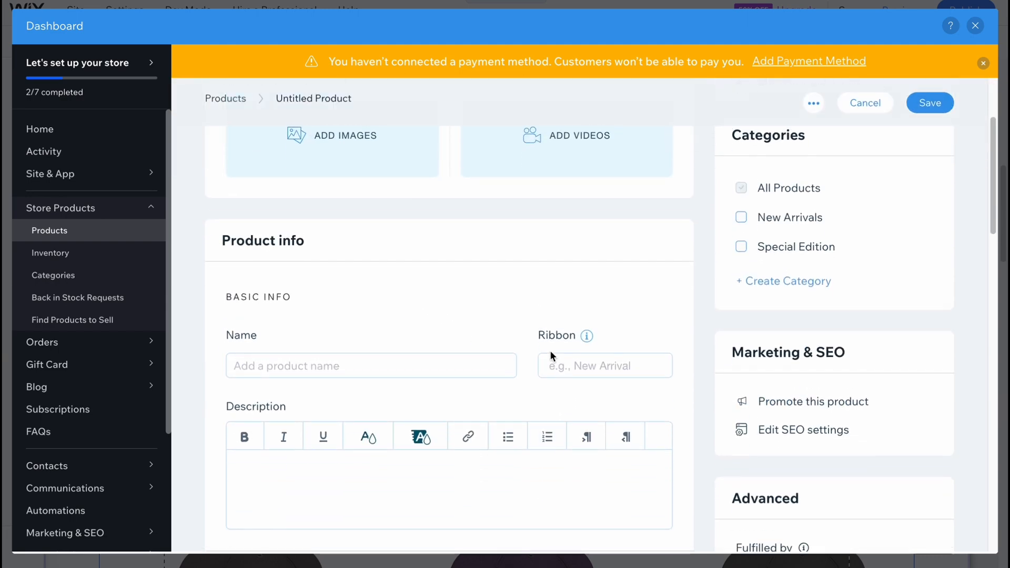
{"action": "scroll", "scroll_direction": "down", "scroll_amount": 3}
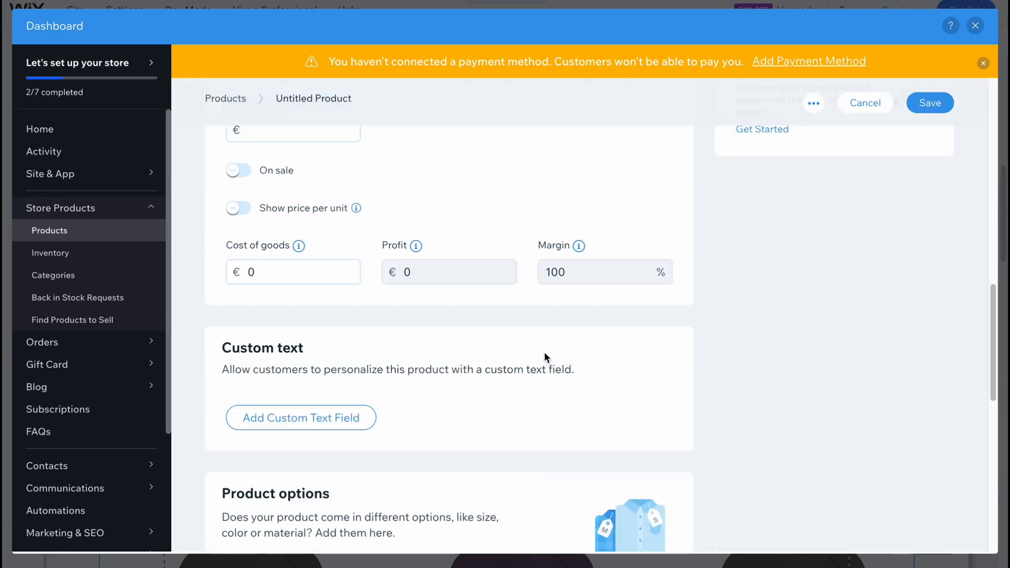
{"action": "scroll", "scroll_direction": "down", "scroll_amount": 3}
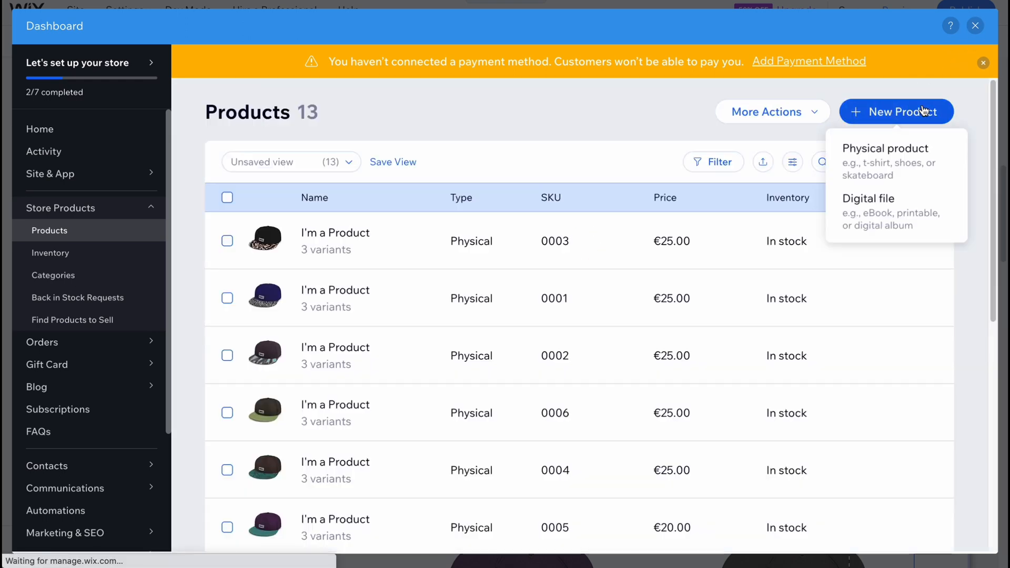
{"action": "left_click", "coordinate": [886, 160]}
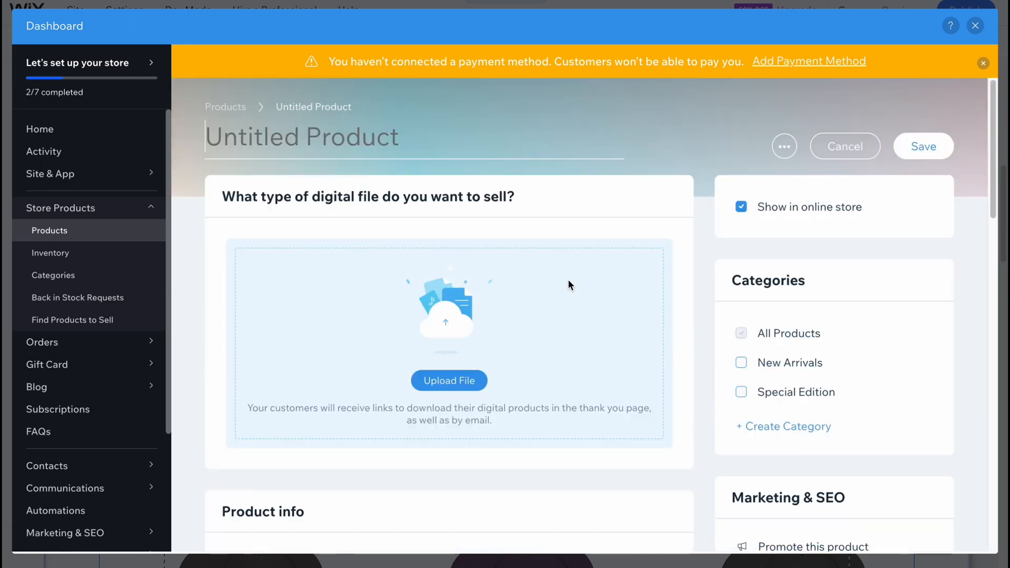
{"action": "scroll", "scroll_direction": "down", "scroll_amount": 3}
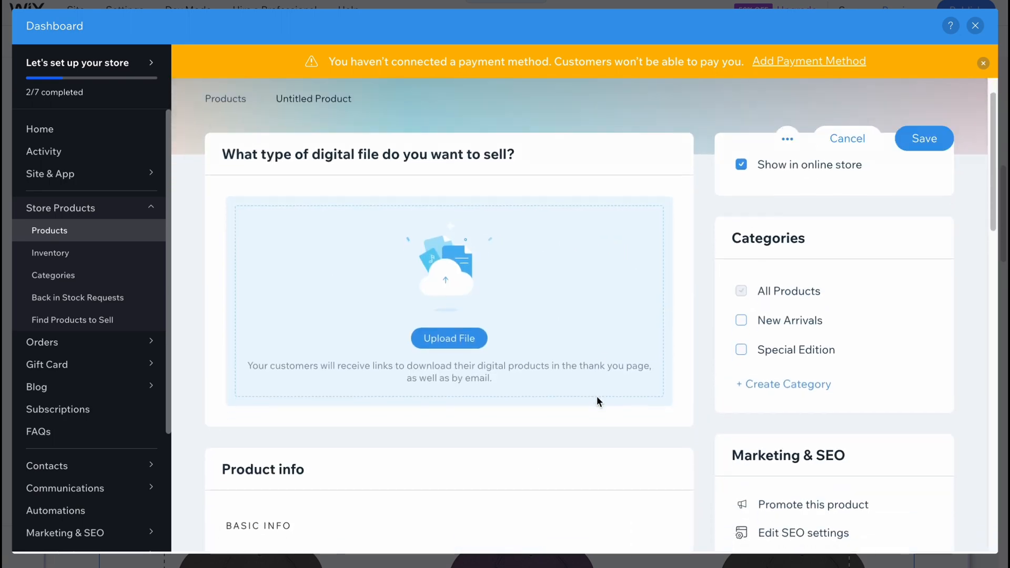
{"action": "scroll", "scroll_direction": "down", "scroll_amount": 3}
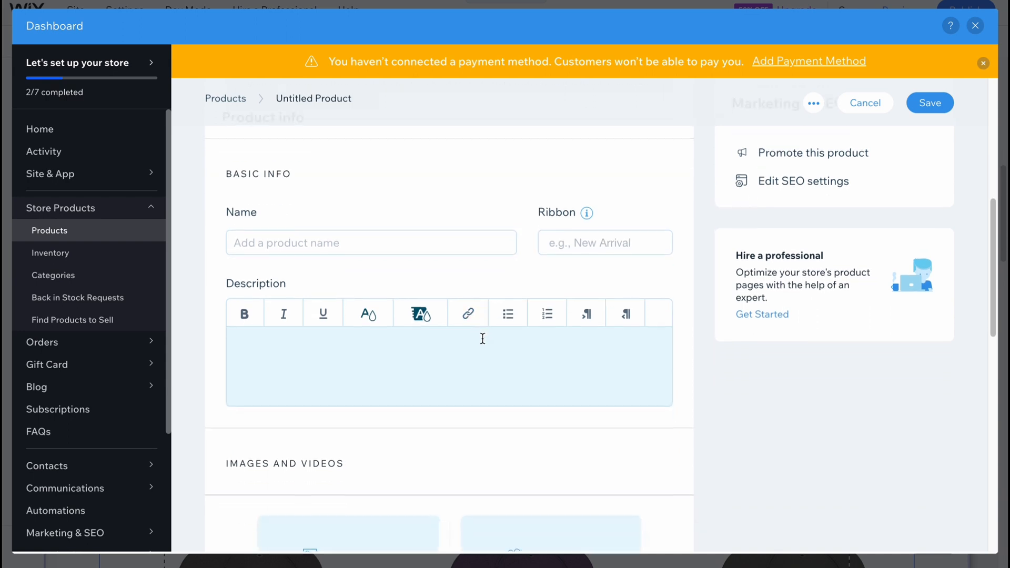
{"action": "scroll", "scroll_direction": "down", "scroll_amount": 3}
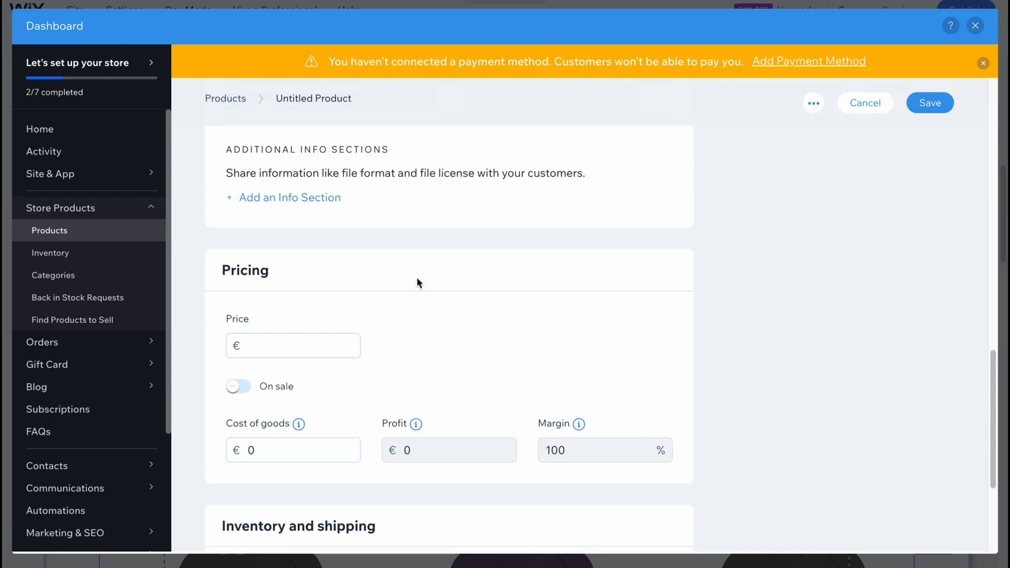
{"action": "scroll", "scroll_direction": "down", "scroll_amount": 3}
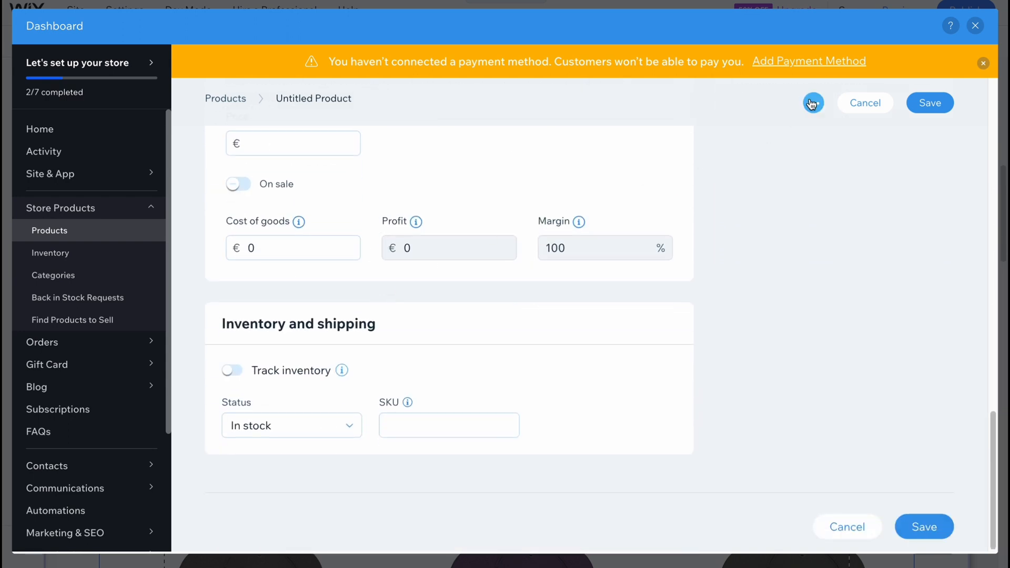
{"action": "left_click", "coordinate": [813, 103]}
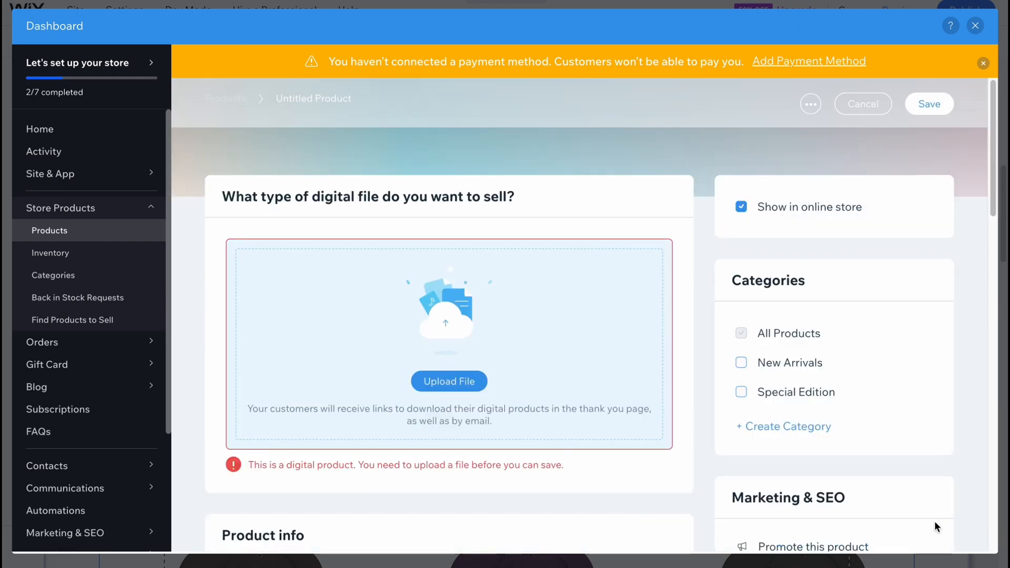
{"action": "left_click", "coordinate": [864, 104]}
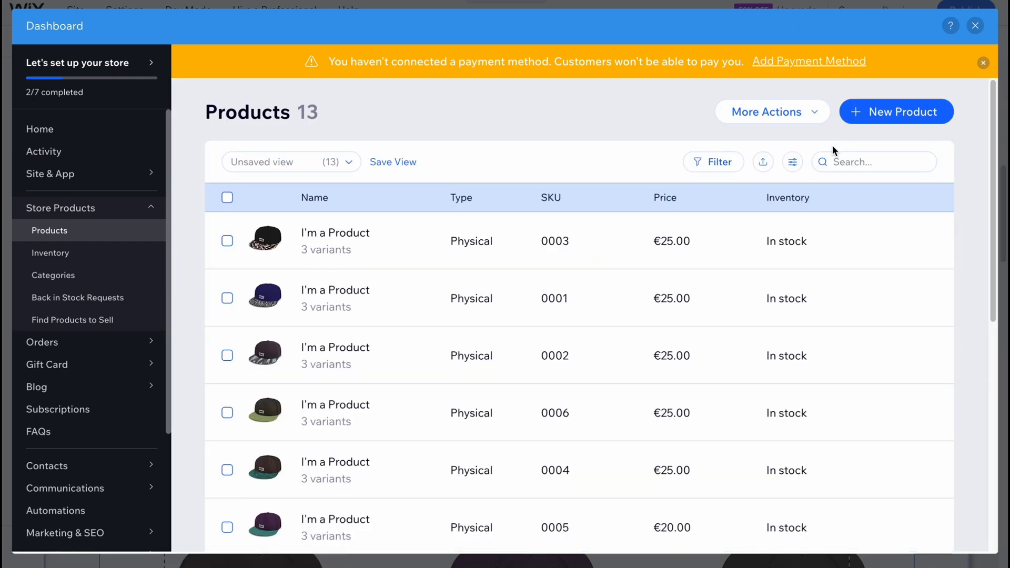
{"action": "mouse_move", "coordinate": [754, 195]}
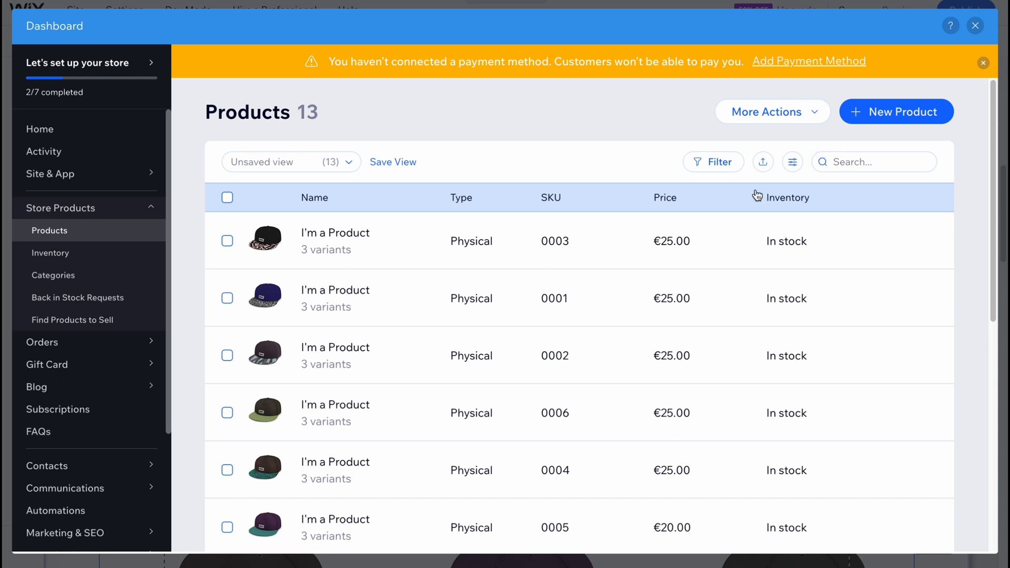
{"action": "mouse_move", "coordinate": [752, 193]}
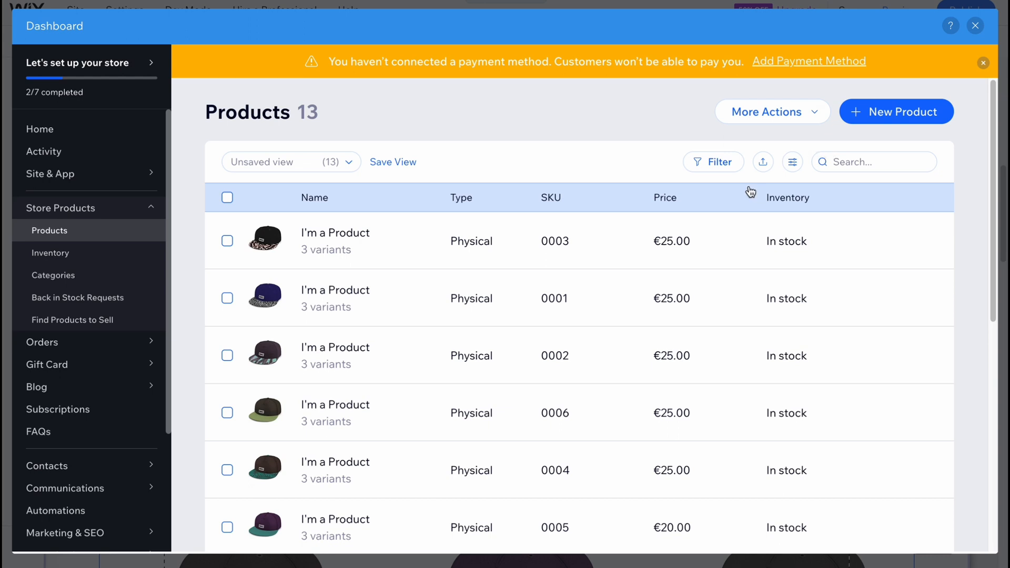
{"action": "mouse_move", "coordinate": [742, 194]}
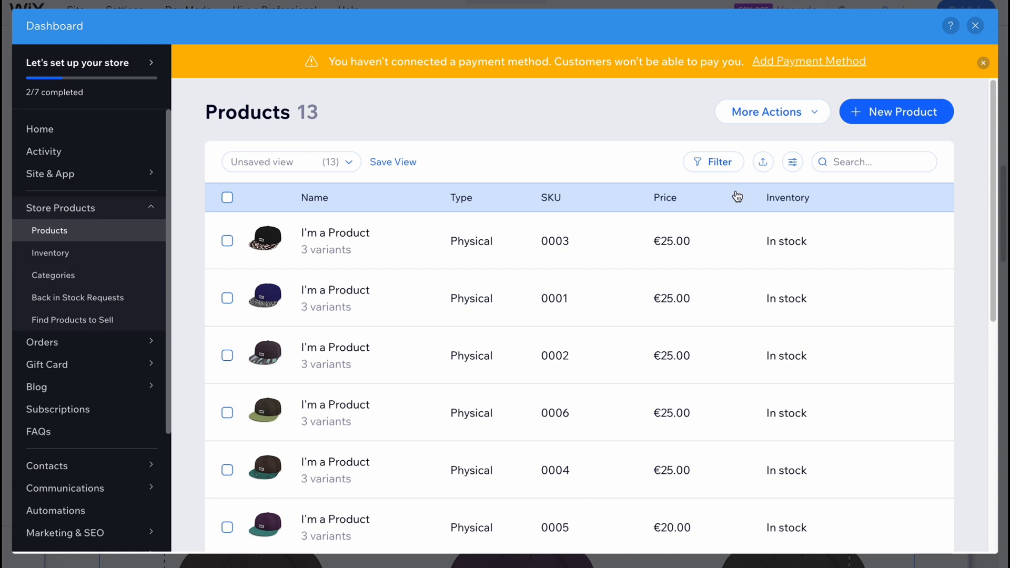
{"action": "mouse_move", "coordinate": [90, 342]}
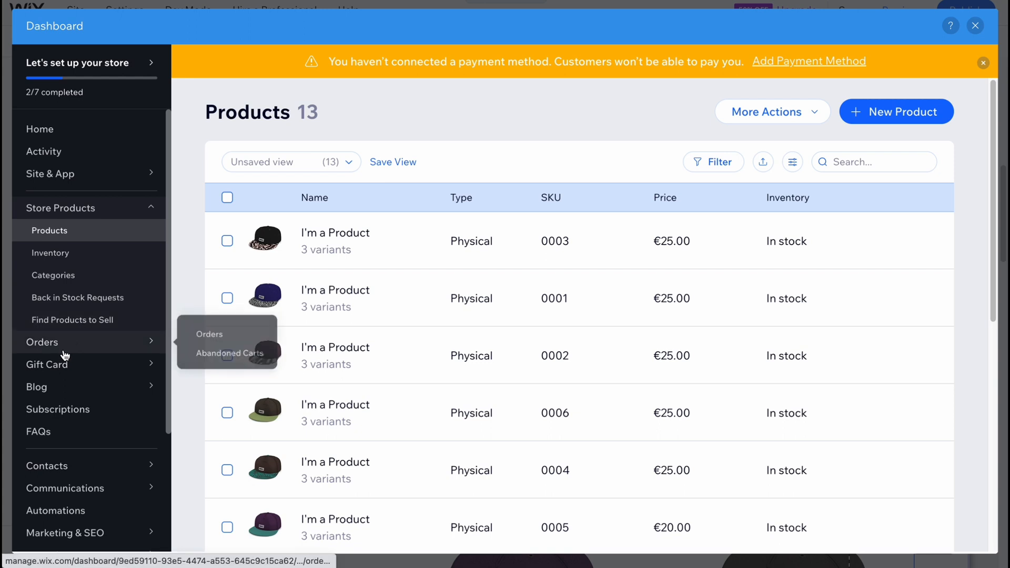
- Leave the Orders section and close the Dashboard to return to the Editor
{"action": "left_click", "coordinate": [43, 342]}
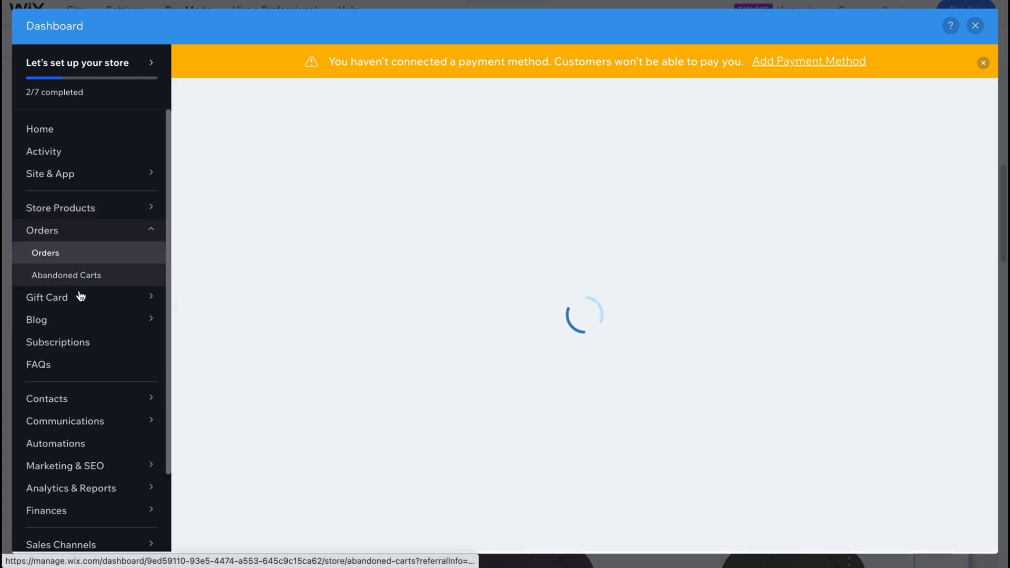
{"action": "left_click", "coordinate": [47, 297]}
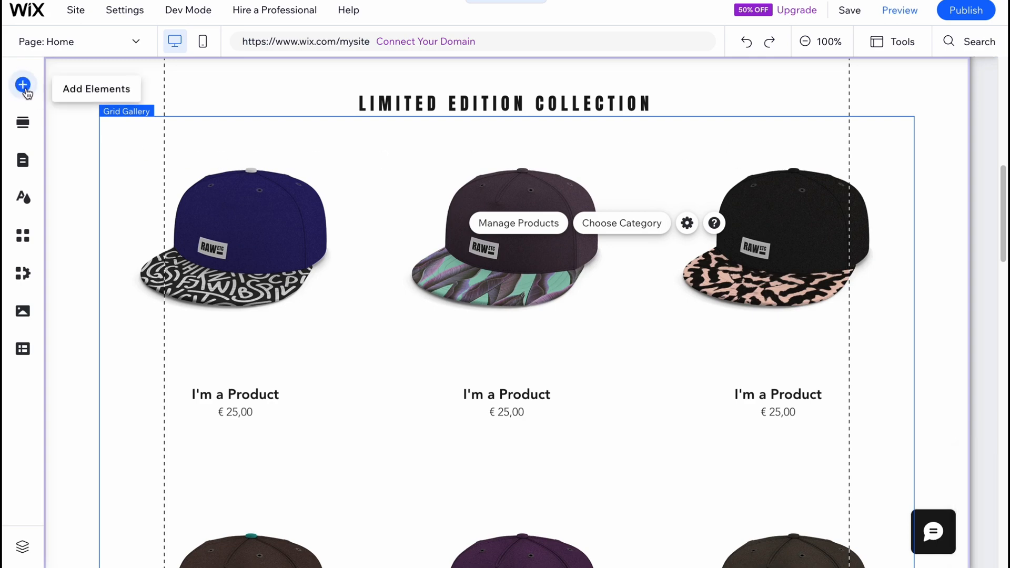
- Change the homepage hero heading text to 'HelperMan Store'
{"action": "scroll", "scroll_direction": "up", "scroll_amount": 3}
{"action": "type", "text": "H"}
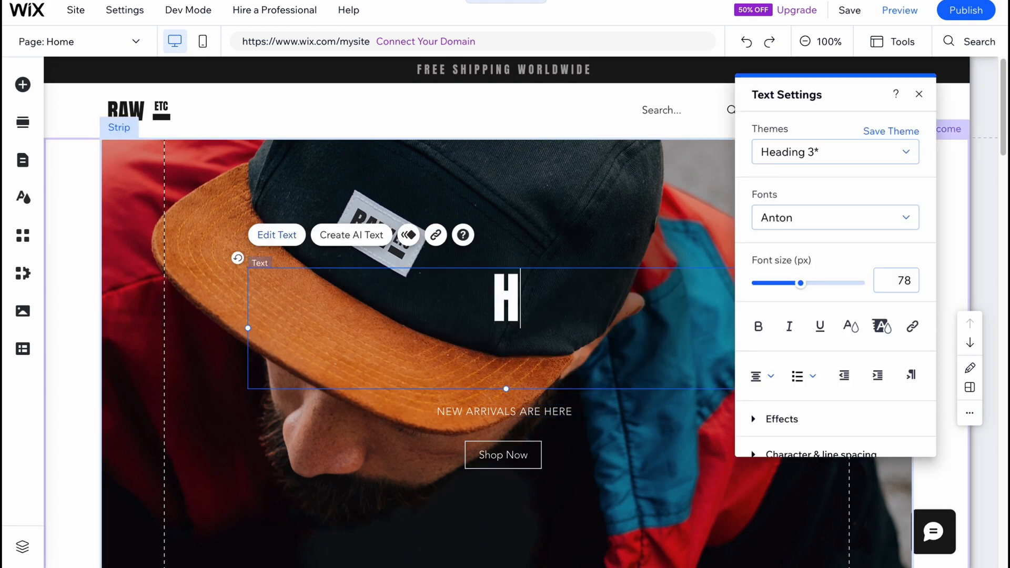
{"action": "type", "text": "elperMan Store"}
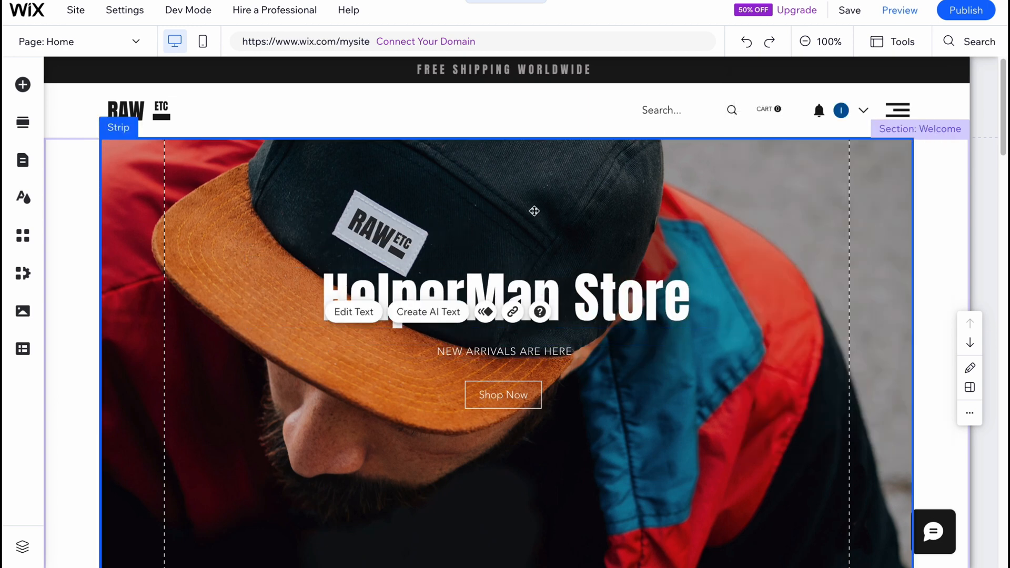
- Set the hero strip background to the photo of a girl peeking over a ledge
{"action": "left_click", "coordinate": [559, 215]}
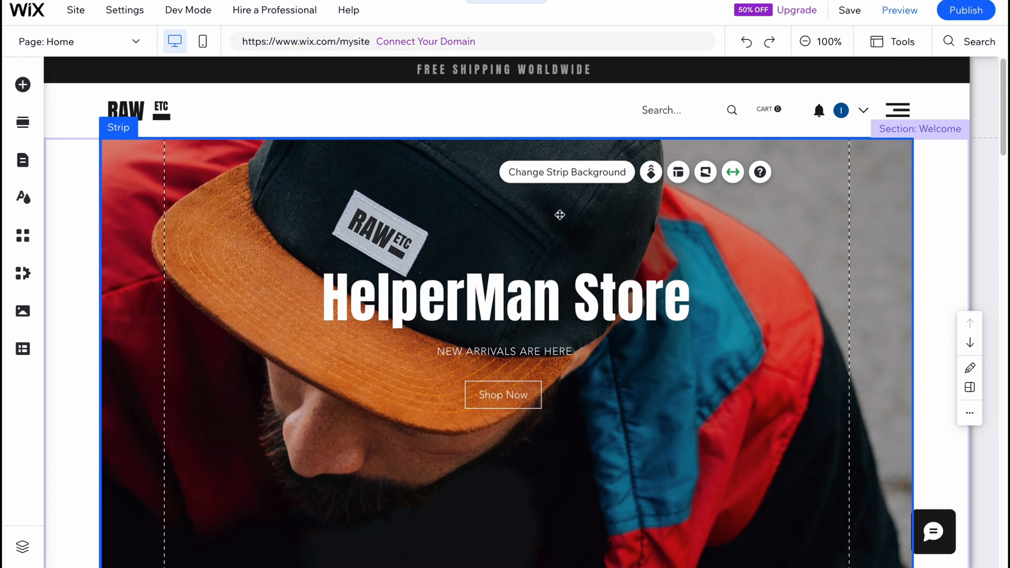
{"action": "left_click", "coordinate": [566, 172]}
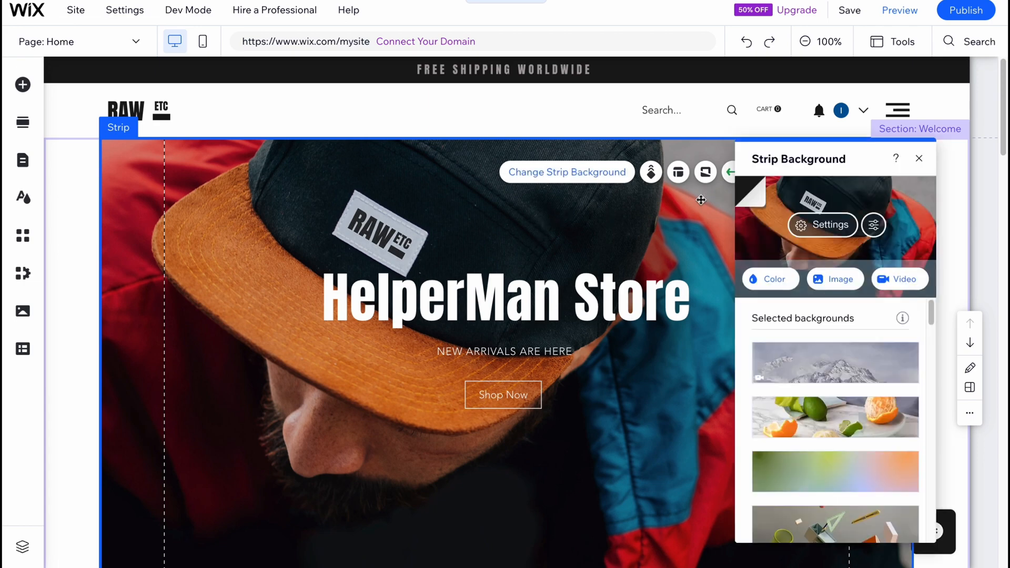
{"action": "left_click", "coordinate": [835, 418]}
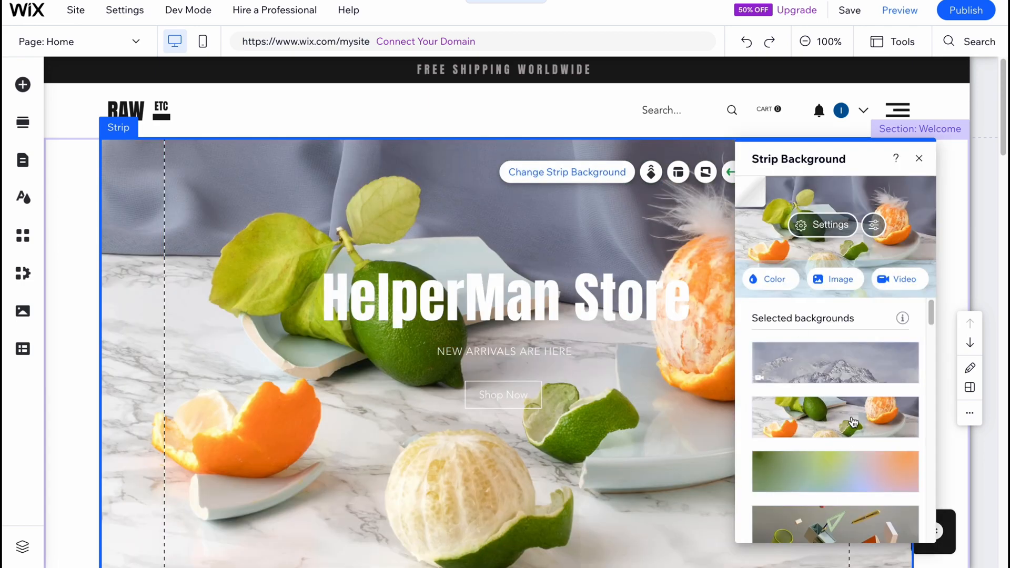
{"action": "scroll", "scroll_direction": "down", "scroll_amount": 3}
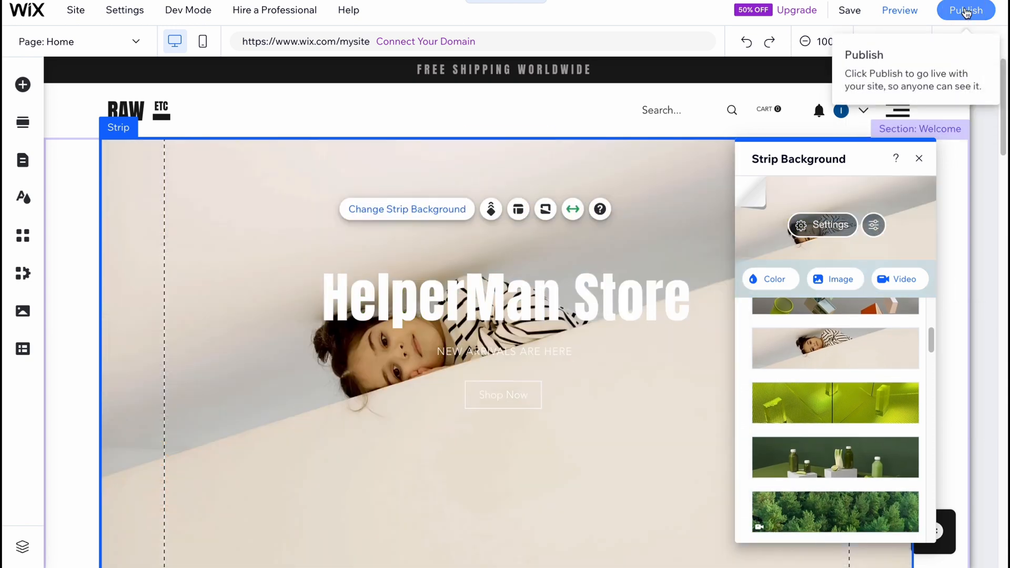
- Save the site on the free wixsite.com domain ending in my-site-1
{"action": "left_click", "coordinate": [964, 9]}
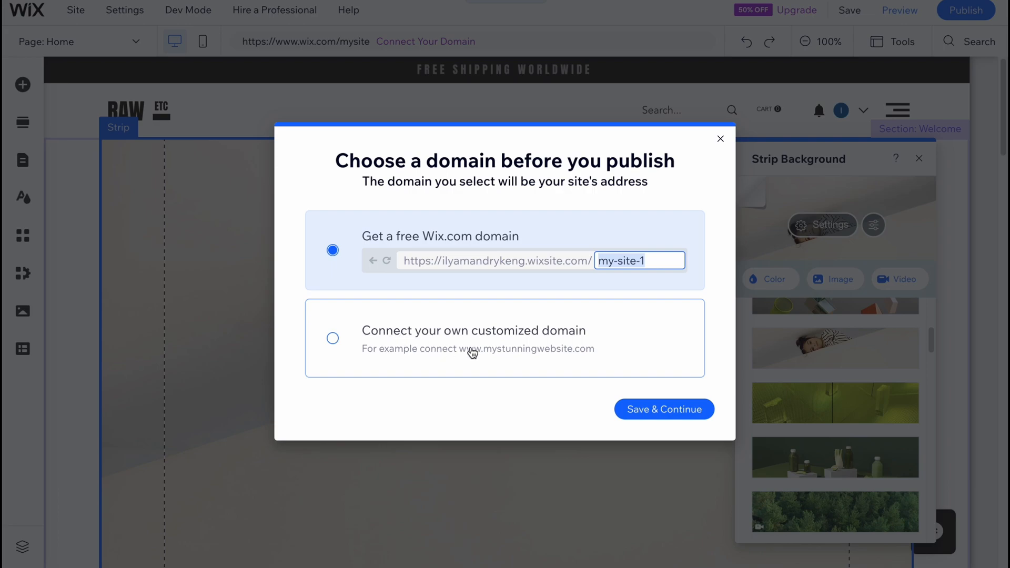
{"action": "mouse_move", "coordinate": [664, 409]}
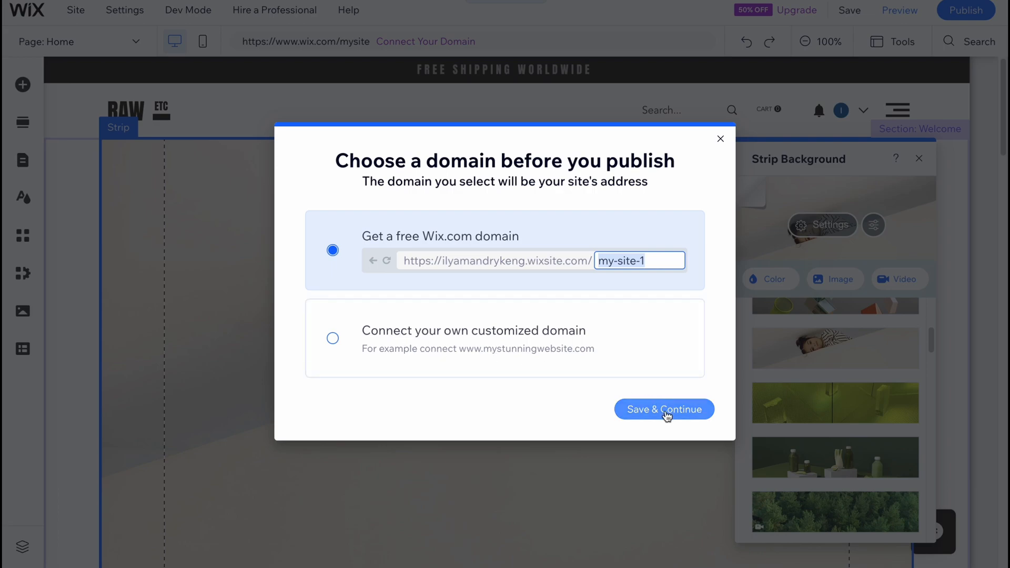
{"action": "left_click", "coordinate": [663, 409]}
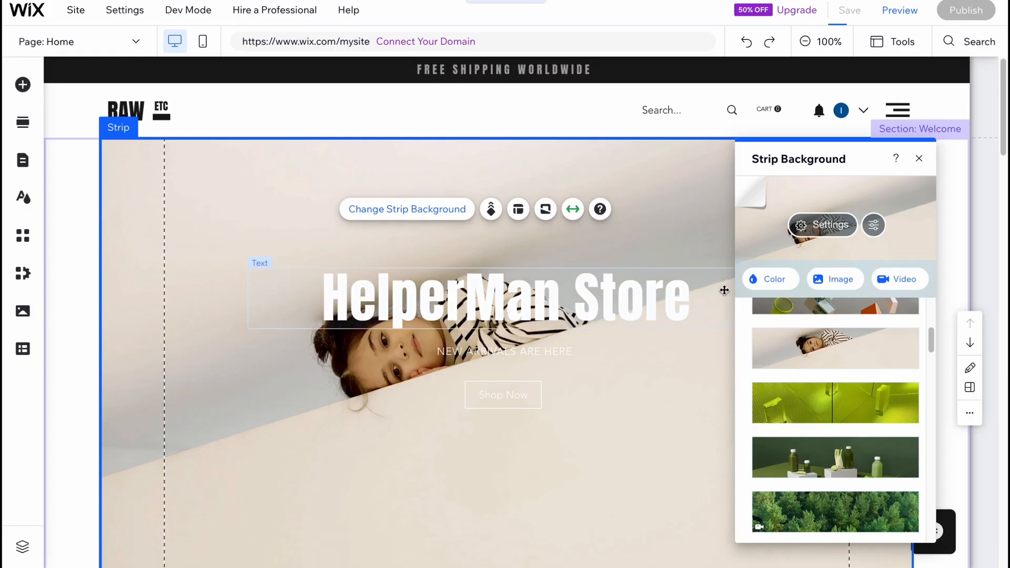
{"action": "left_click", "coordinate": [848, 10]}
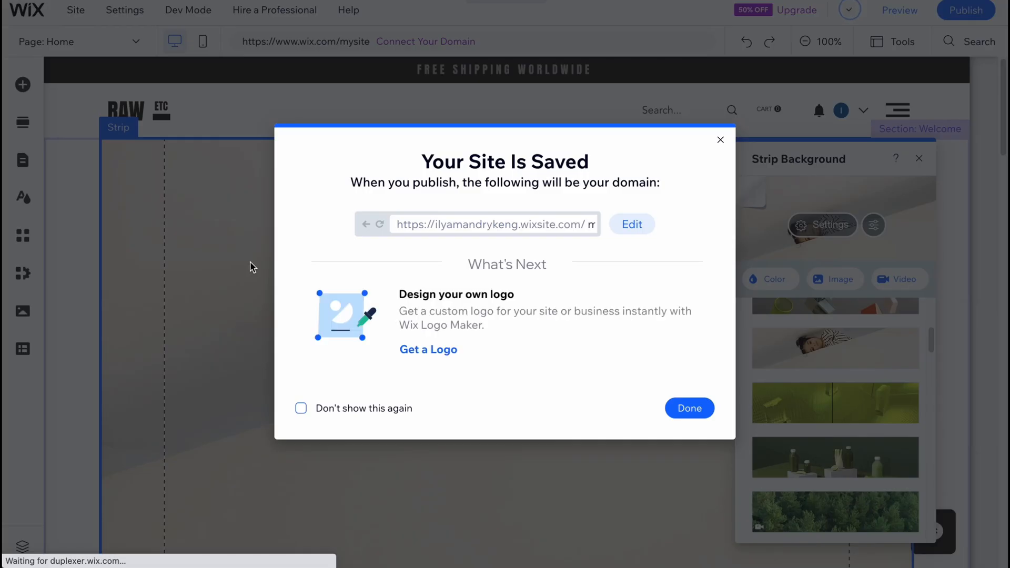
{"action": "left_click", "coordinate": [689, 407]}
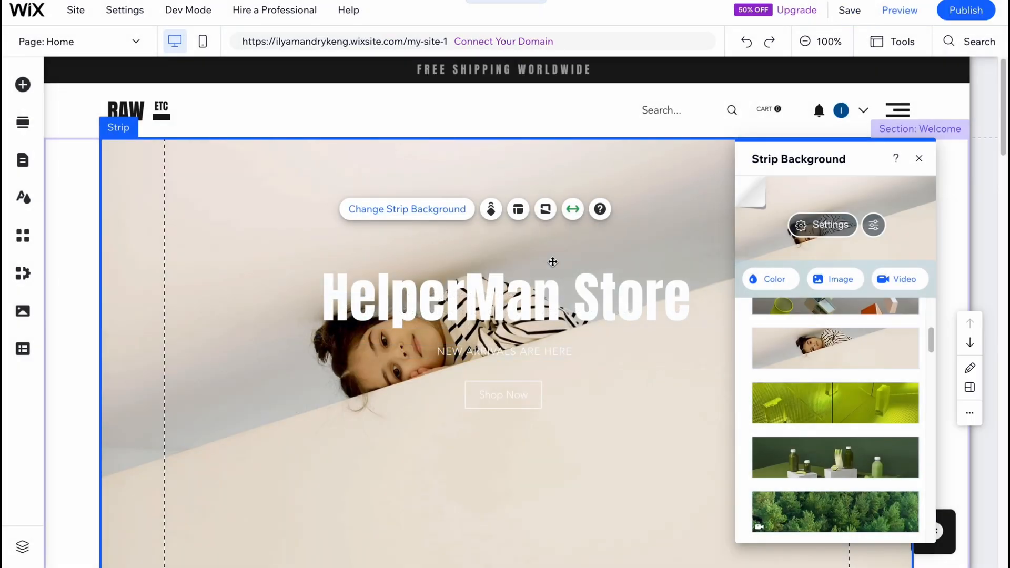
{"action": "mouse_move", "coordinate": [964, 10]}
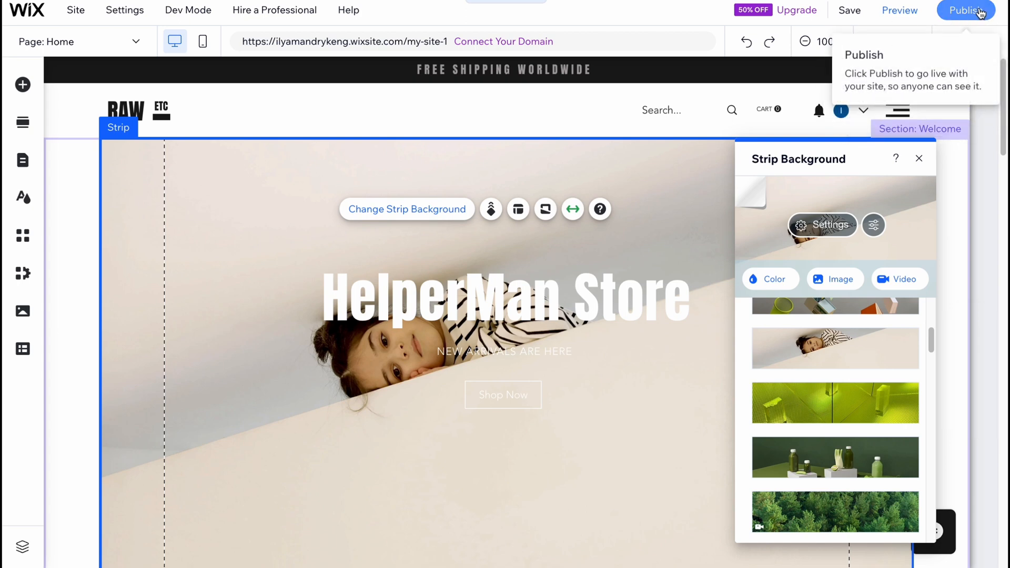
- Publish the site and scroll through the live HelperMan Store page
{"action": "left_click", "coordinate": [964, 10]}
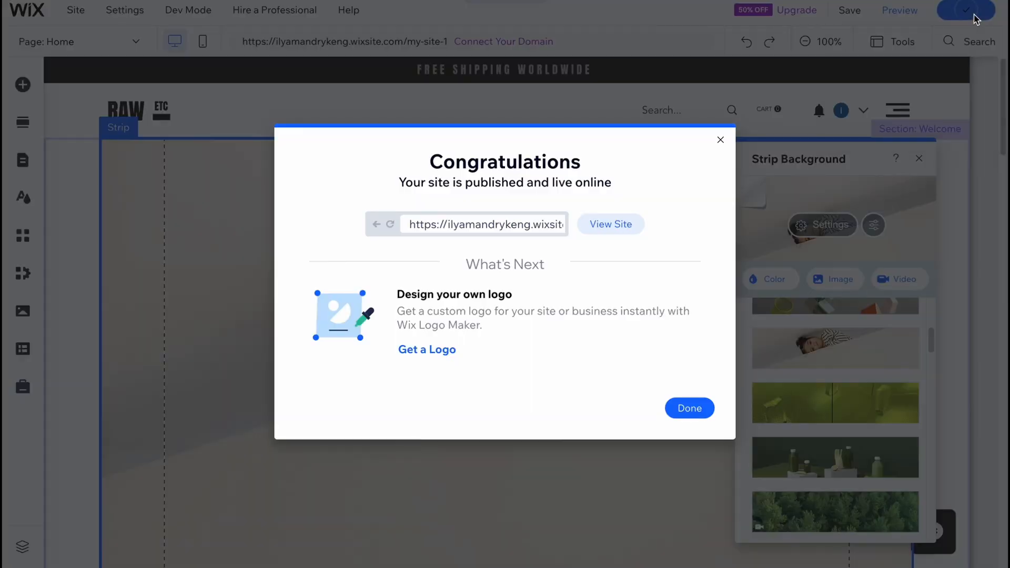
{"action": "left_click", "coordinate": [609, 224]}
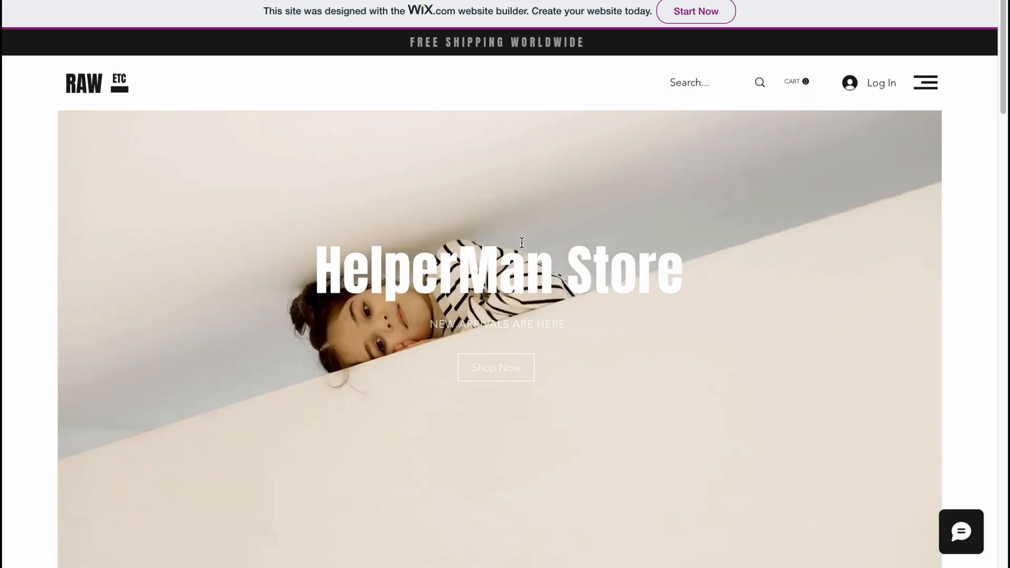
{"action": "scroll", "scroll_direction": "down", "scroll_amount": 3}
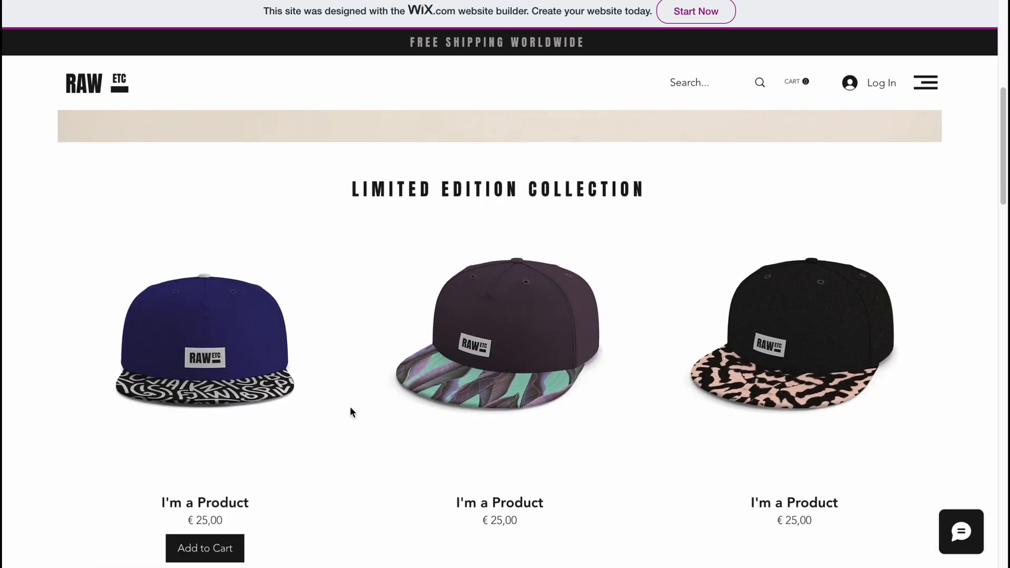
{"action": "scroll", "scroll_direction": "down", "scroll_amount": 3}
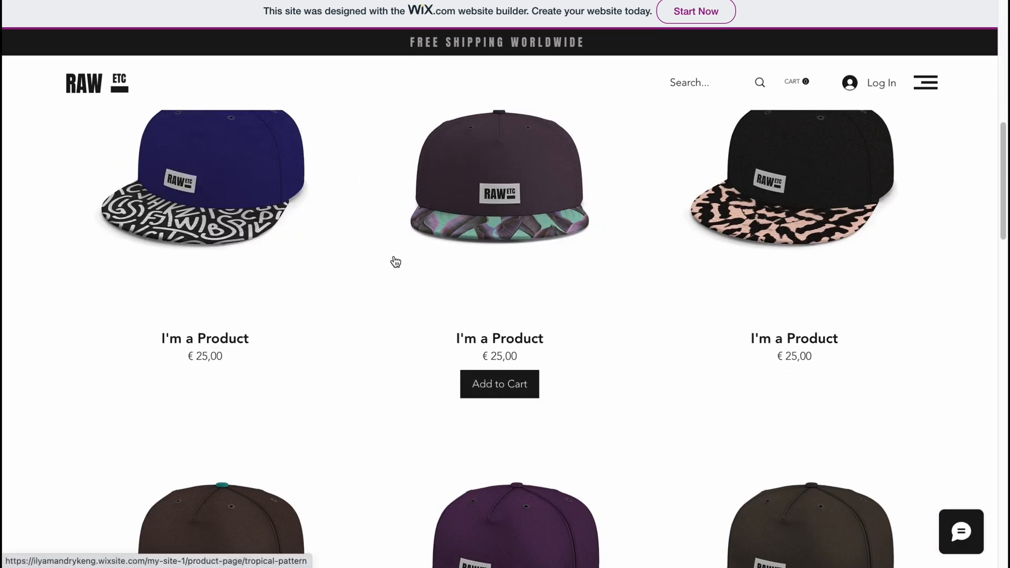
{"action": "scroll", "scroll_direction": "down", "scroll_amount": 3}
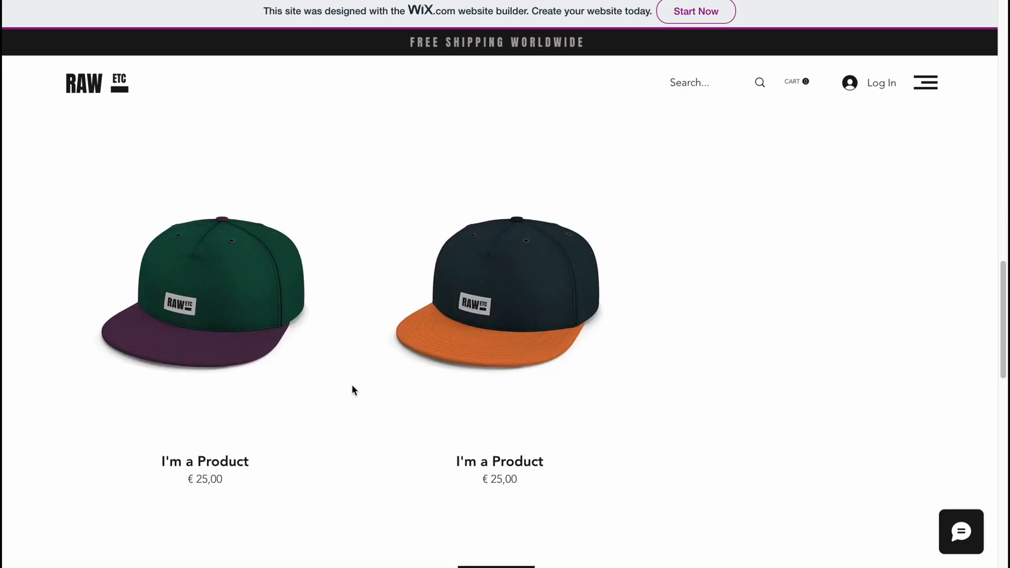
{"action": "scroll", "scroll_direction": "down", "scroll_amount": 3}
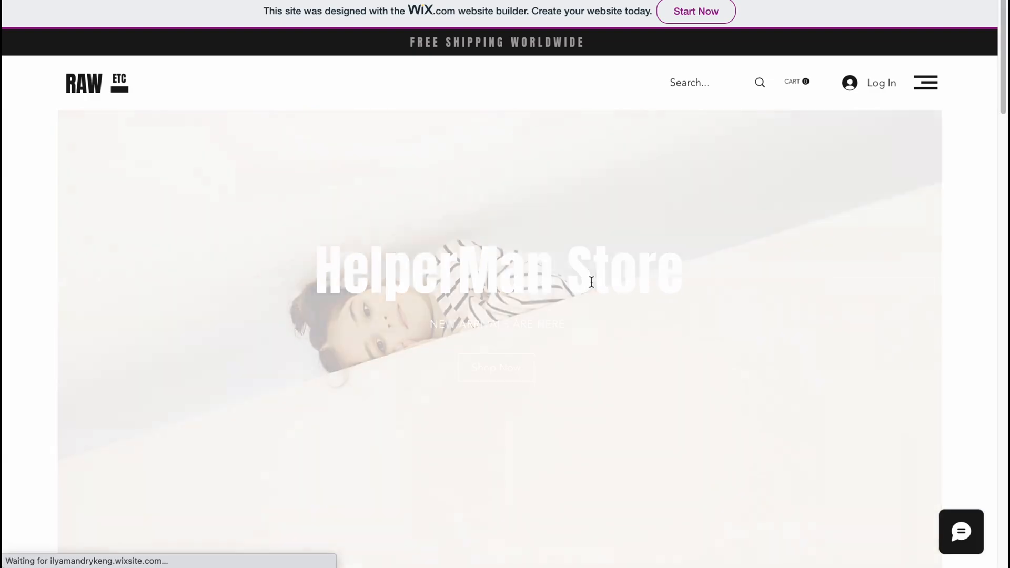
{"action": "scroll", "scroll_direction": "down", "scroll_amount": 3}
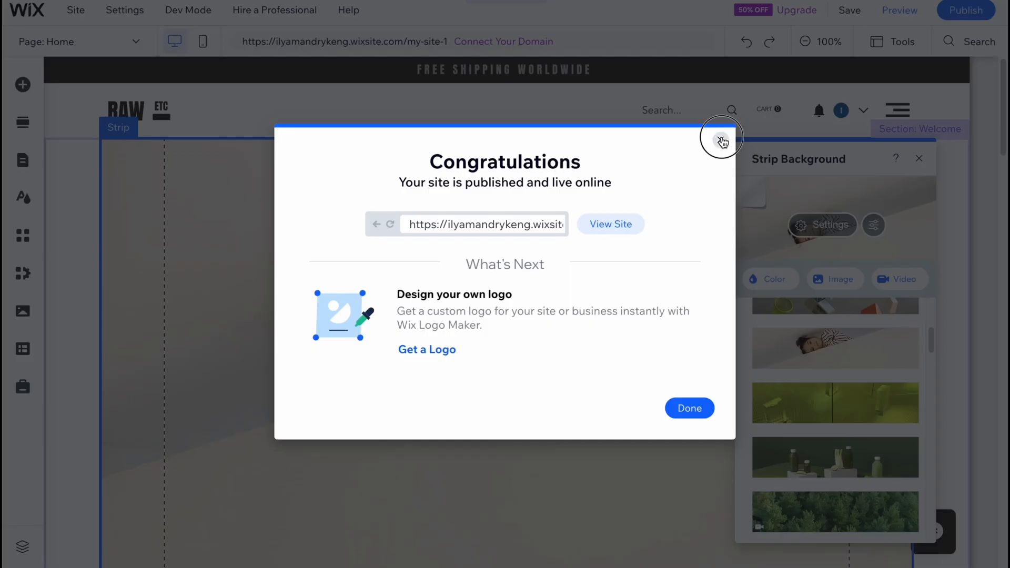
- Dismiss the Congratulations dialog and open the 50%-off premium plans page
{"action": "left_click", "coordinate": [721, 140]}
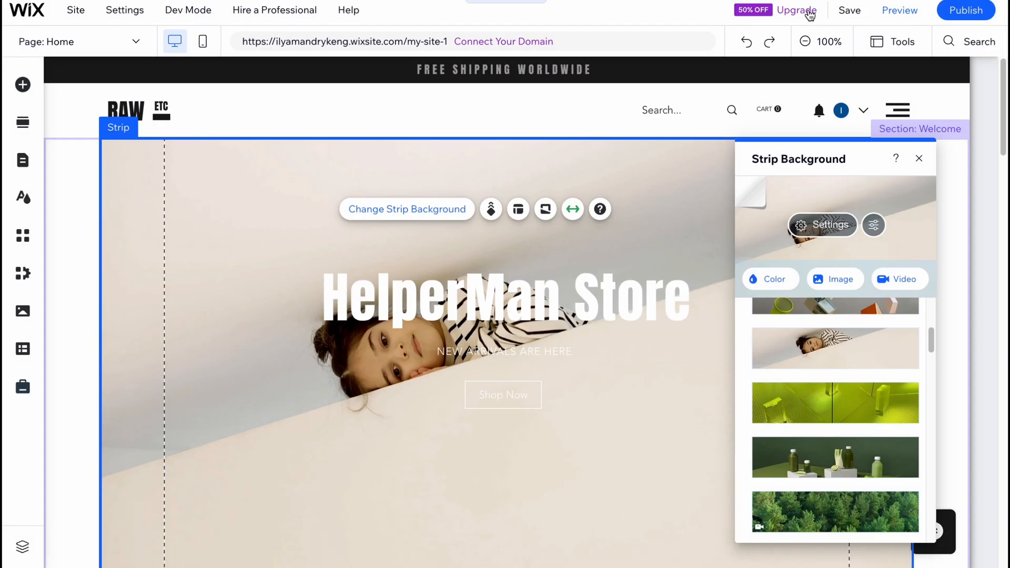
{"action": "left_click", "coordinate": [796, 11]}
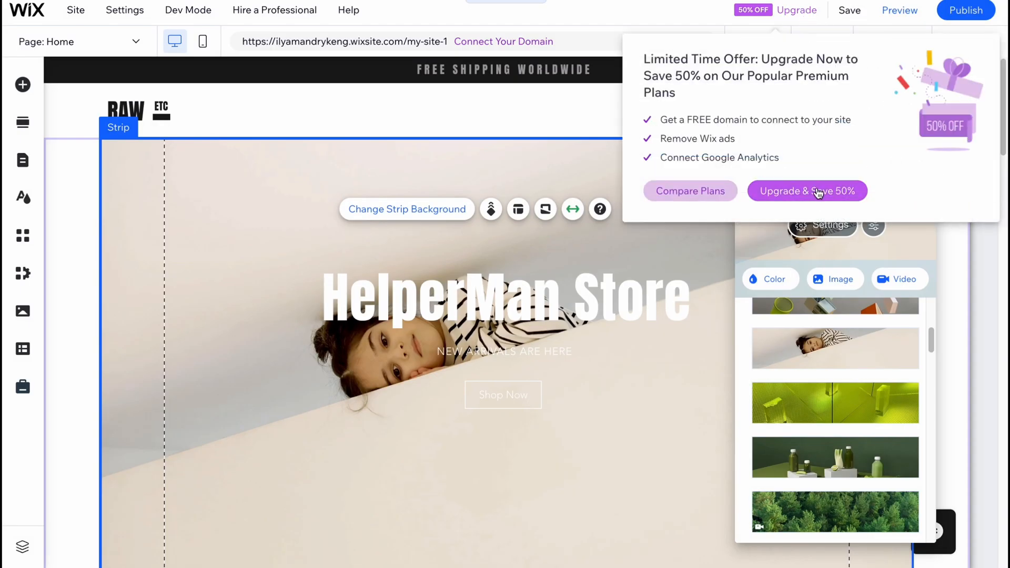
{"action": "left_click", "coordinate": [806, 191]}
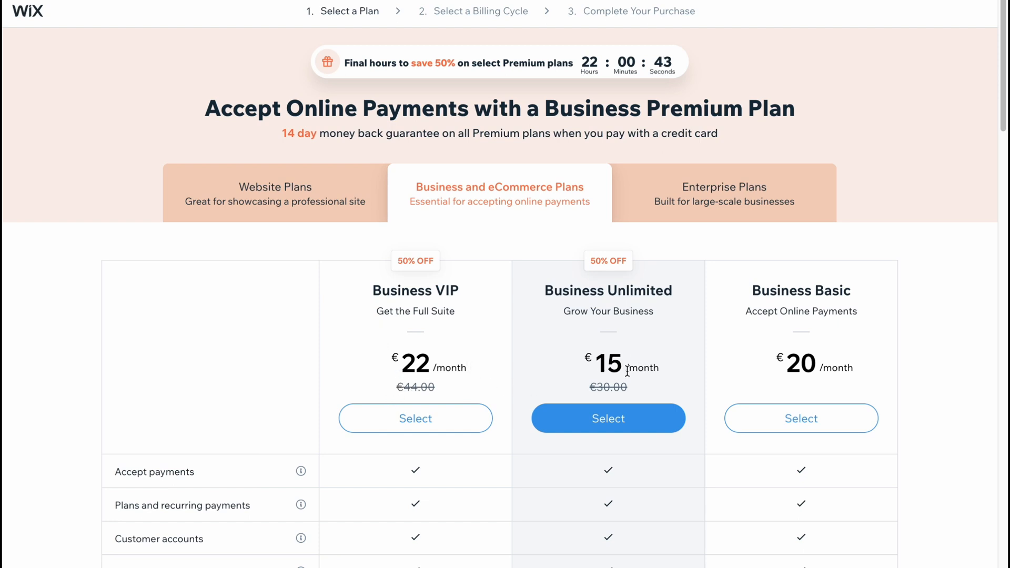
{"action": "mouse_move", "coordinate": [631, 379]}
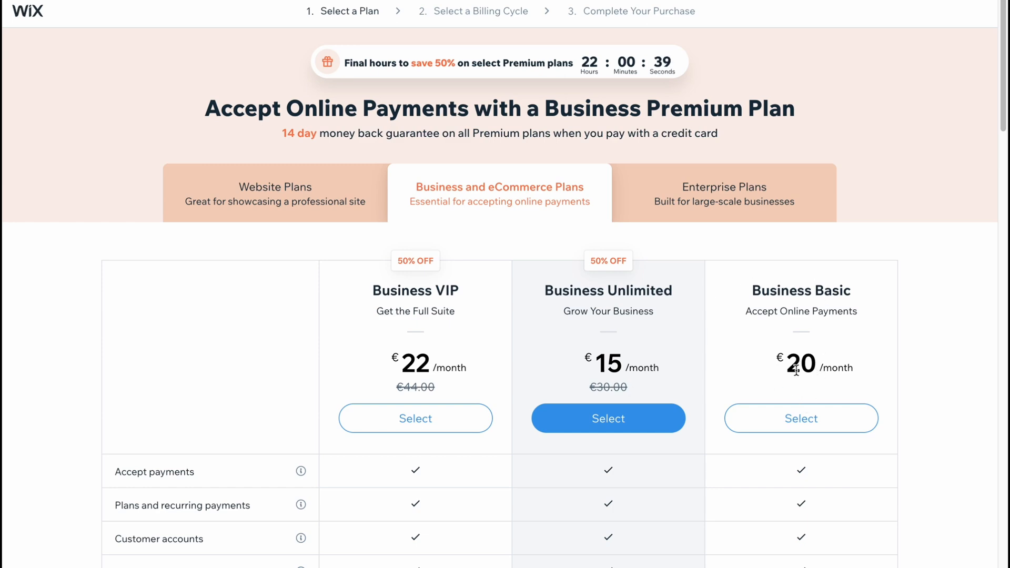
{"action": "scroll", "scroll_direction": "down", "scroll_amount": 3}
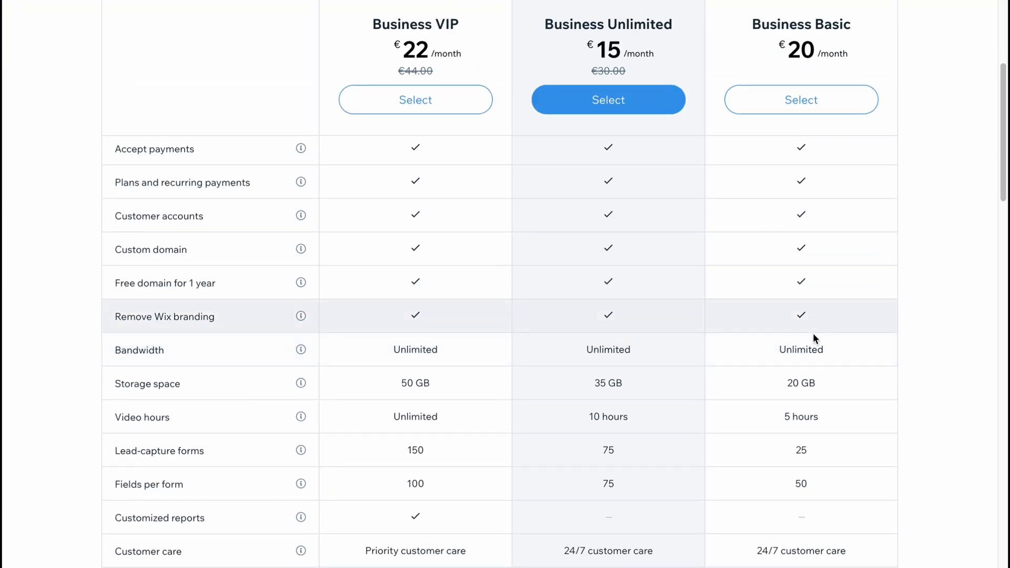
{"action": "scroll", "scroll_direction": "down", "scroll_amount": 3}
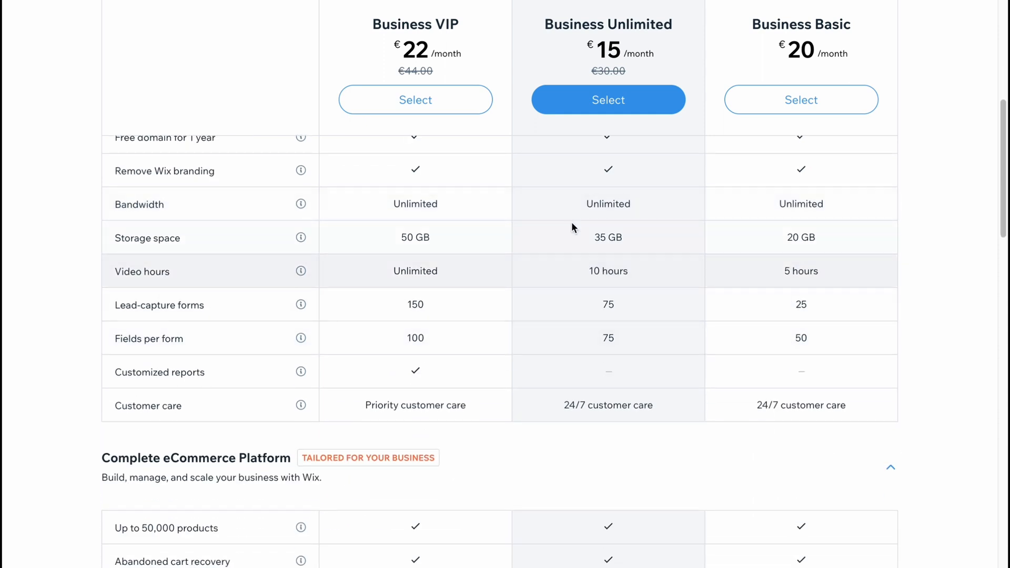
{"action": "scroll", "scroll_direction": "up", "scroll_amount": 3}
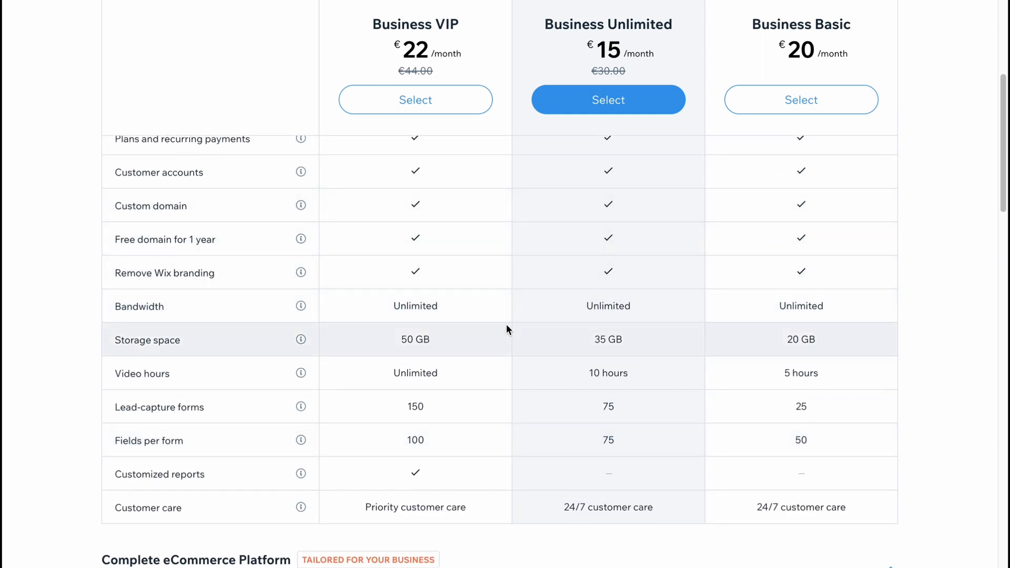
{"action": "scroll", "scroll_direction": "up", "scroll_amount": 3}
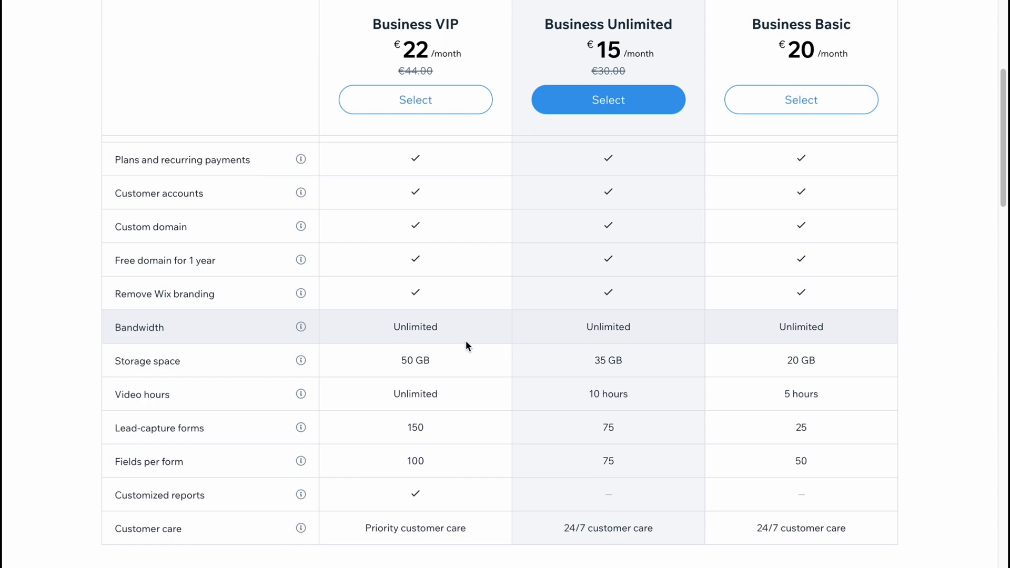
{"action": "scroll", "scroll_direction": "down", "scroll_amount": 3}
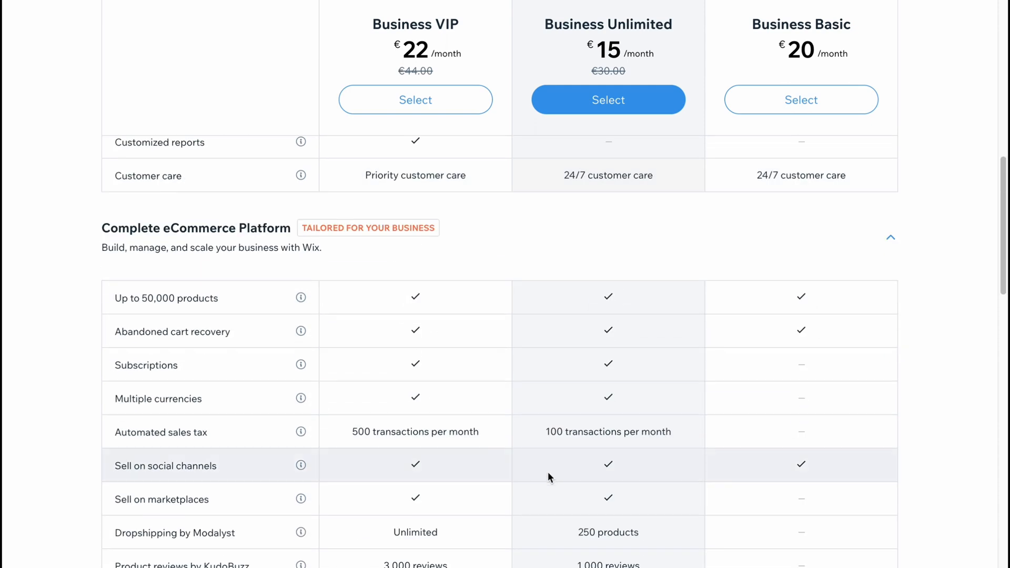
{"action": "scroll", "scroll_direction": "down", "scroll_amount": 3}
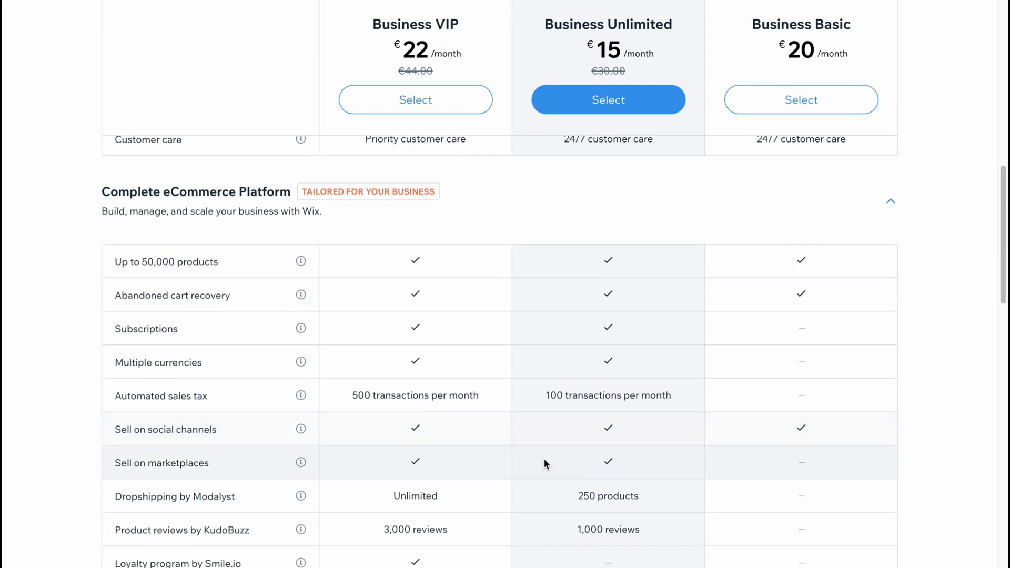
{"action": "scroll", "scroll_direction": "up", "scroll_amount": 3}
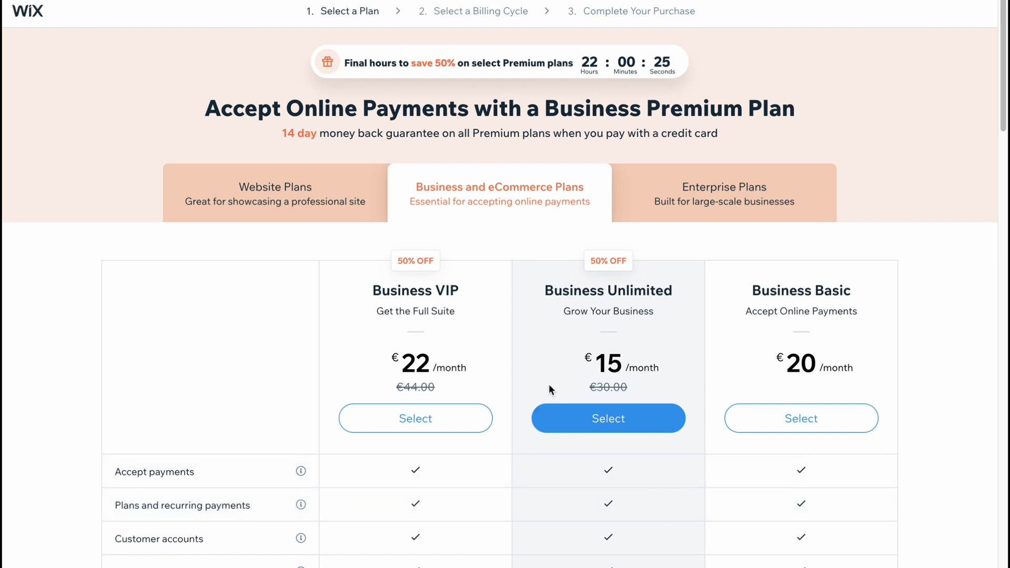
{"action": "mouse_move", "coordinate": [720, 244]}
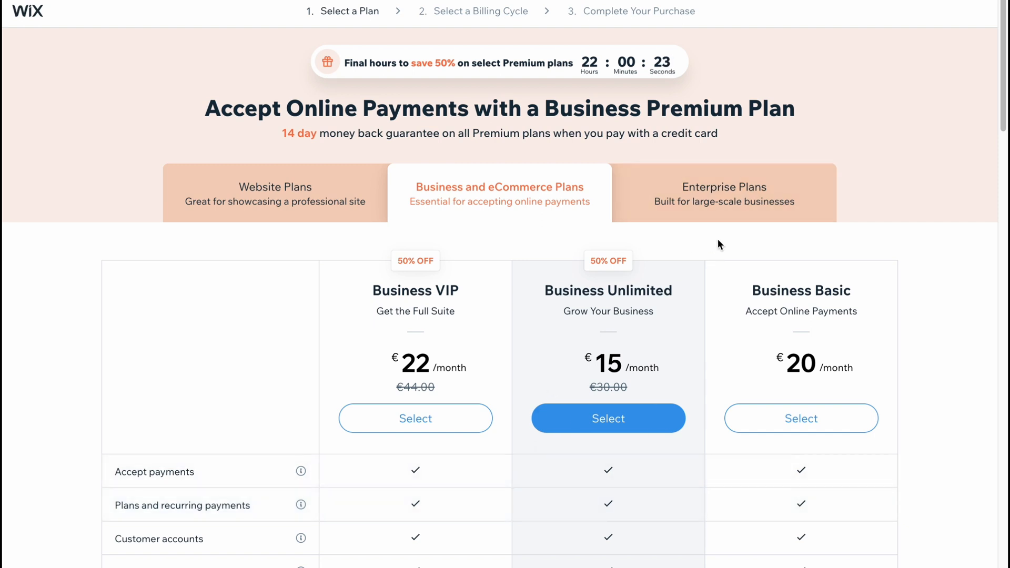